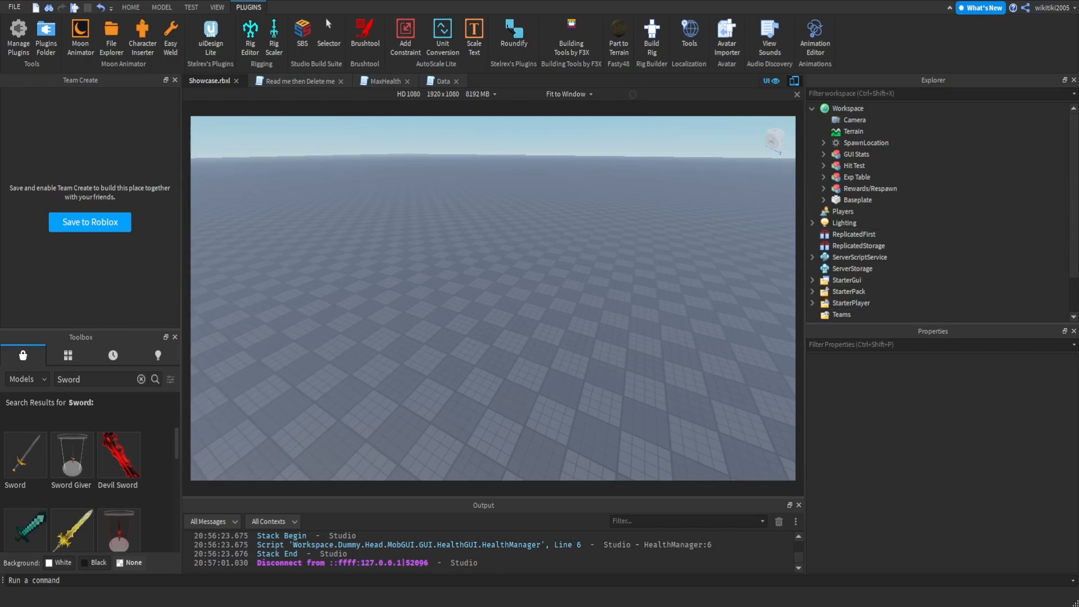
- Insert a Part into Workspace and rename it 'Teleporter'
{"action": "left_click", "coordinate": [848, 108]}
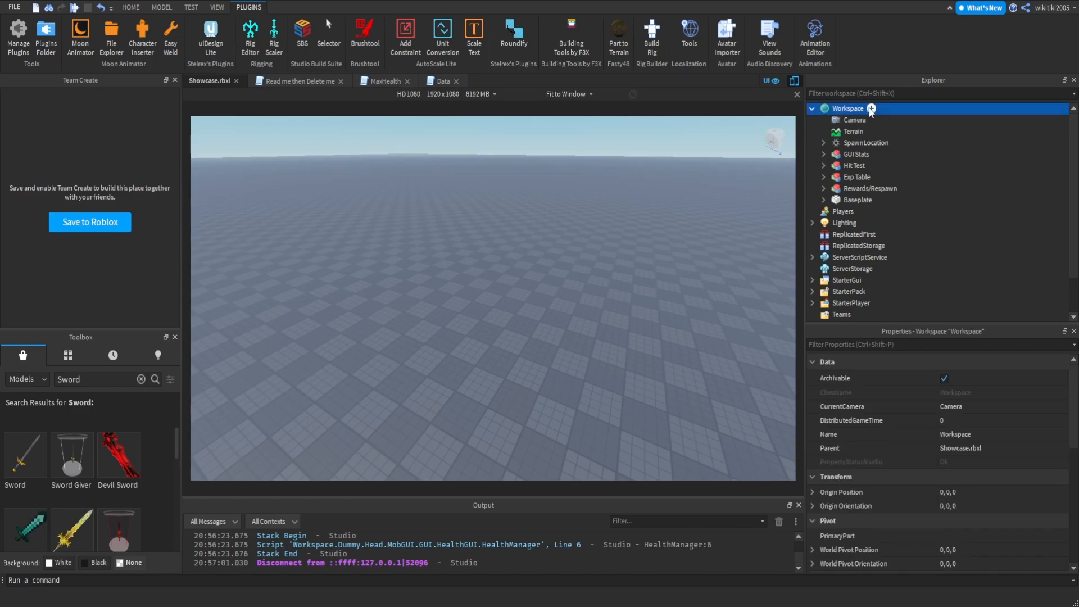
{"action": "left_click", "coordinate": [870, 108]}
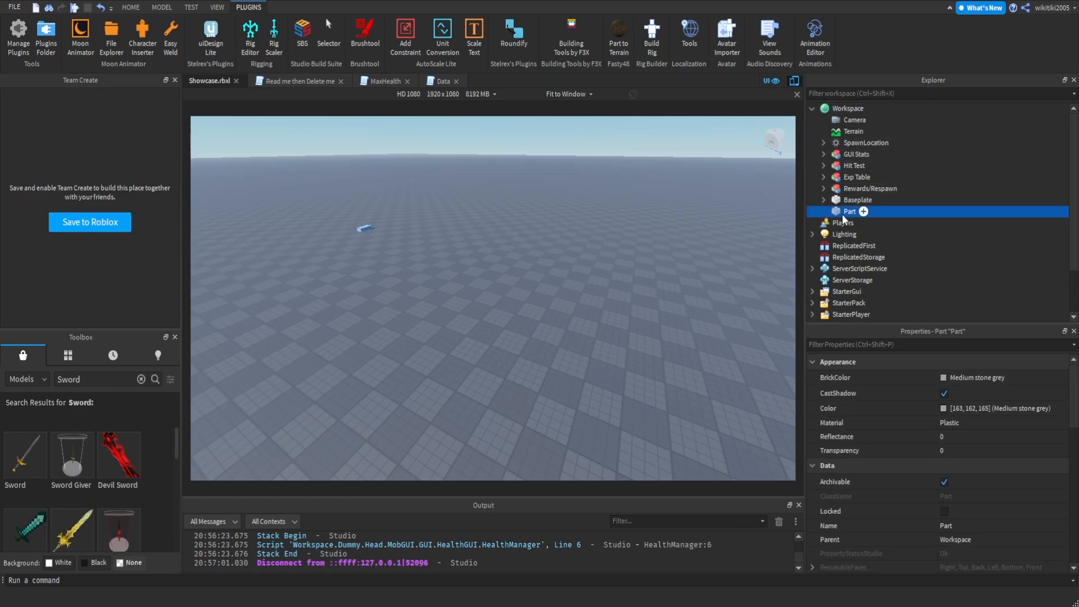
{"action": "double_click", "coordinate": [850, 212]}
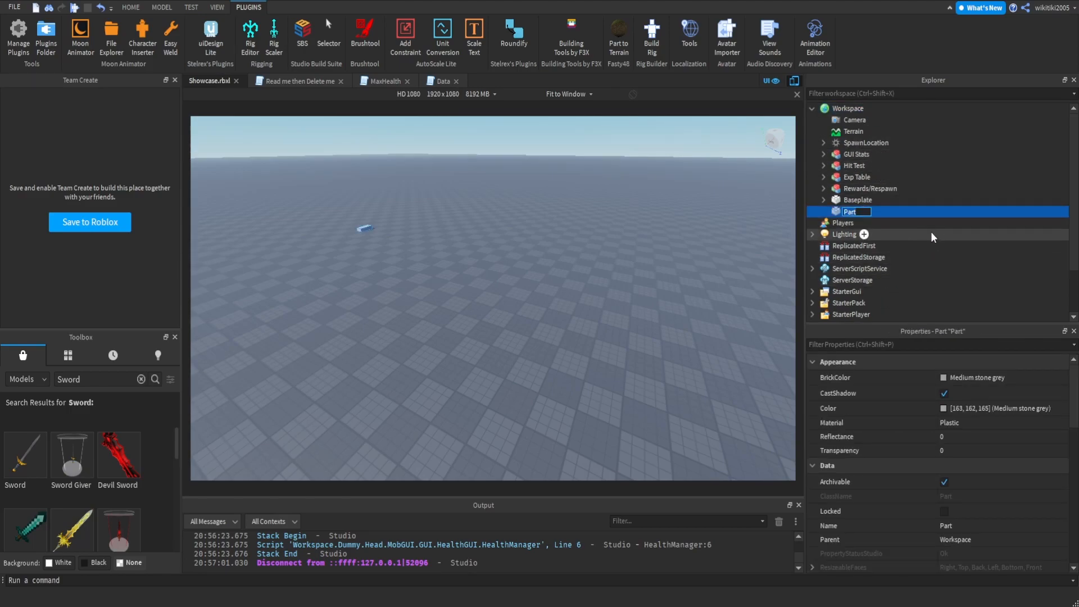
{"action": "type", "text": "Teleporter"}
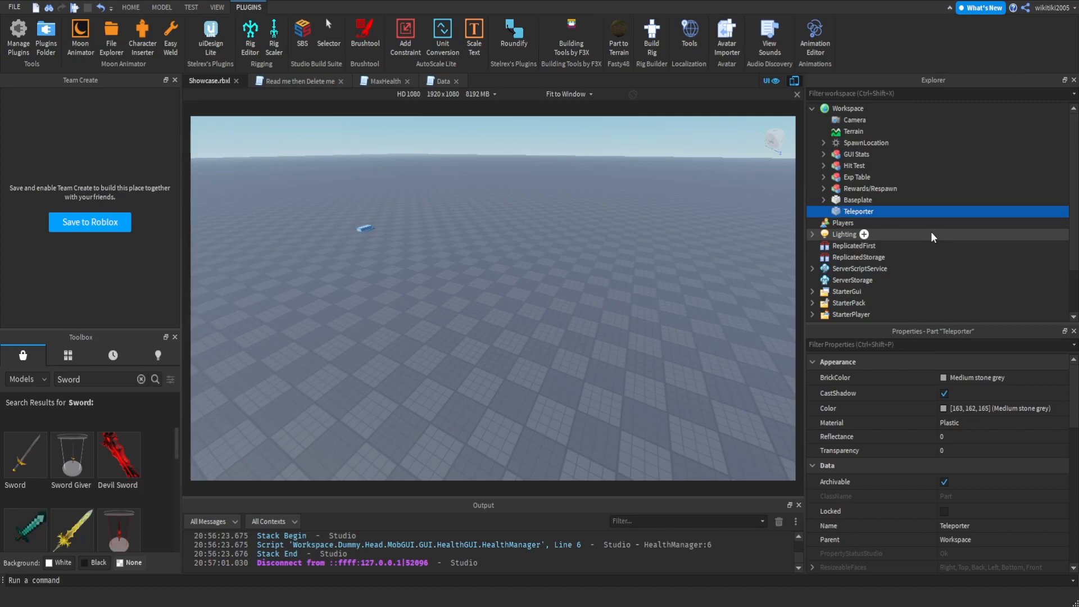
{"action": "mouse_move", "coordinate": [975, 448]}
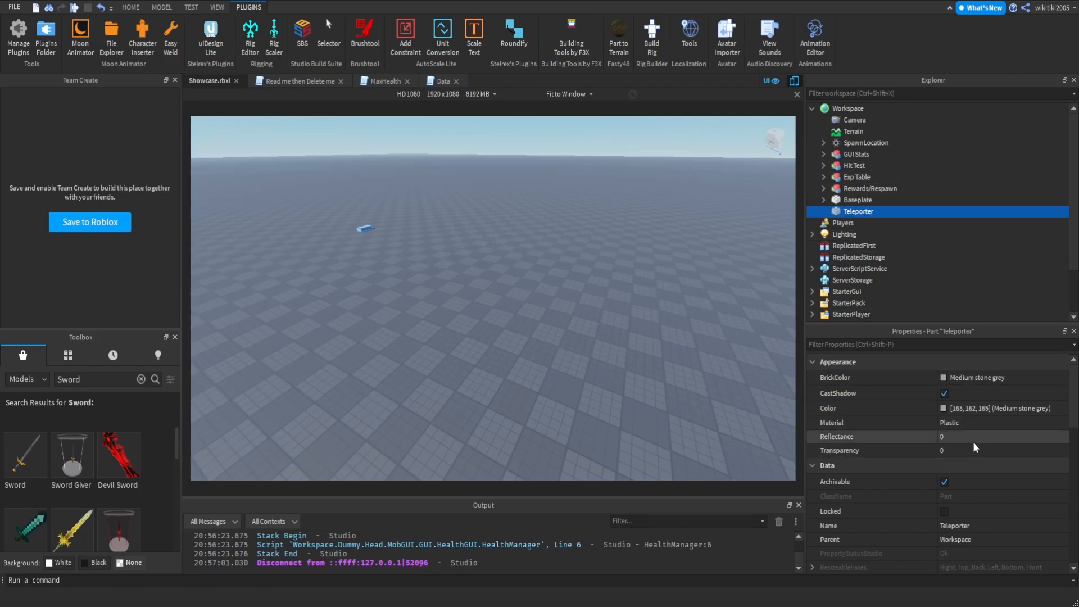
{"action": "mouse_move", "coordinate": [927, 413]}
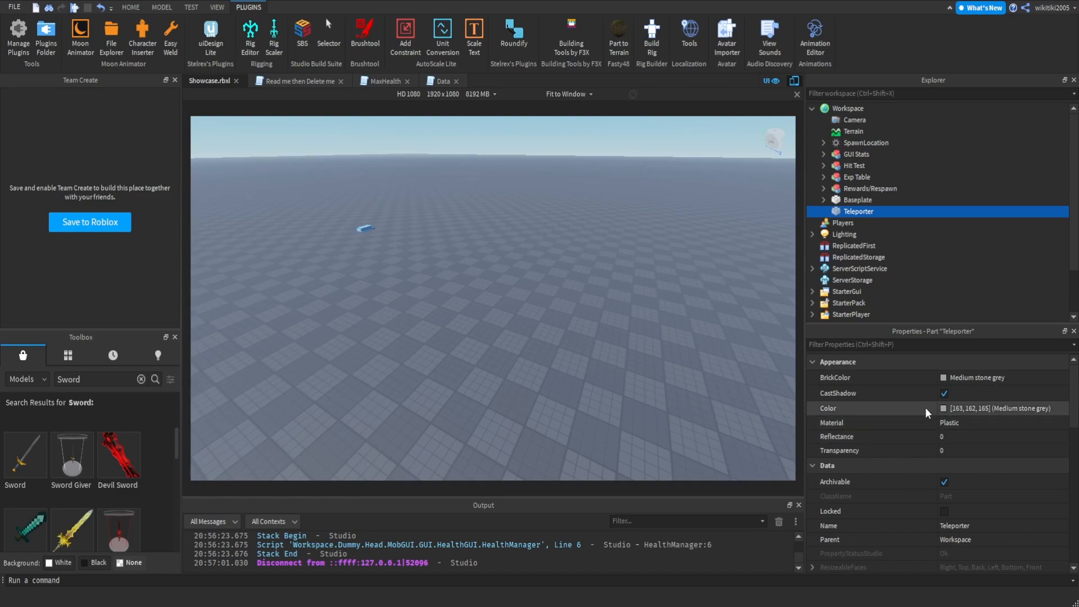
{"action": "mouse_move", "coordinate": [1065, 474]}
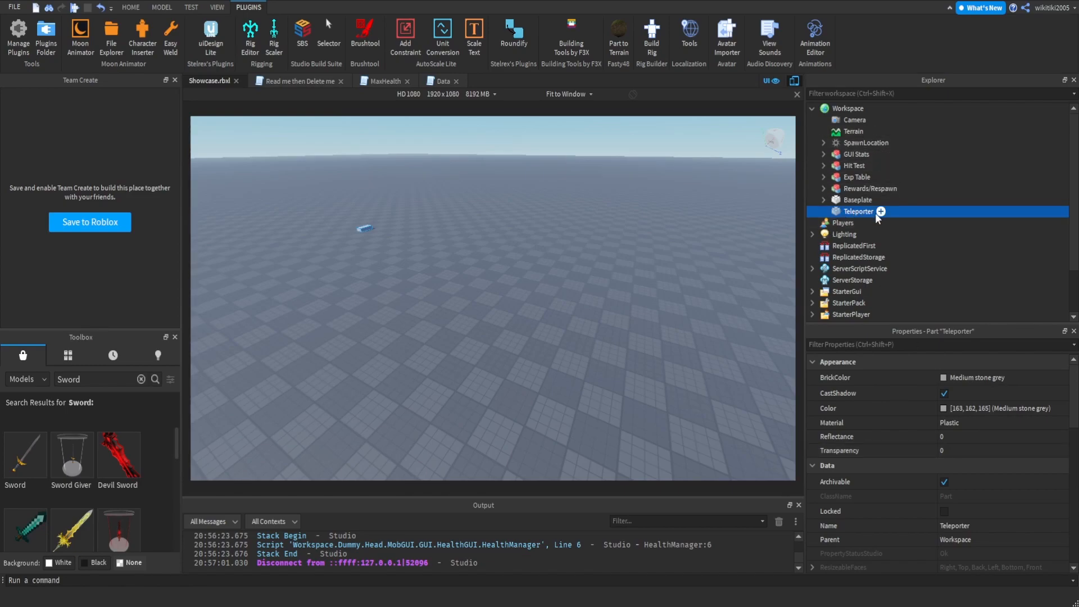
{"action": "mouse_move", "coordinate": [870, 228]}
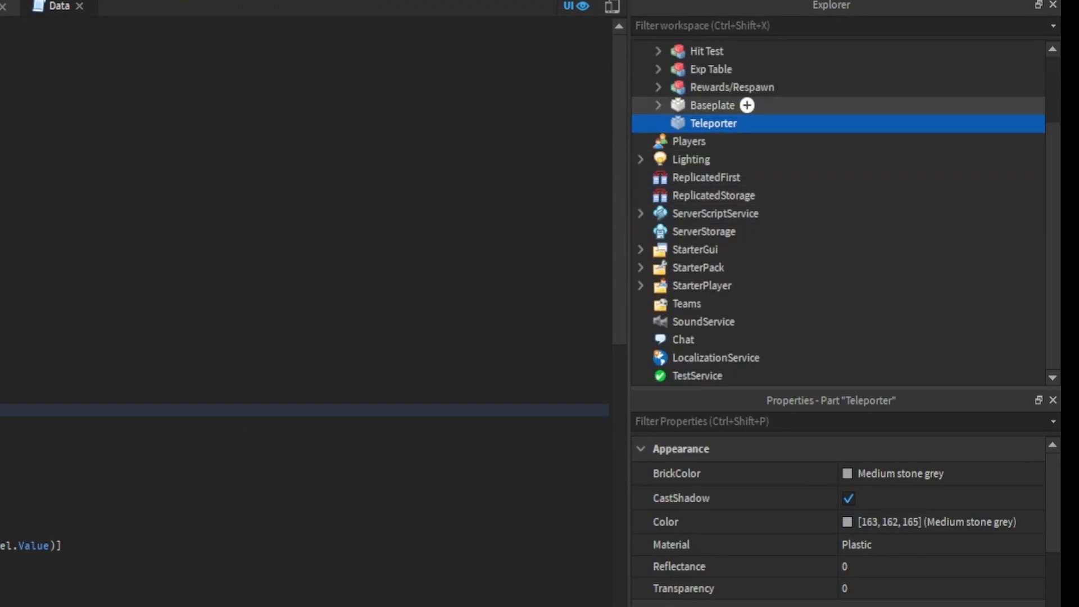
- Expand StarterGui and insert a Frame into the SurfaceGui
{"action": "left_click", "coordinate": [695, 249]}
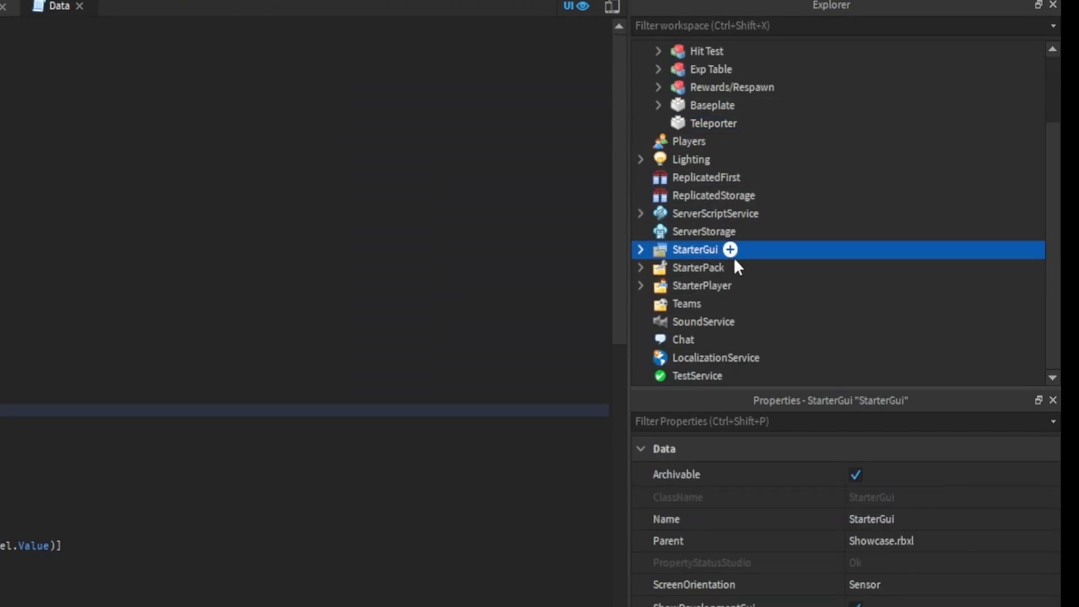
{"action": "mouse_move", "coordinate": [679, 347]}
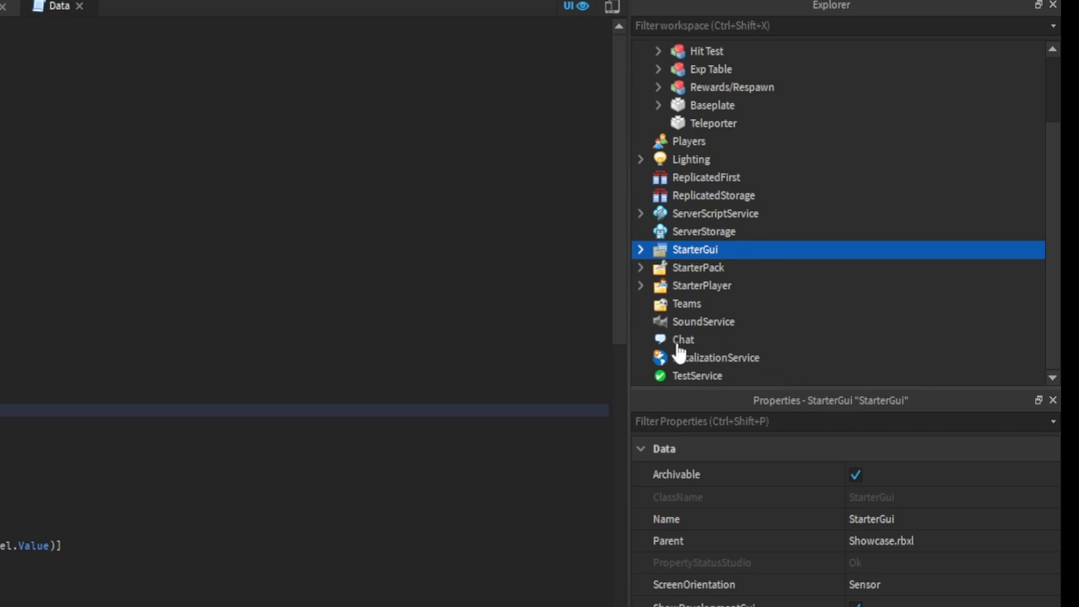
{"action": "left_click", "coordinate": [639, 249]}
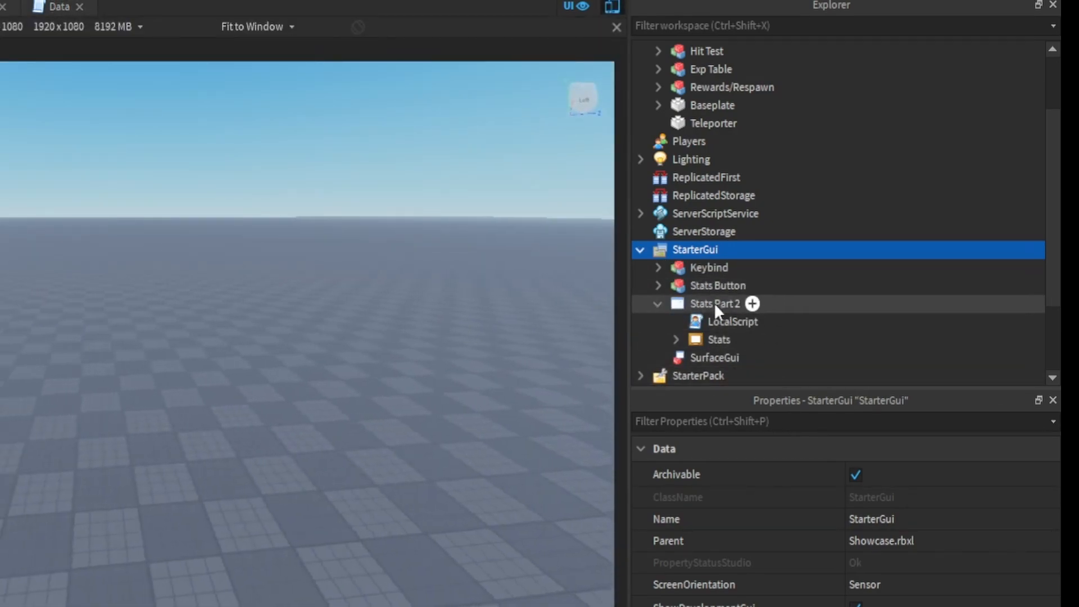
{"action": "left_click", "coordinate": [714, 357]}
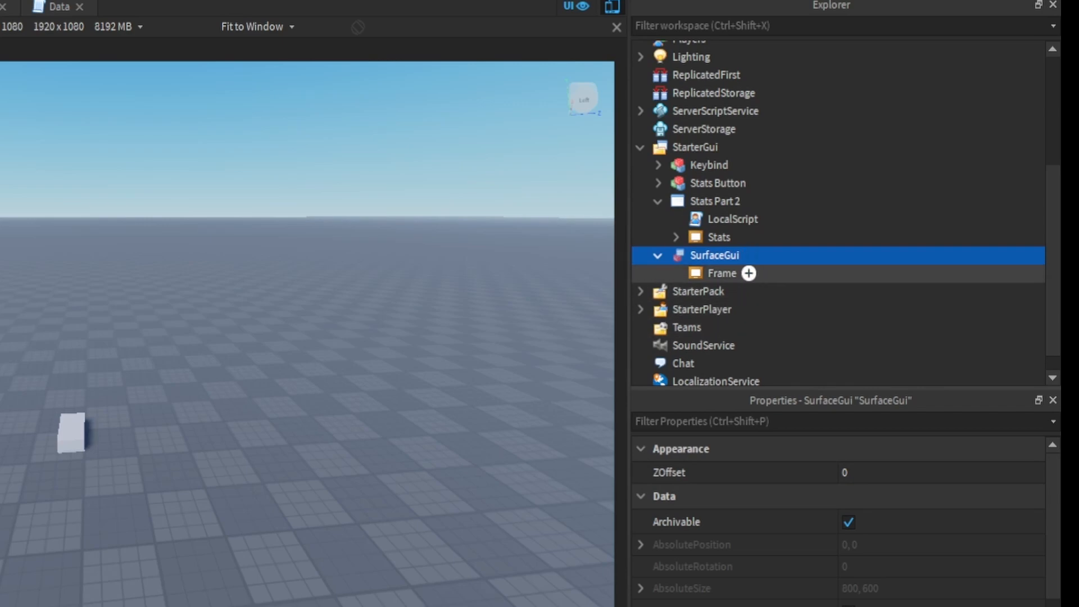
- Insert a TextButton into the Frame and rename it 'Fight'
{"action": "left_click", "coordinate": [722, 273]}
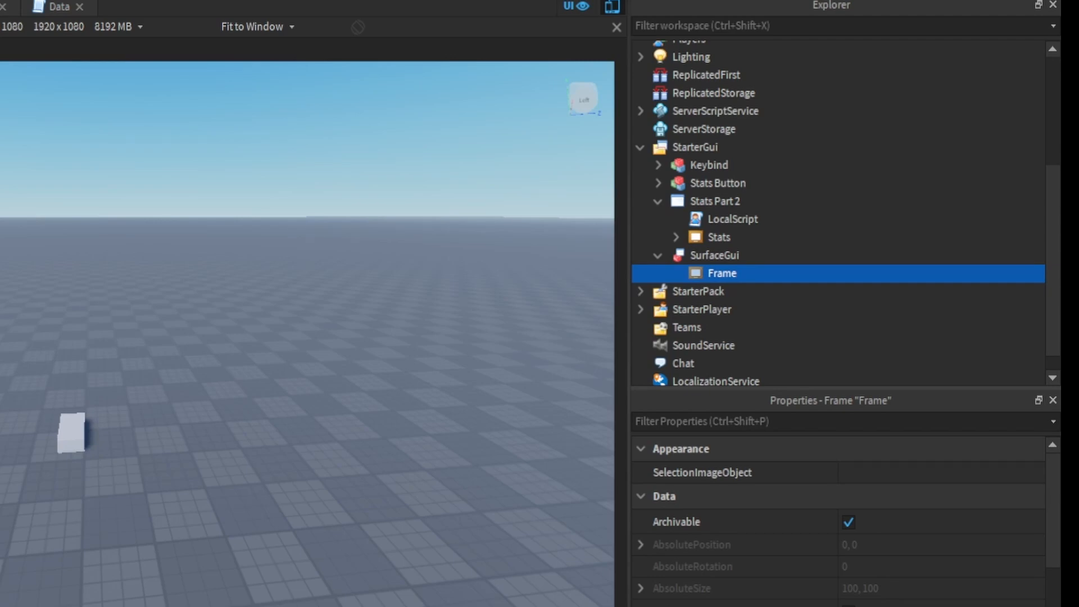
{"action": "mouse_move", "coordinate": [723, 273]}
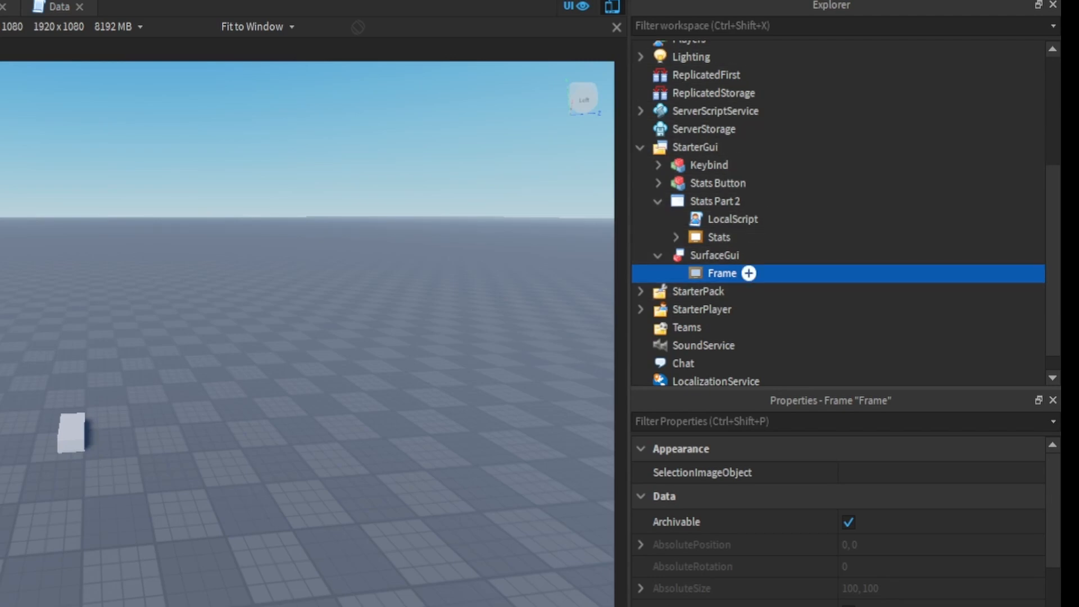
{"action": "left_click", "coordinate": [749, 274]}
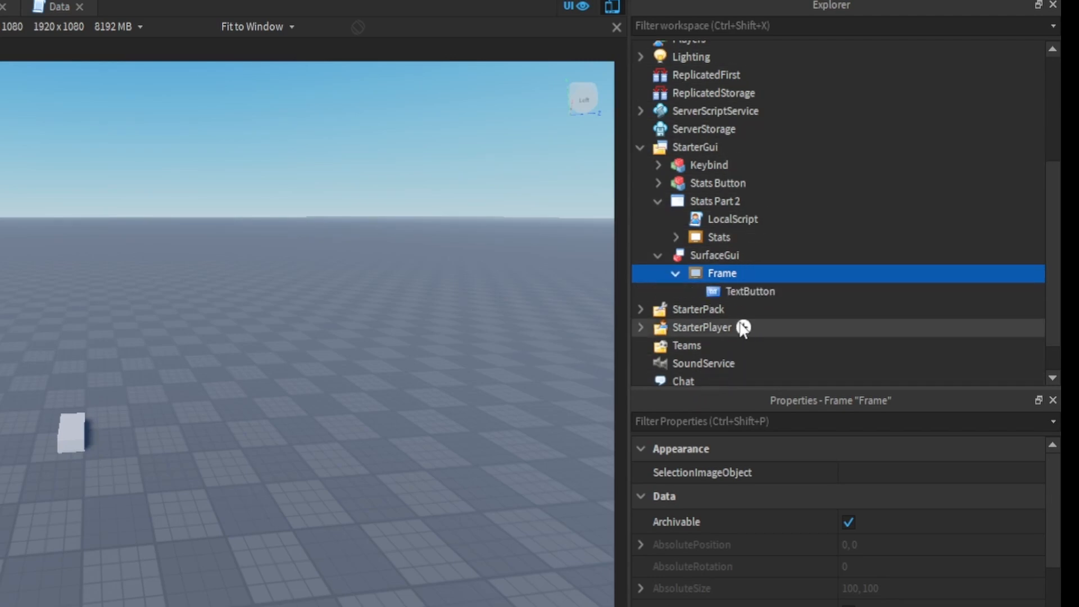
{"action": "double_click", "coordinate": [751, 292]}
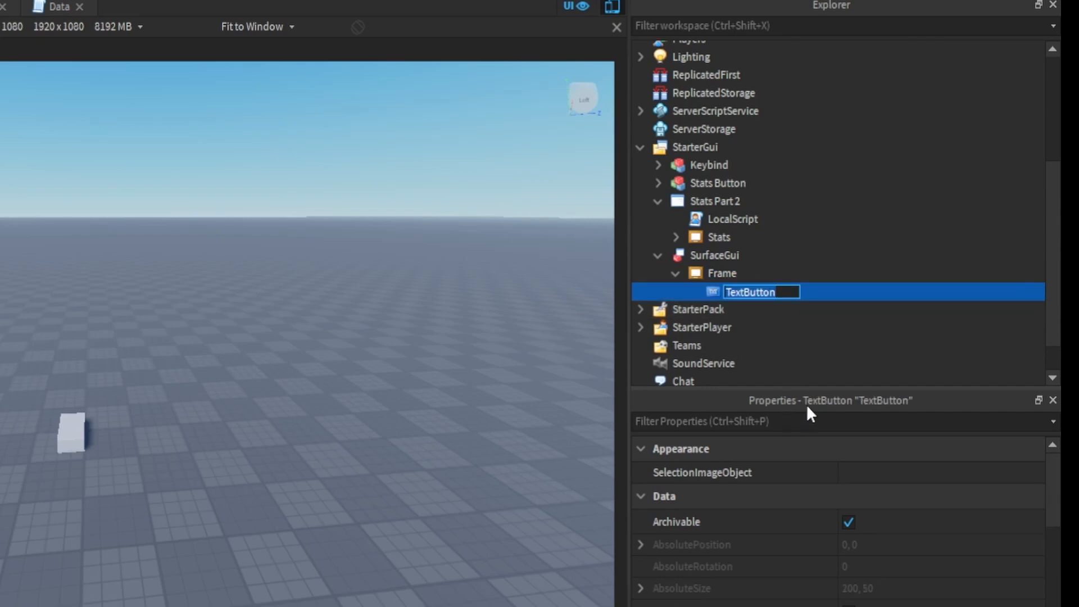
{"action": "type", "text": "Fight"}
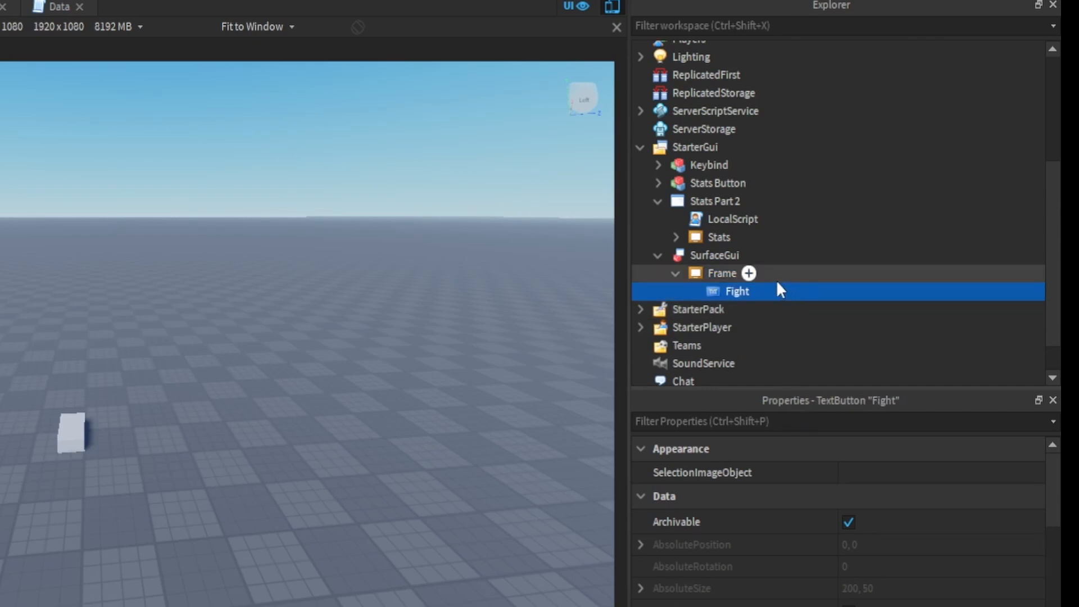
{"action": "mouse_move", "coordinate": [768, 303]}
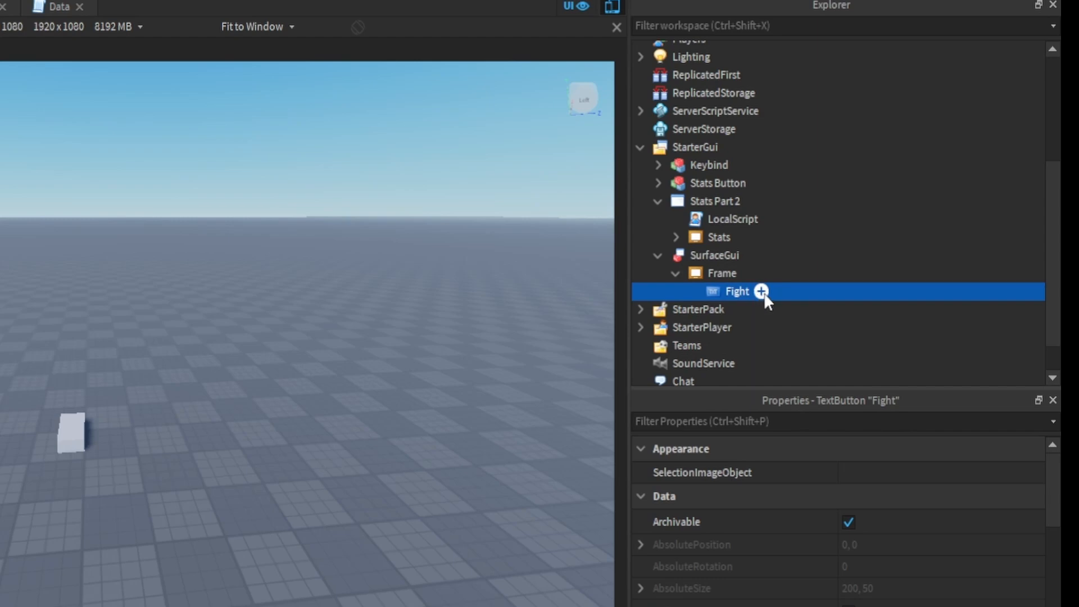
{"action": "mouse_move", "coordinate": [726, 453]}
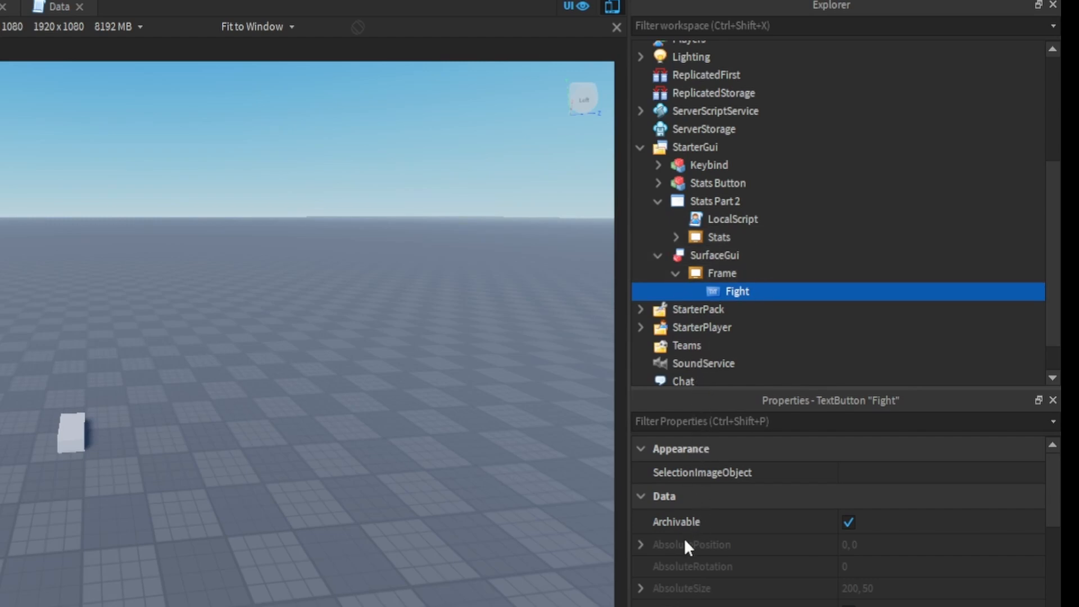
{"action": "mouse_move", "coordinate": [713, 193]}
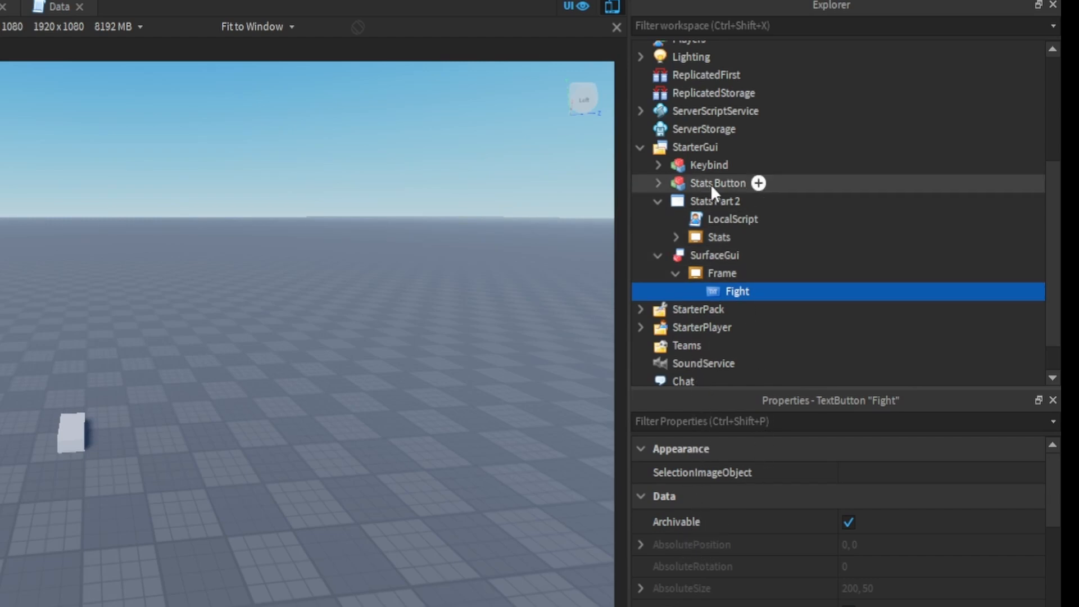
{"action": "mouse_move", "coordinate": [688, 400]}
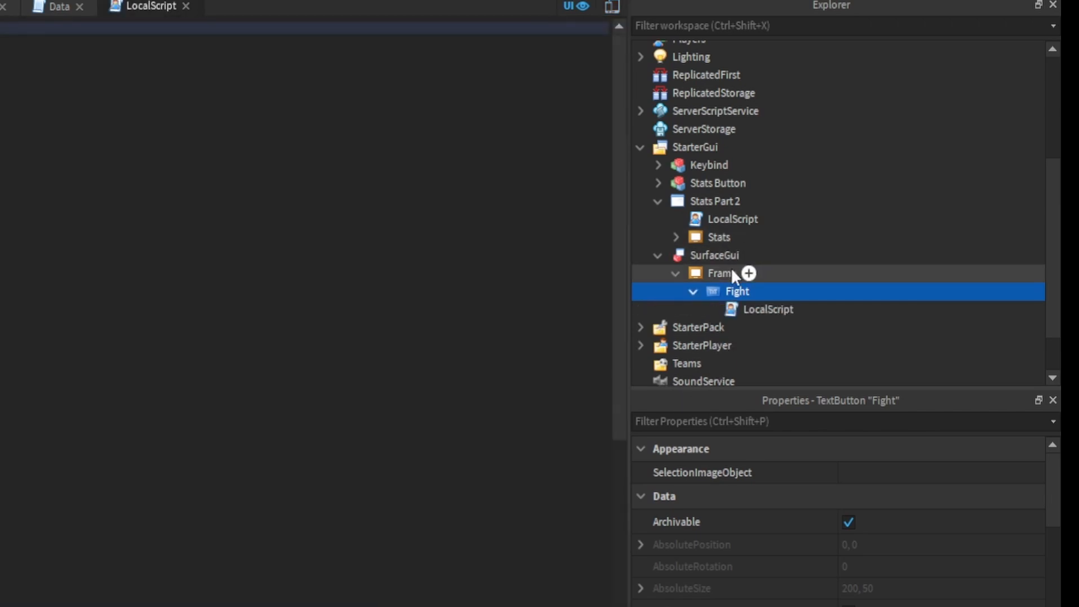
- Add a TextLabel to the Frame and rename the Fight button's LocalScript to 'Fight'
{"action": "left_click", "coordinate": [714, 255]}
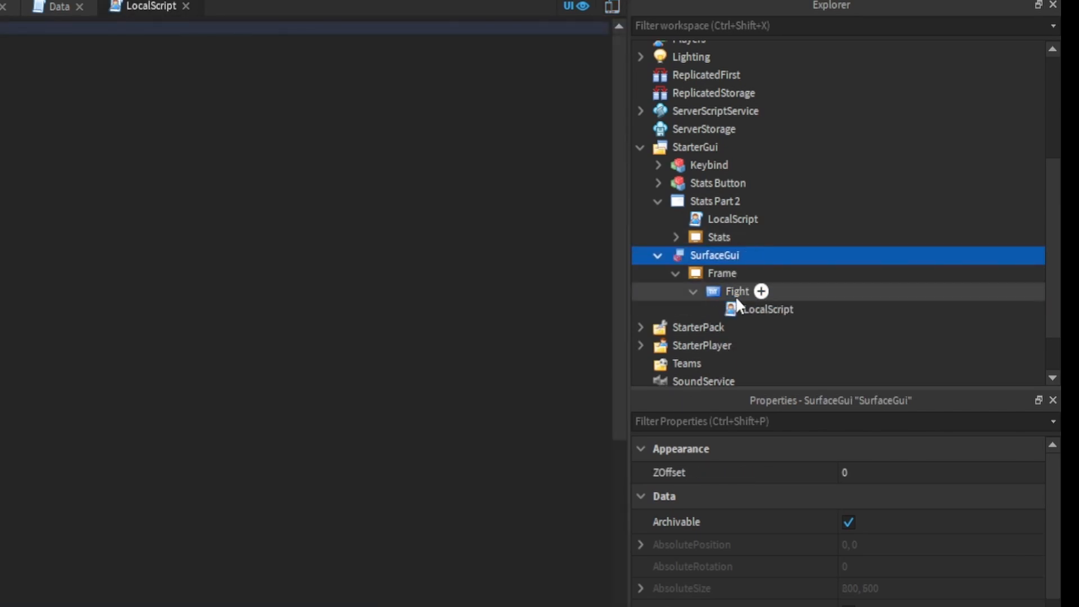
{"action": "left_click", "coordinate": [722, 273]}
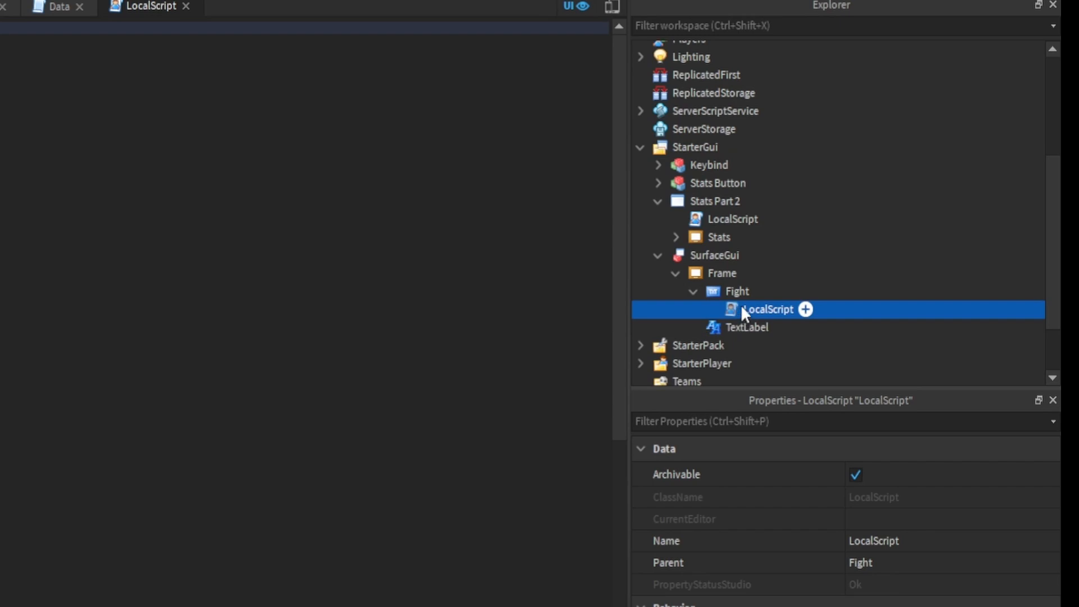
{"action": "double_click", "coordinate": [769, 310]}
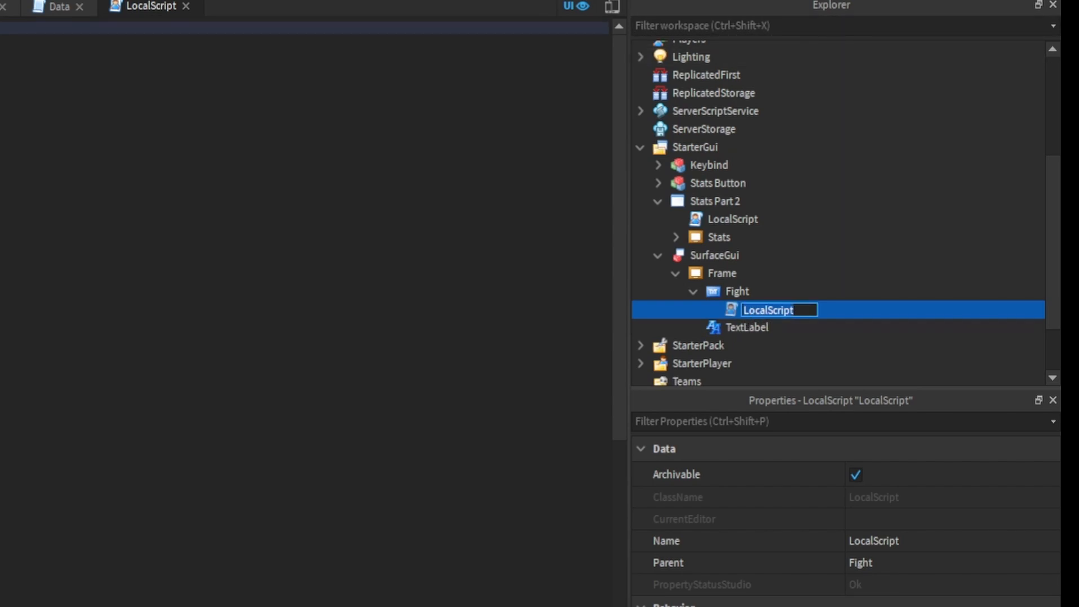
{"action": "left_click", "coordinate": [791, 310]}
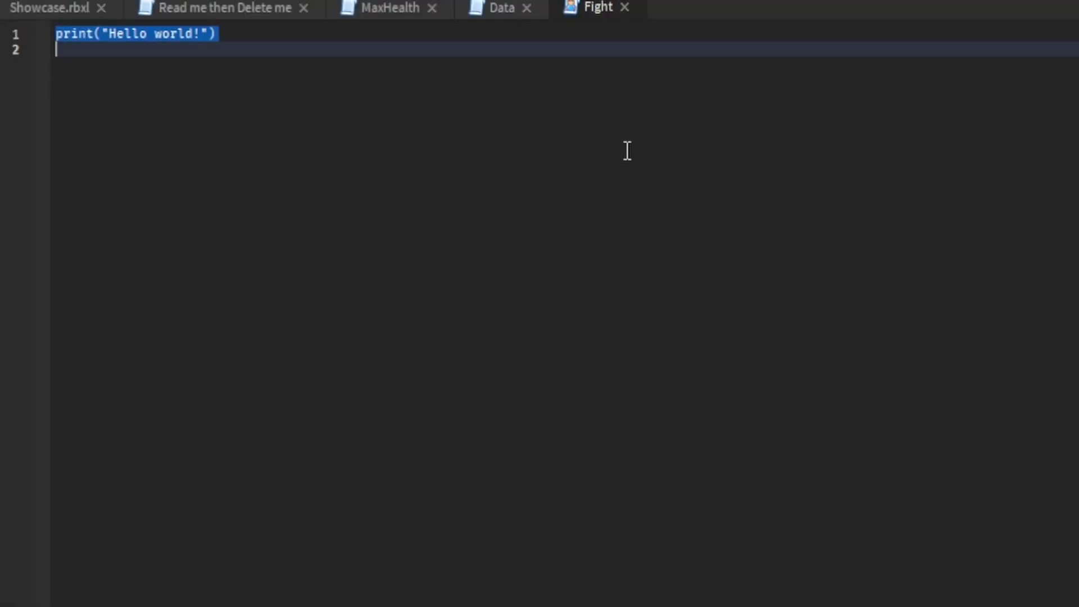
- Define Fight = script.Parent and player = game:GetService("Players").LocalPlayer
{"action": "type", "text": "local Fight ="}
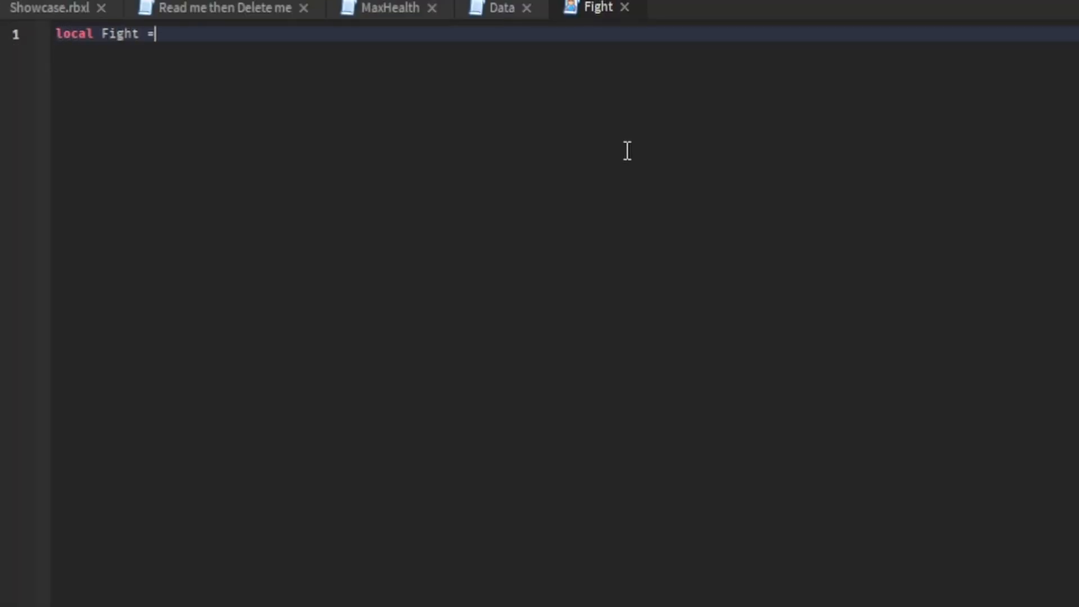
{"action": "type", "text": "script.Parent"}
{"action": "type", "text": ";pca ["}
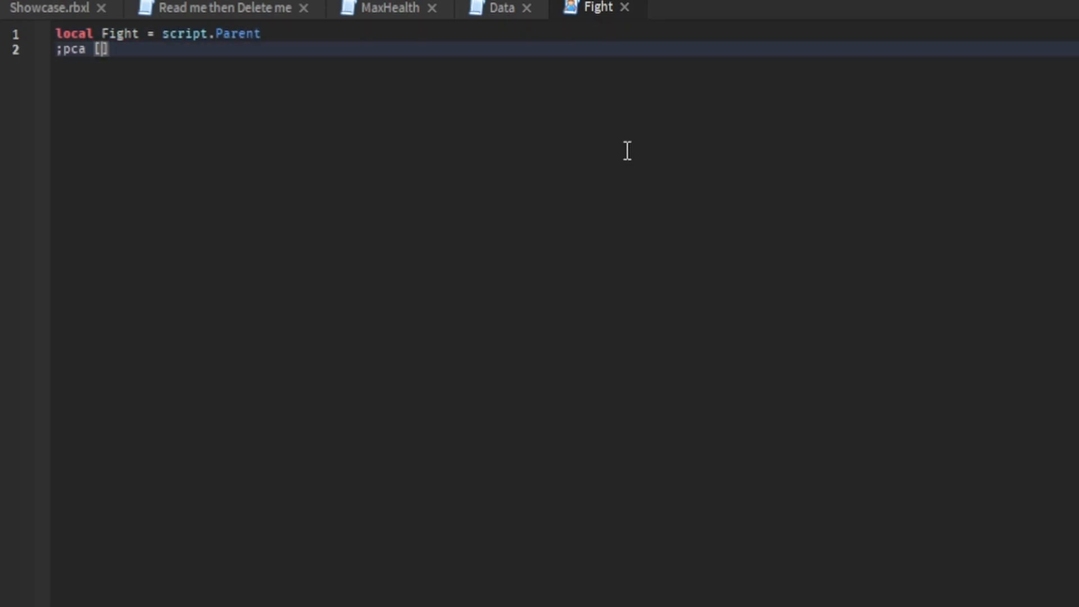
{"action": "type", "text": "local pla"}
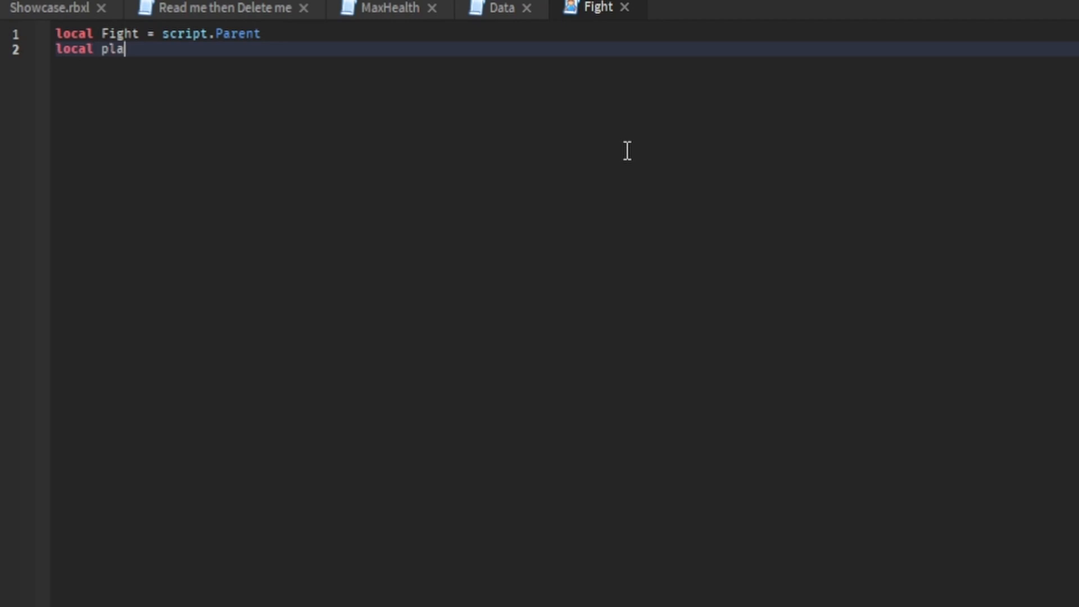
{"action": "type", "text": "yer = game"}
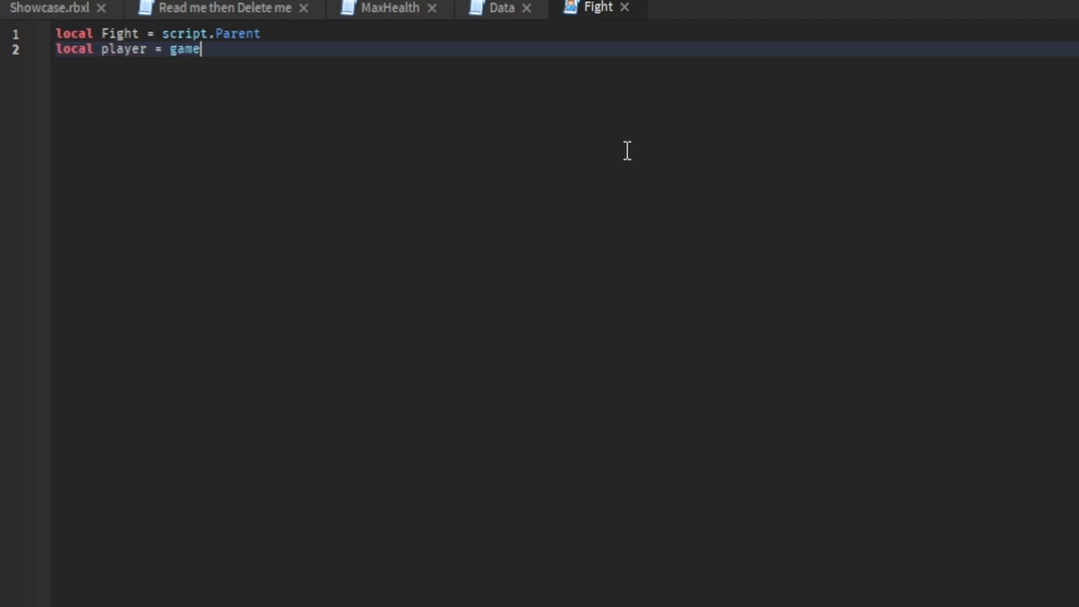
{"action": "type", "text": ":GetService()"}
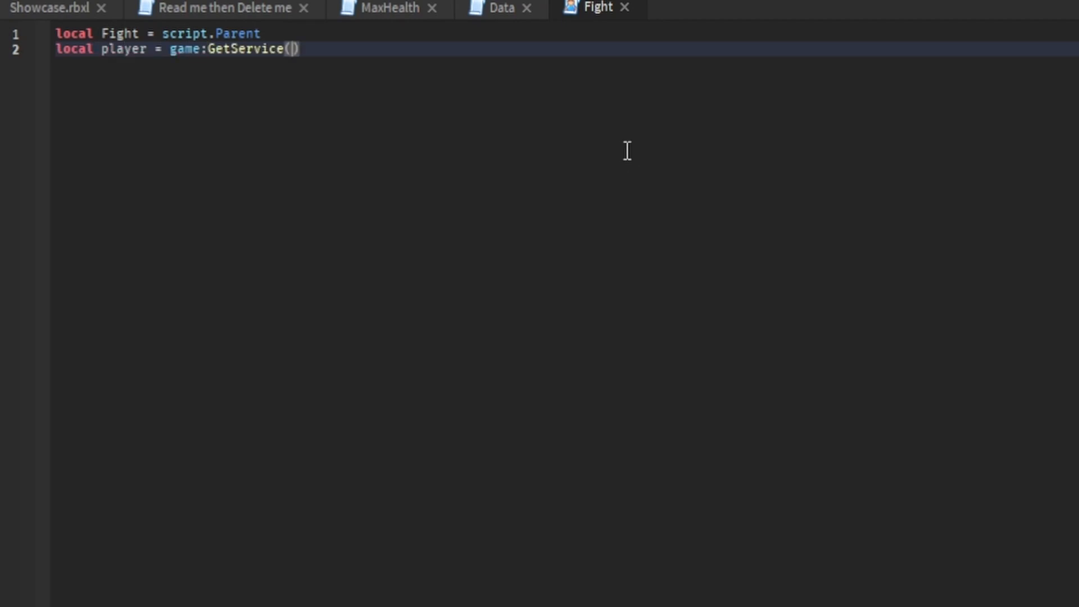
{"action": "type", "text": "\"Pla"}
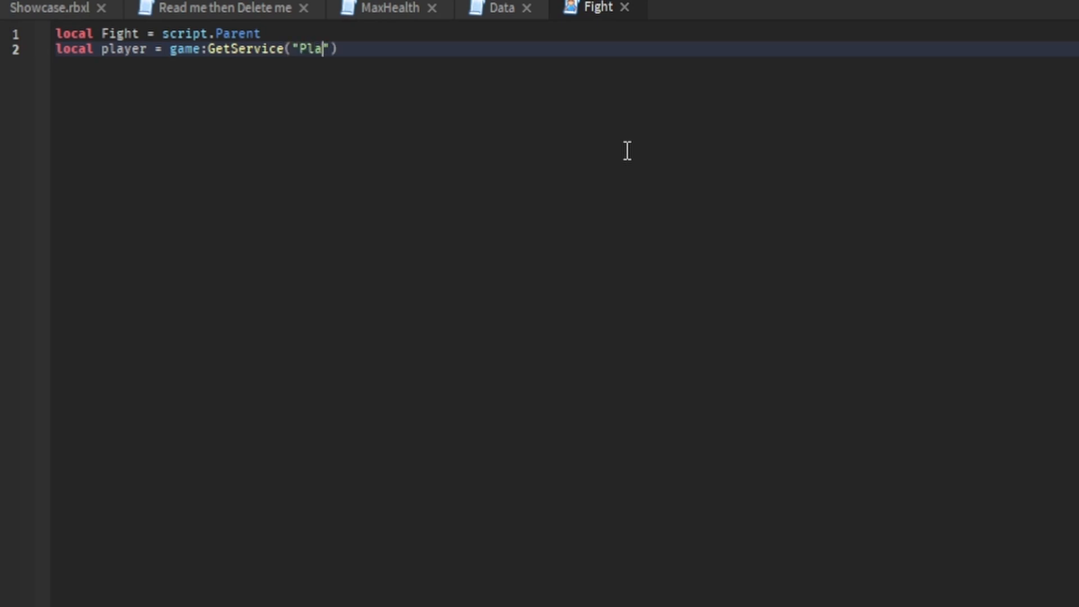
{"action": "type", "text": "yers"}
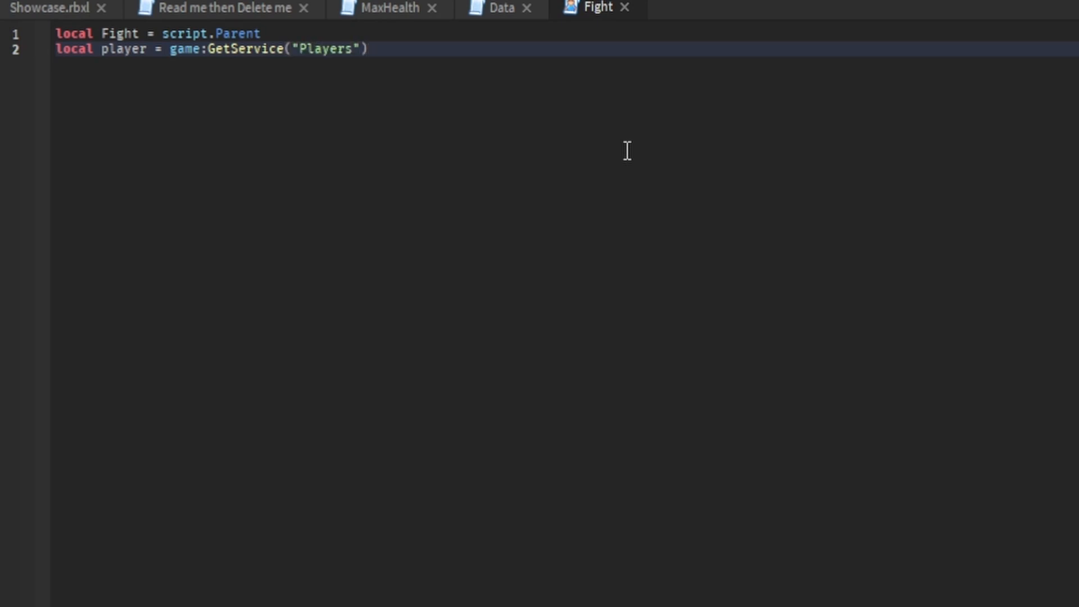
{"action": "type", "text": ".LocalPlayer"}
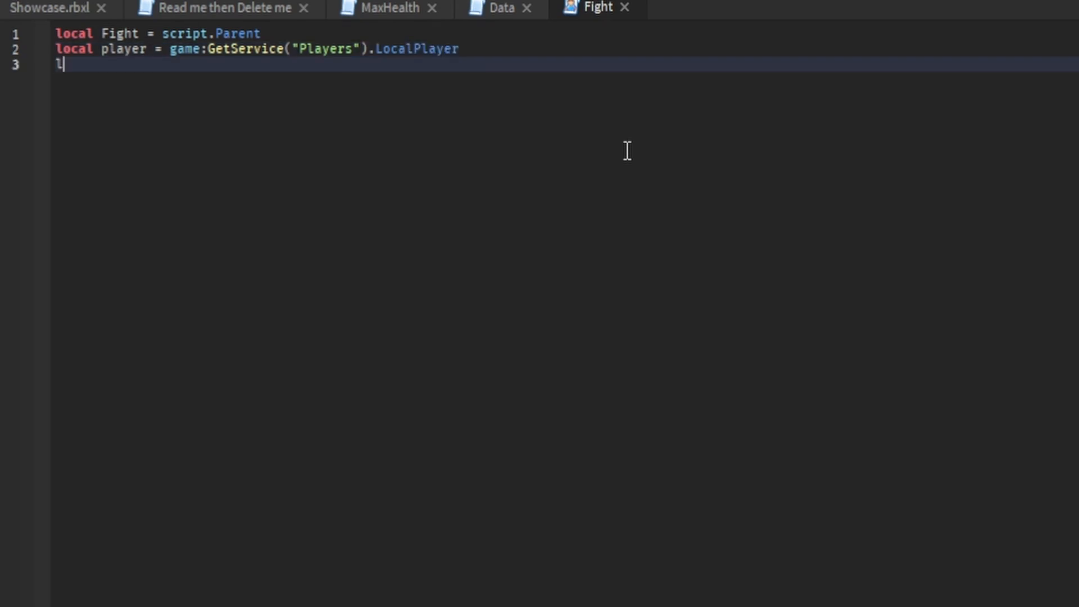
- Write teleport() calling player.Character:SetPrimaryPartCFrame(CFrame.new(2323))
{"action": "type", "text": "local function"}
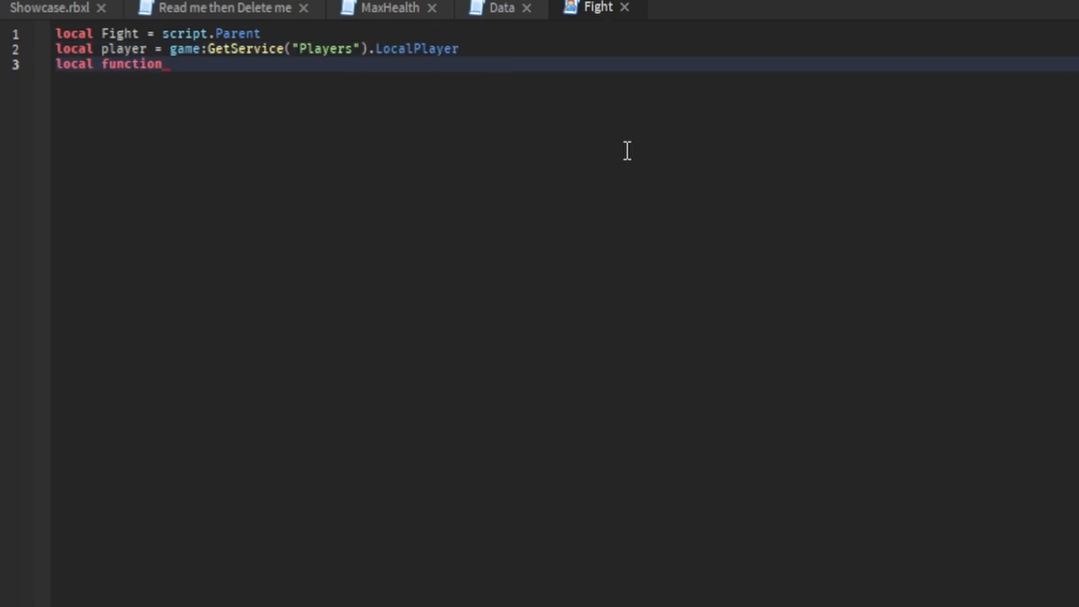
{"action": "type", "text": "teleport()"}
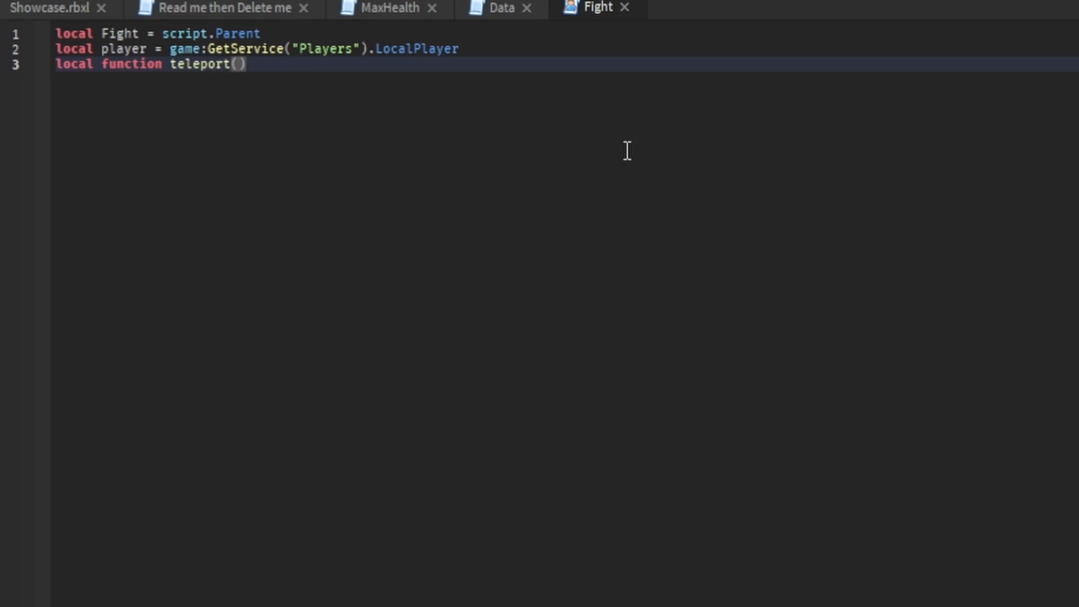
{"action": "key", "text": "enter"}
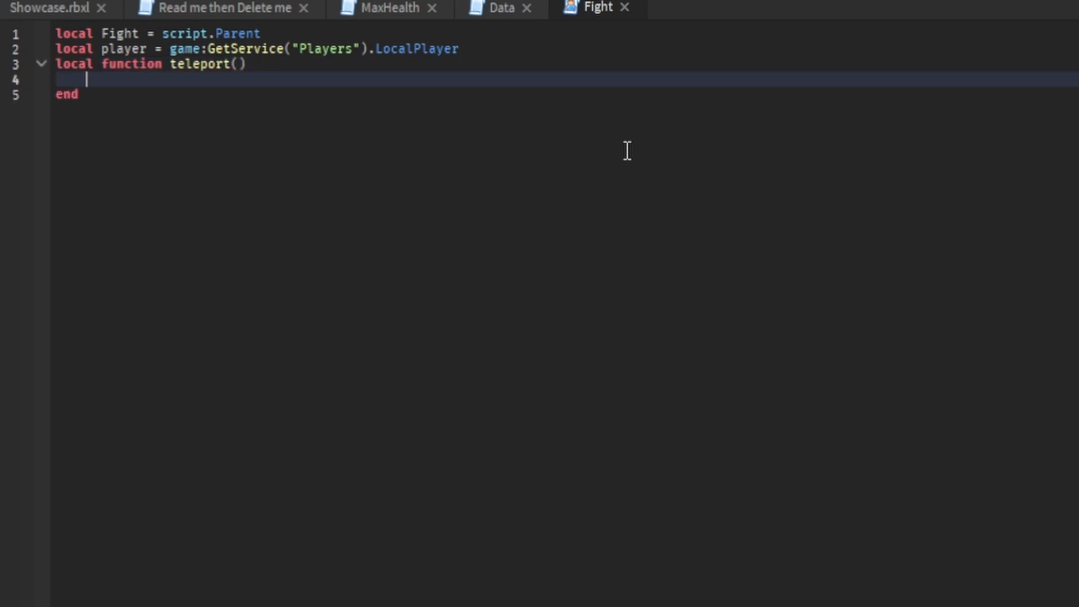
{"action": "type", "text": "player.Character"}
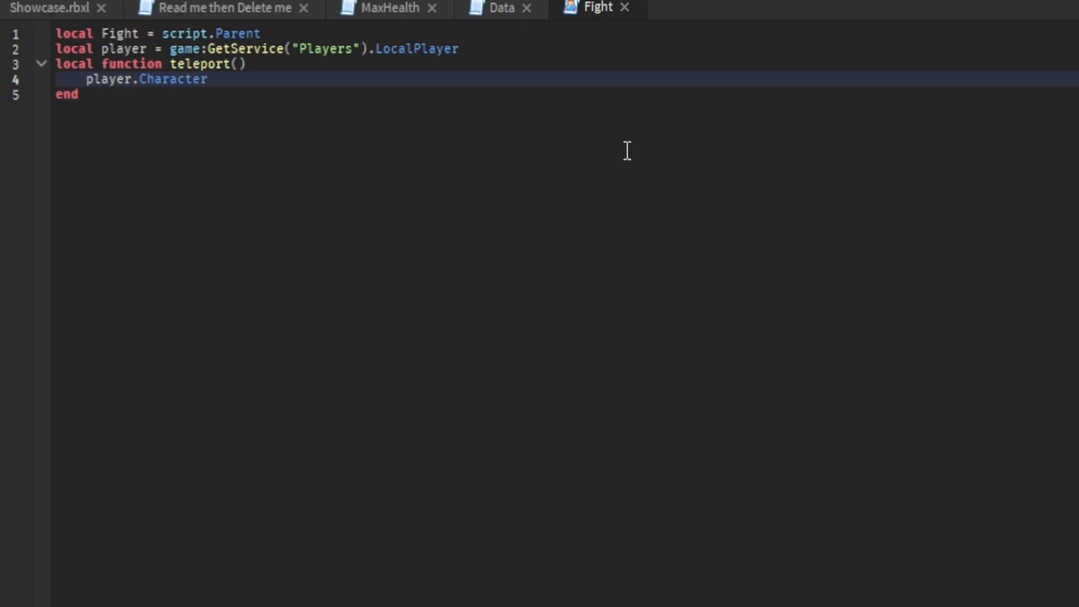
{"action": "type", "text": ":SetPrimaryPartCFrame("}
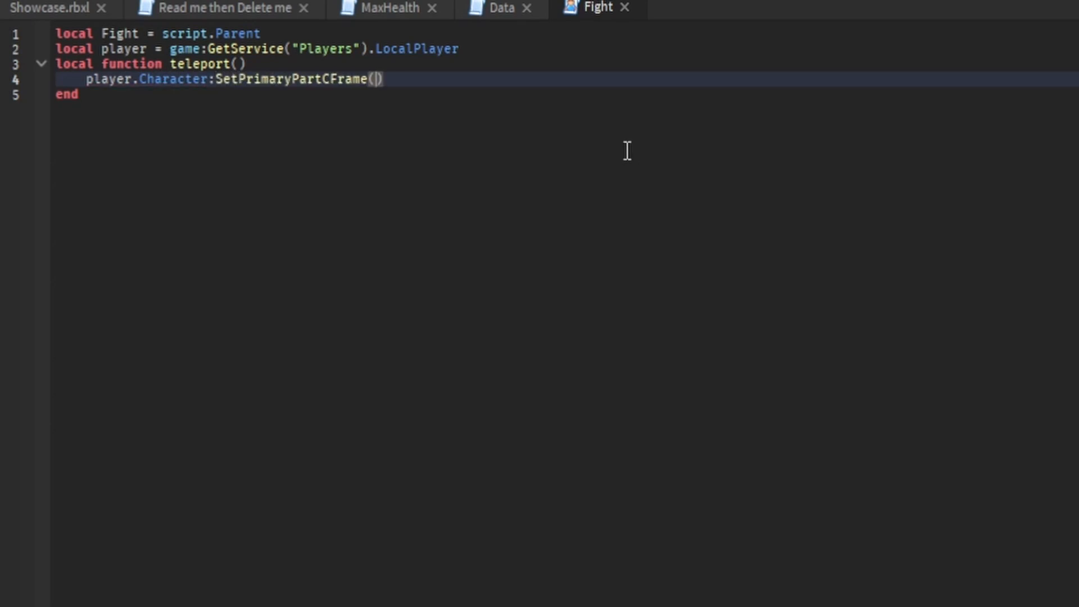
{"action": "type", "text": "Cfr"}
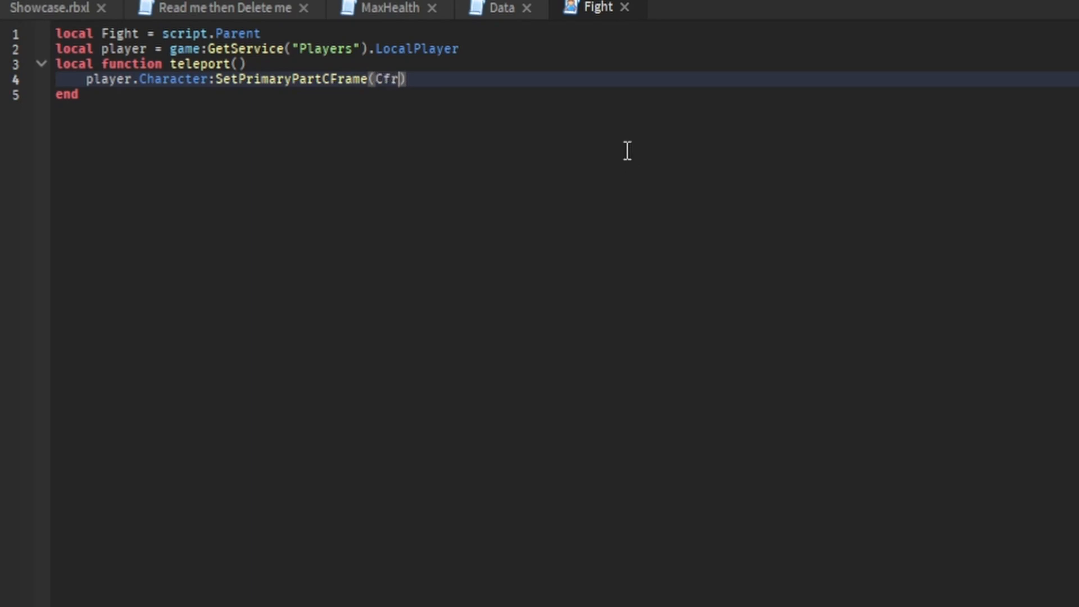
{"action": "type", "text": "CFrame.new"}
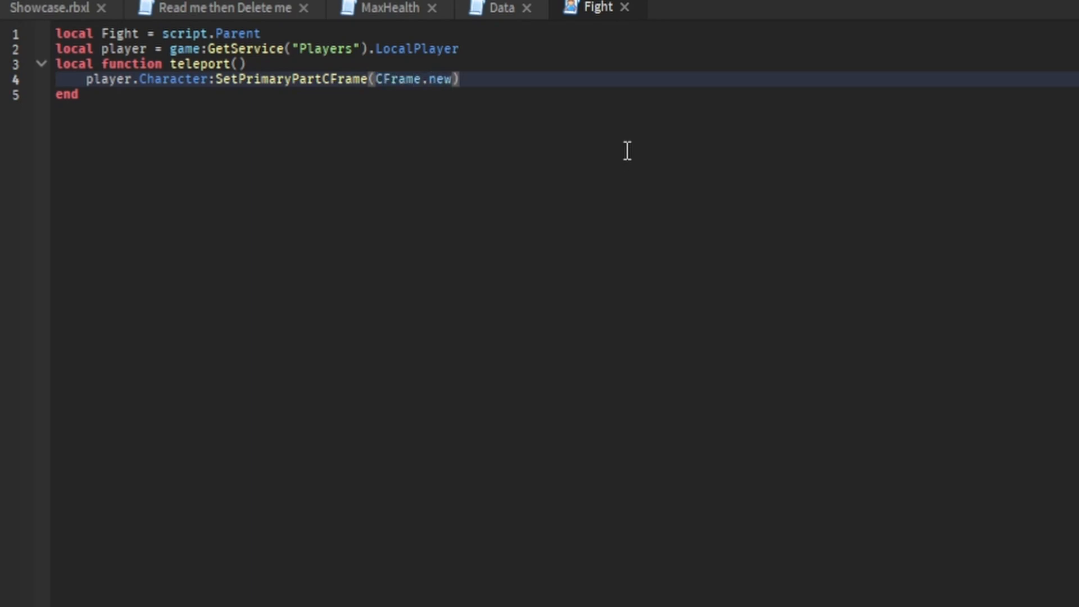
{"action": "type", "text": "()"}
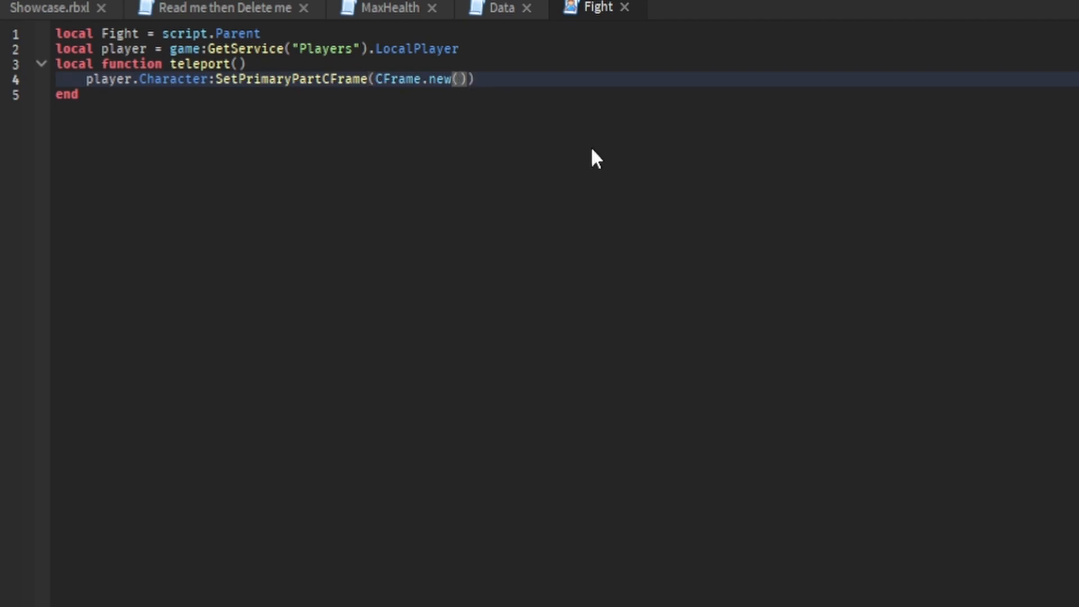
{"action": "type", "text": "2323"}
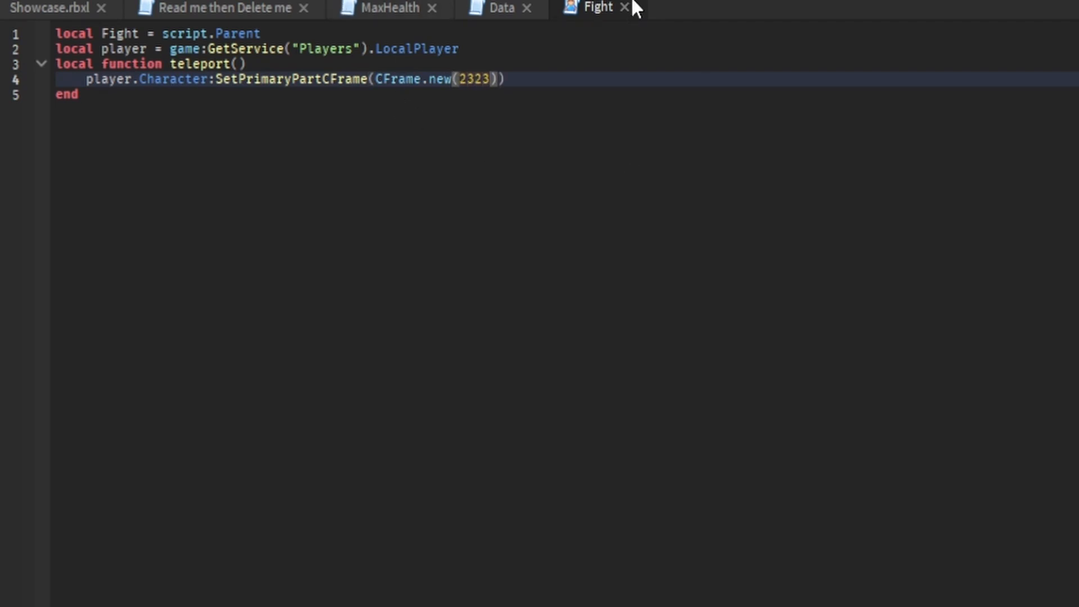
{"action": "left_click", "coordinate": [508, 79]}
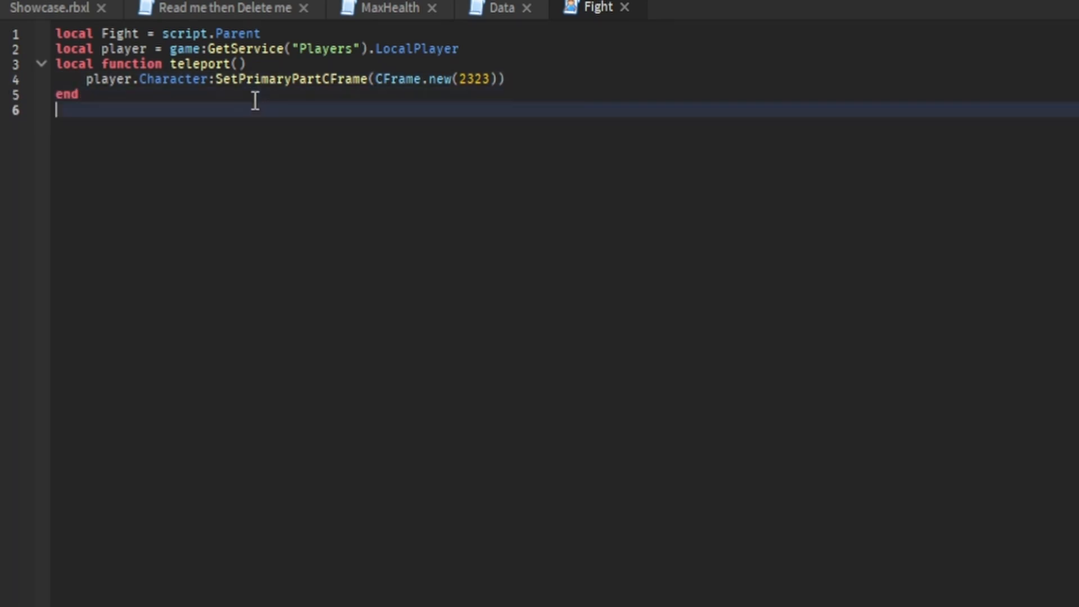
- Connect script.Parent.Activated with an 'if player.Stats.Level.Value >= 2 then' check
{"action": "type", "text": "script.Parent"}
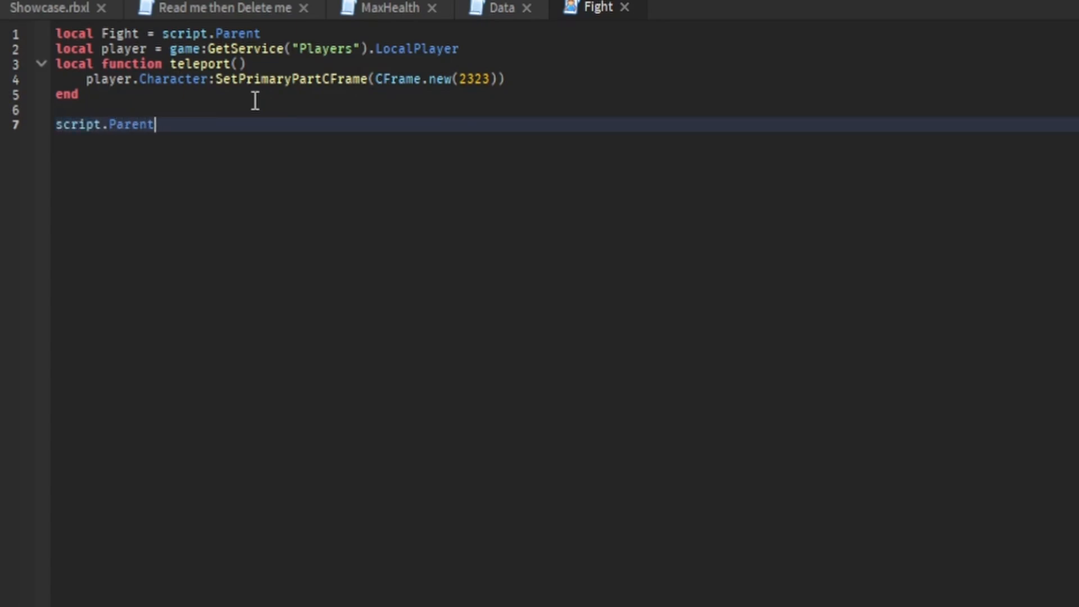
{"action": "type", "text": ".Acti"}
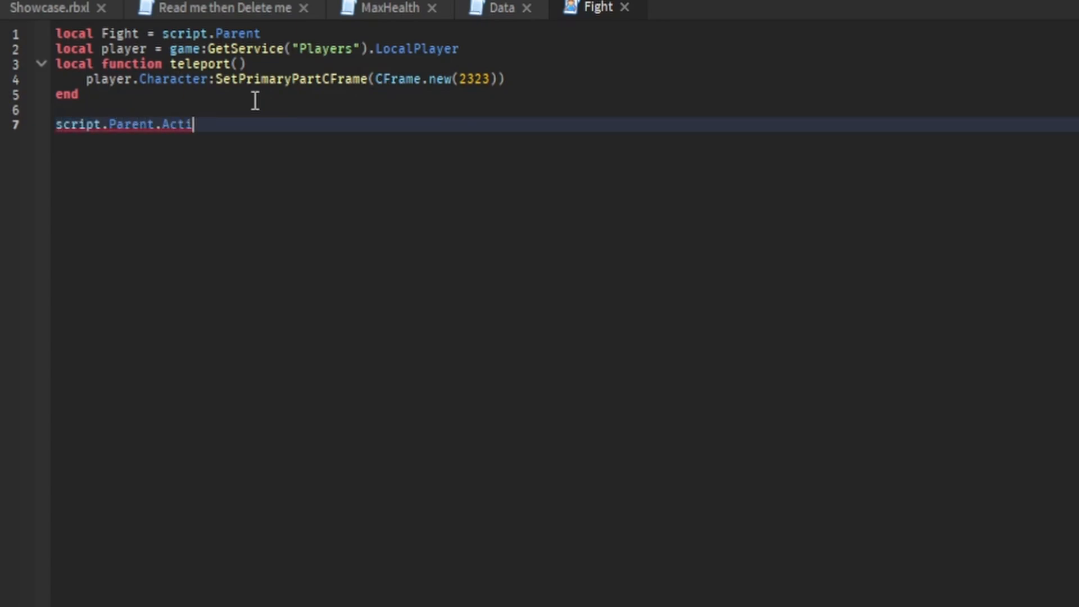
{"action": "type", "text": "vated:Connect(function"}
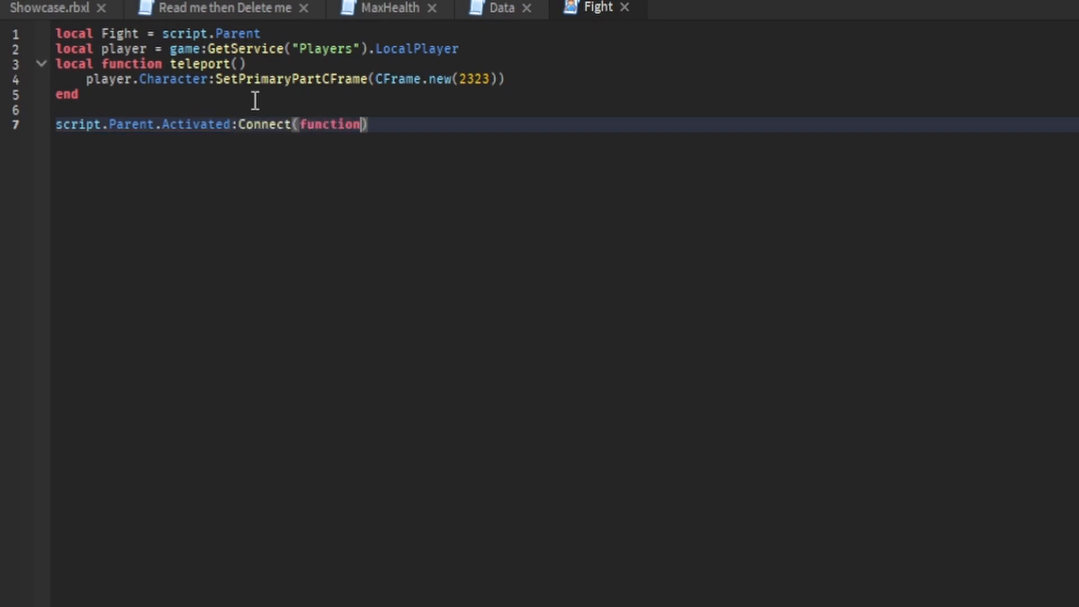
{"action": "type", "text": "("}
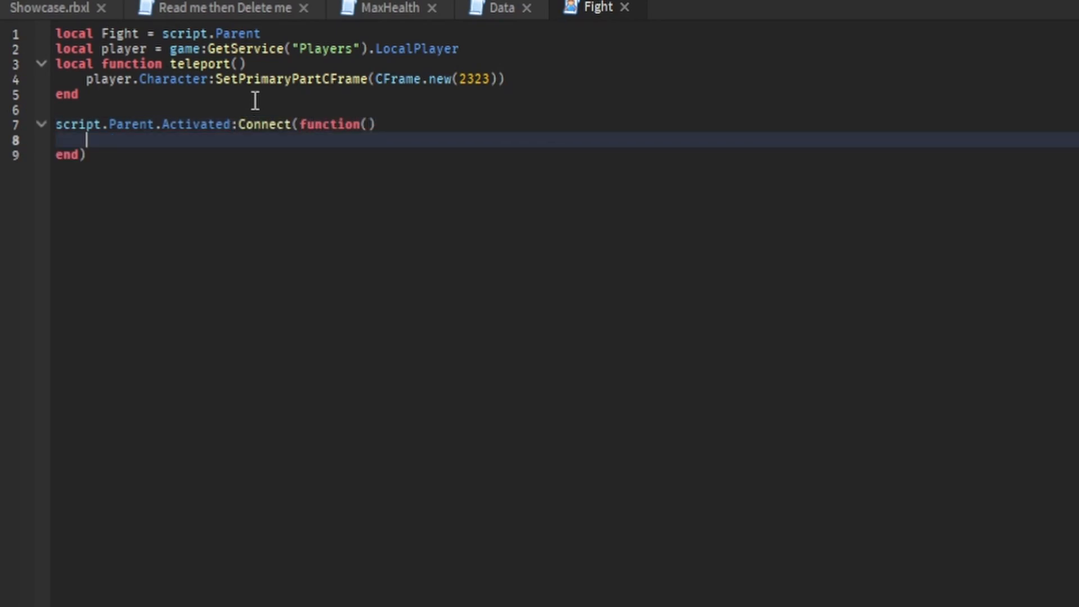
{"action": "type", "text": "if player."}
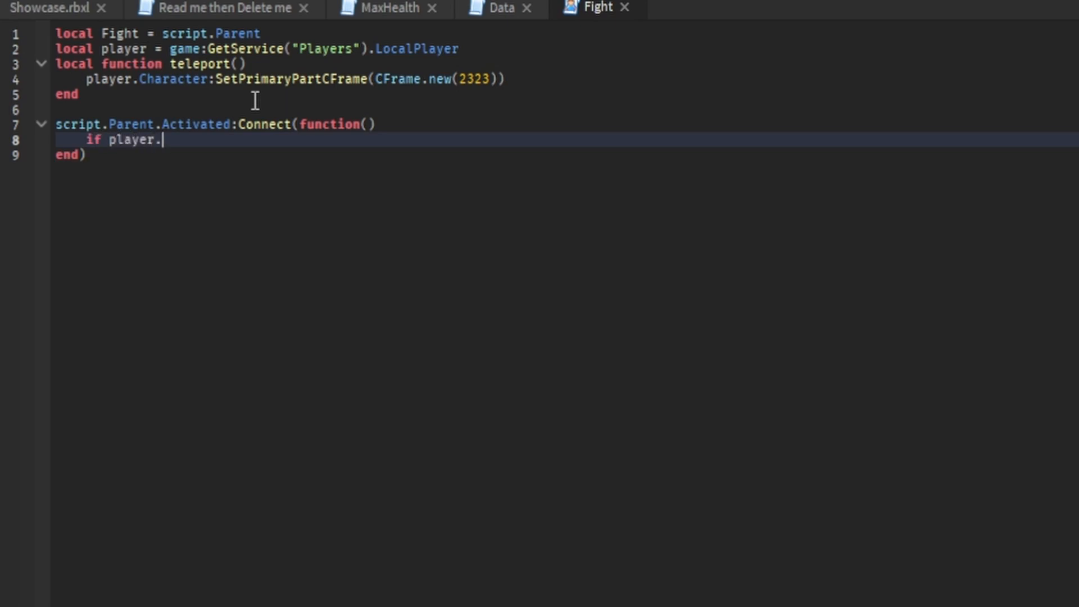
{"action": "type", "text": "Stats.Leve"}
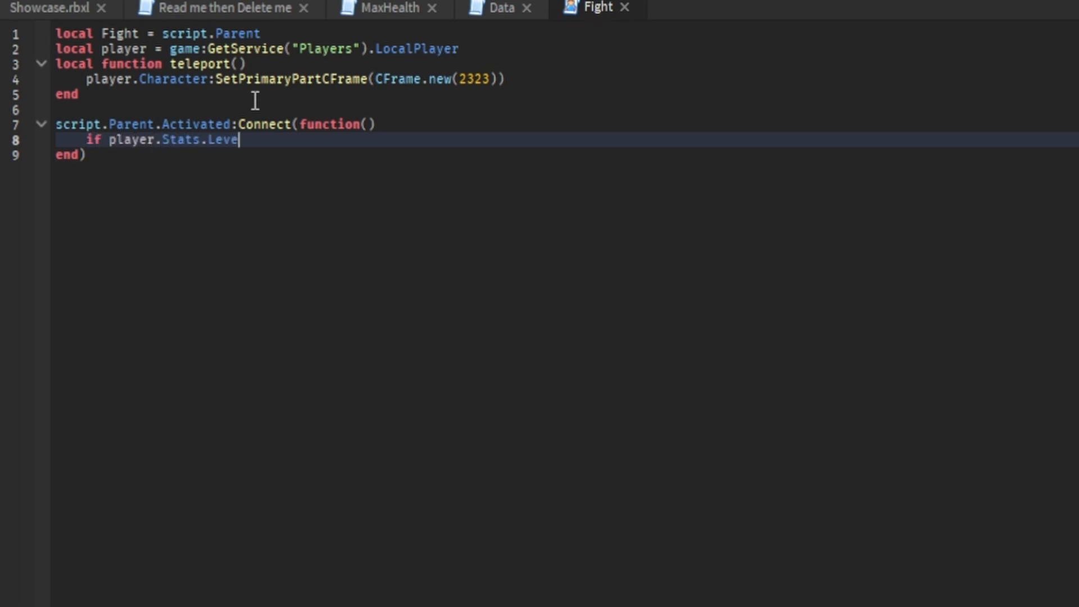
{"action": "type", "text": "l.Value"}
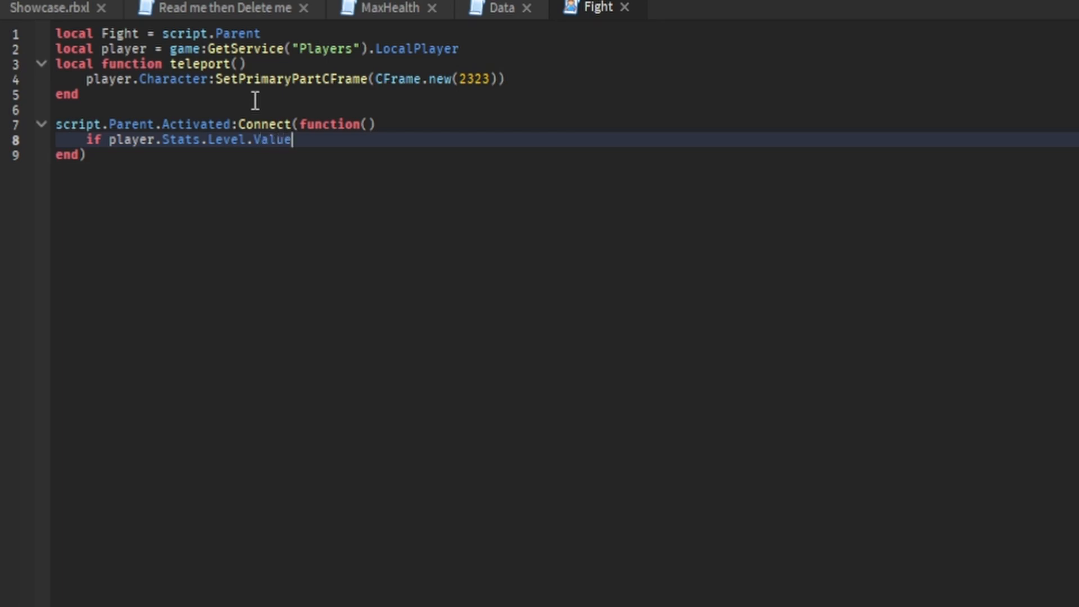
{"action": "type", "text": ">="}
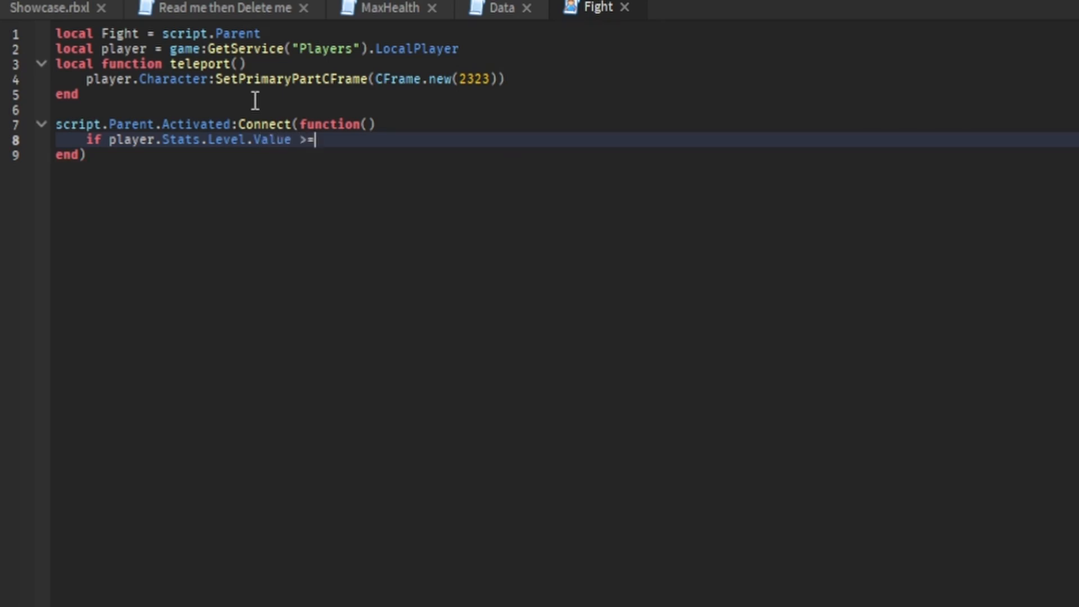
{"action": "type", "text": "then"}
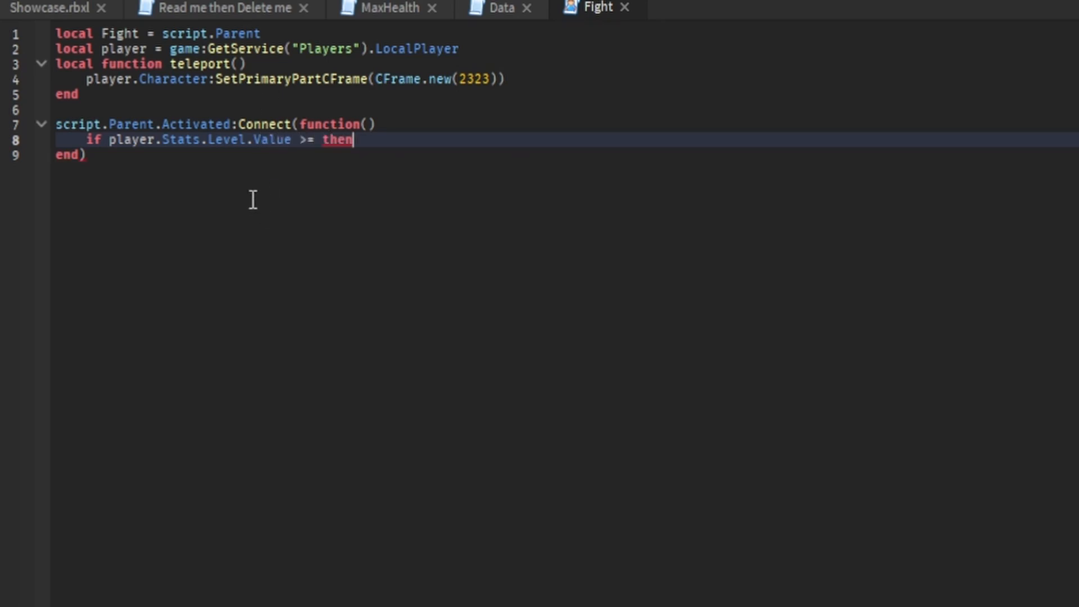
{"action": "type", "text": "1"}
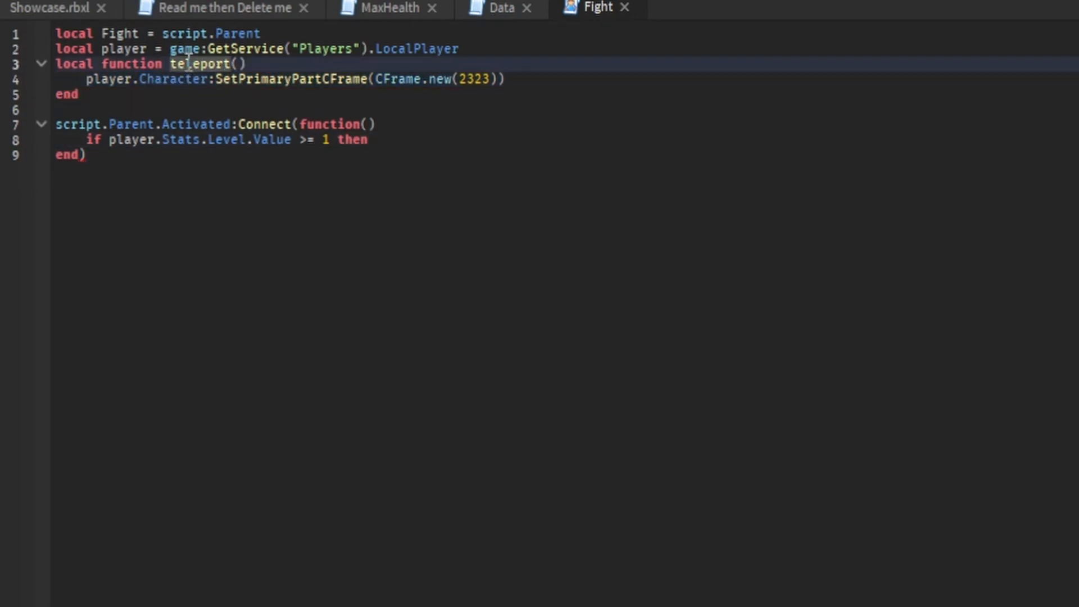
- Call teleport() inside the level check to complete the Activated handler
{"action": "left_click", "coordinate": [370, 138]}
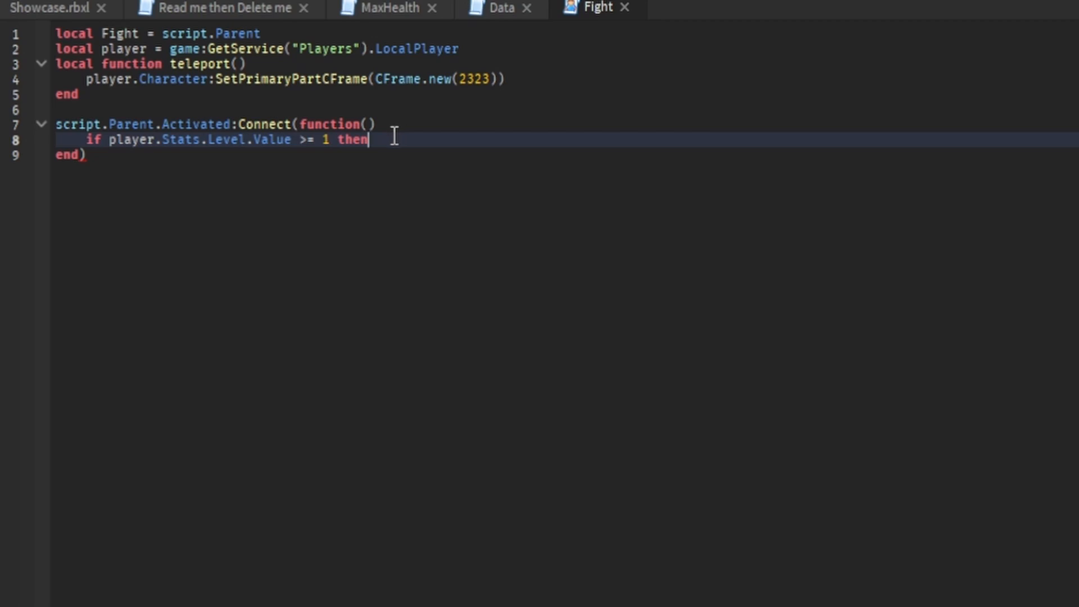
{"action": "mouse_move", "coordinate": [449, 137]}
{"action": "type", "text": "2"}
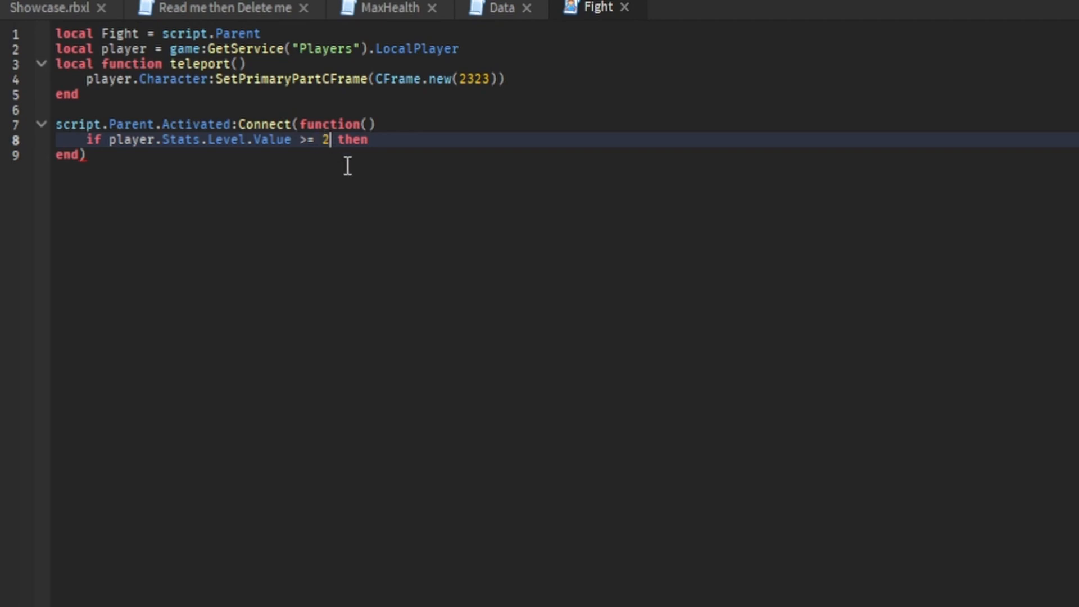
{"action": "mouse_move", "coordinate": [186, 102]}
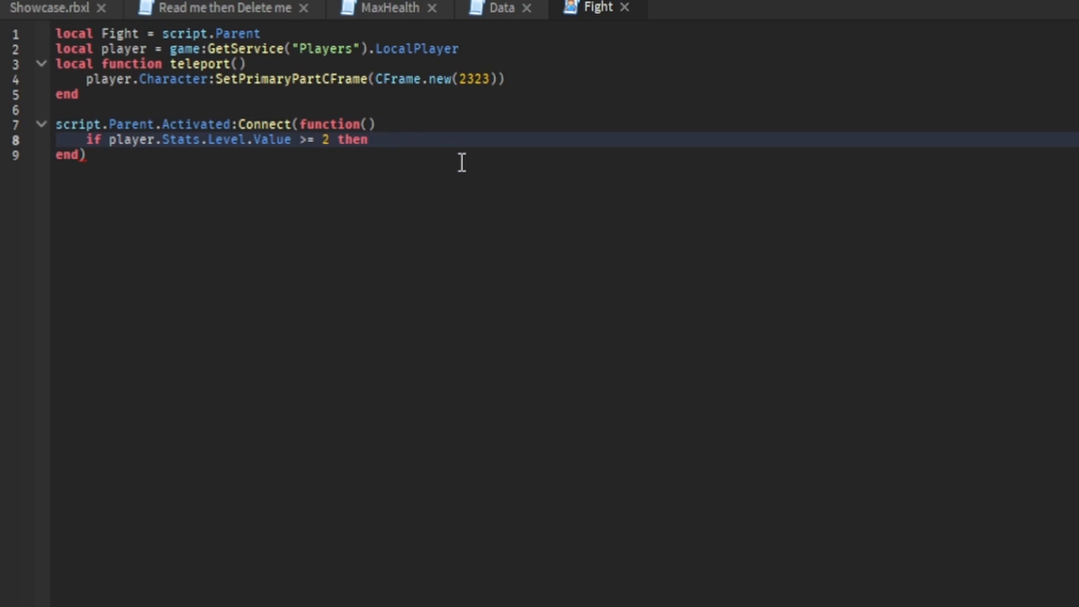
{"action": "type", "text": "teleport)"}
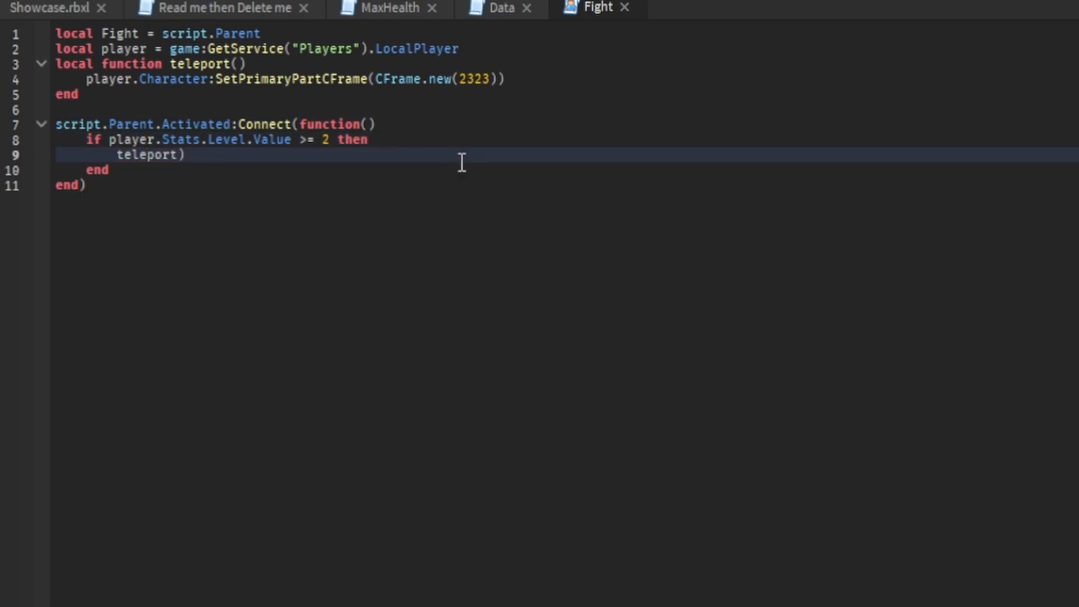
{"action": "type", "text": "("}
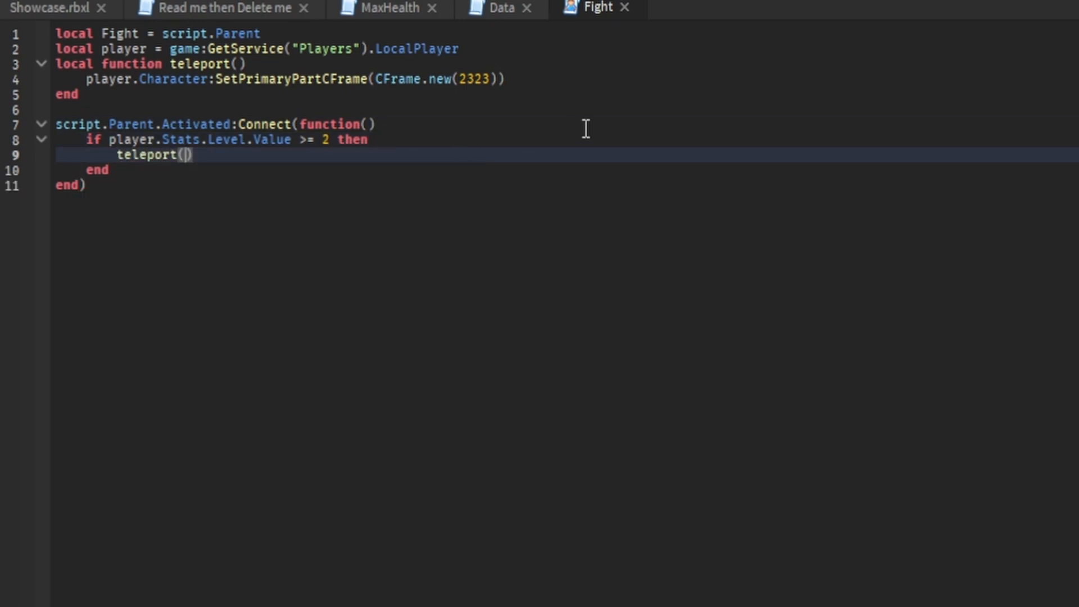
{"action": "left_click", "coordinate": [521, 90]}
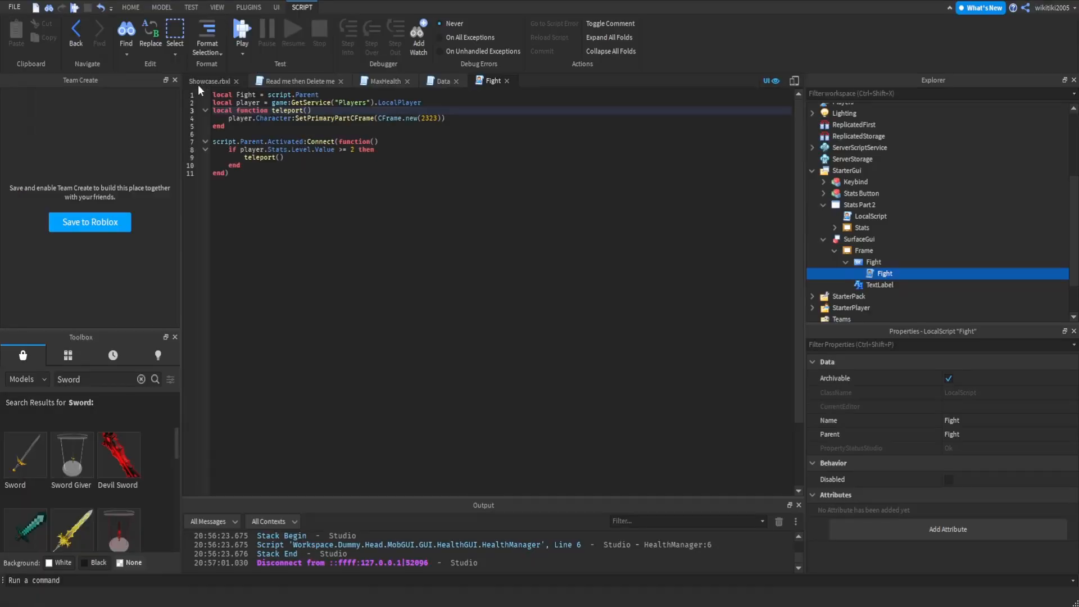
- Return to the Showcase.rbxl world and scale the Teleporter part into a tall thin wall
{"action": "left_click", "coordinate": [129, 8]}
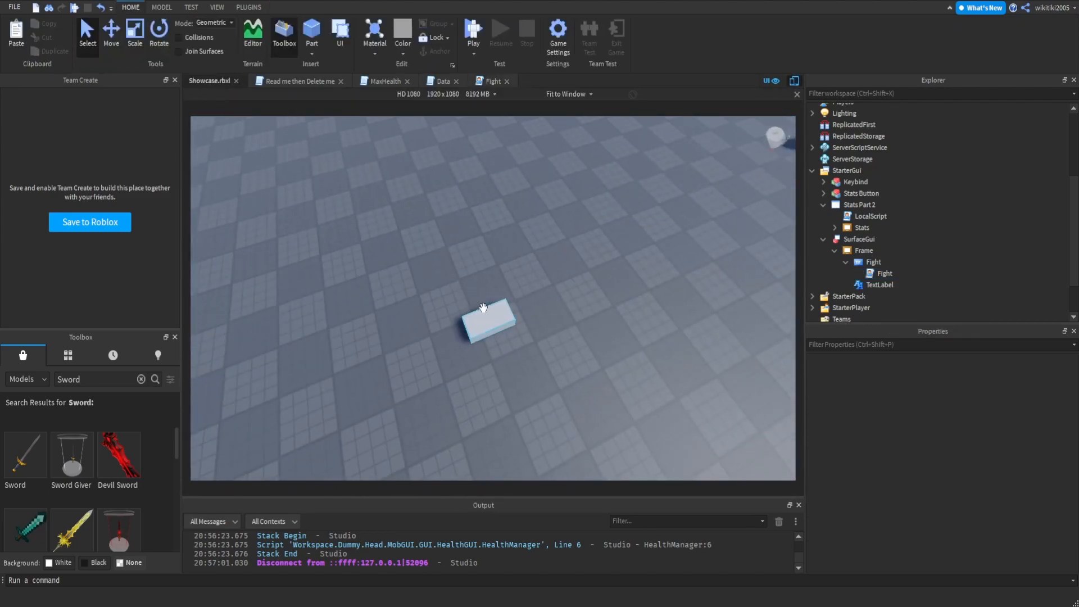
{"action": "left_click", "coordinate": [485, 318]}
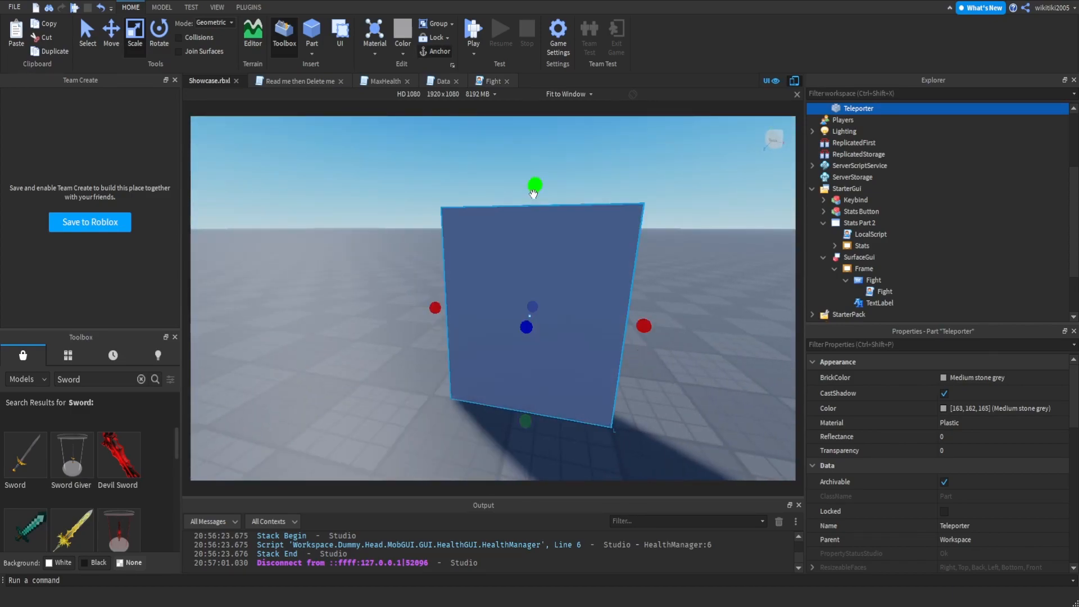
- Set the SurfaceGui's Adornee property to the Teleporter part
{"action": "left_click", "coordinate": [865, 269]}
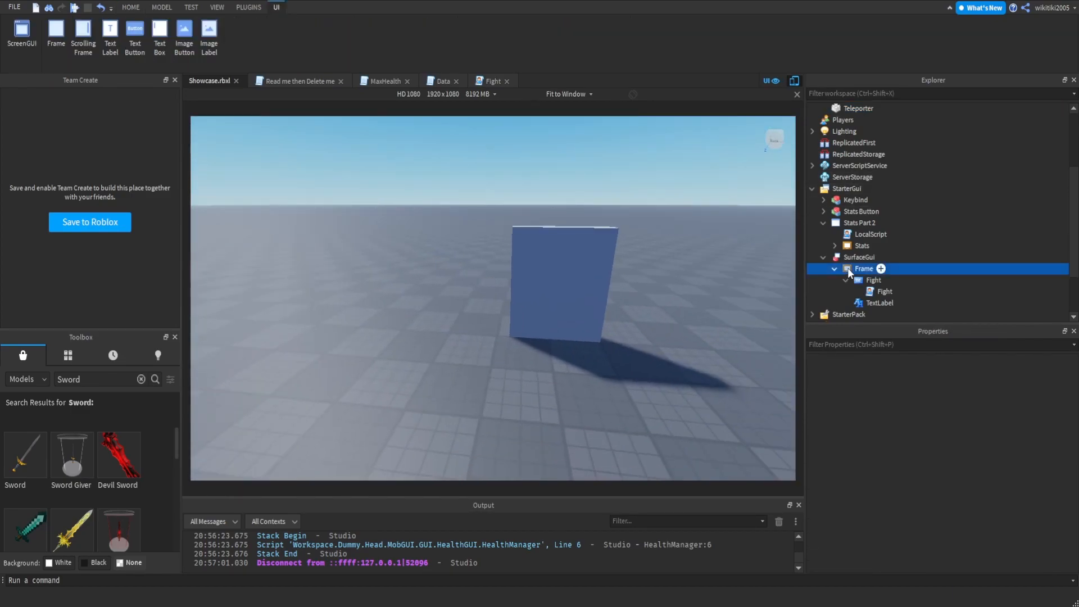
{"action": "left_click", "coordinate": [858, 256]}
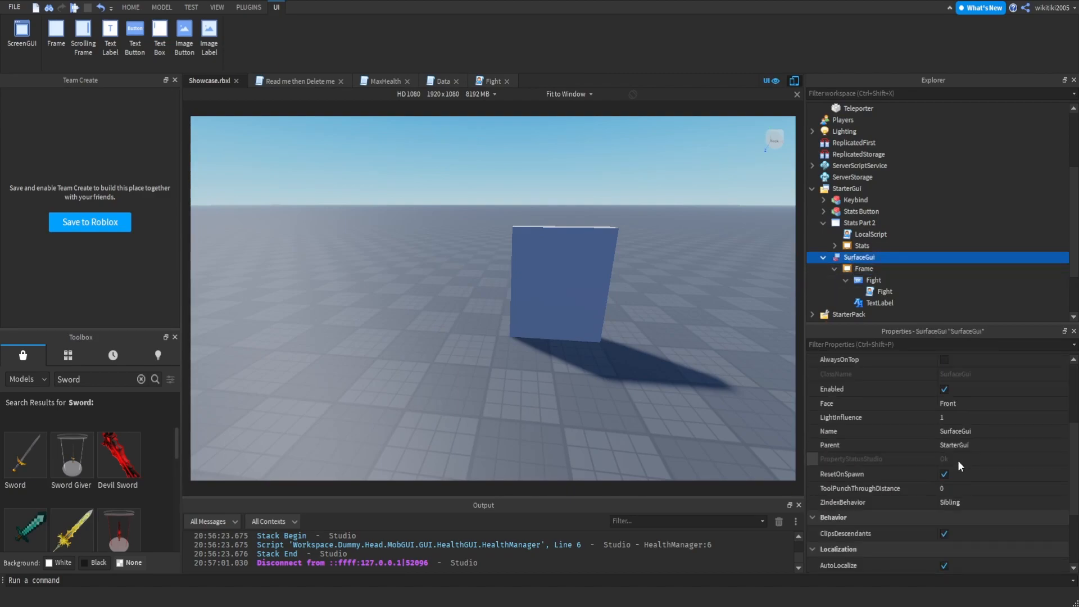
{"action": "scroll", "scroll_direction": "up", "scroll_amount": 3}
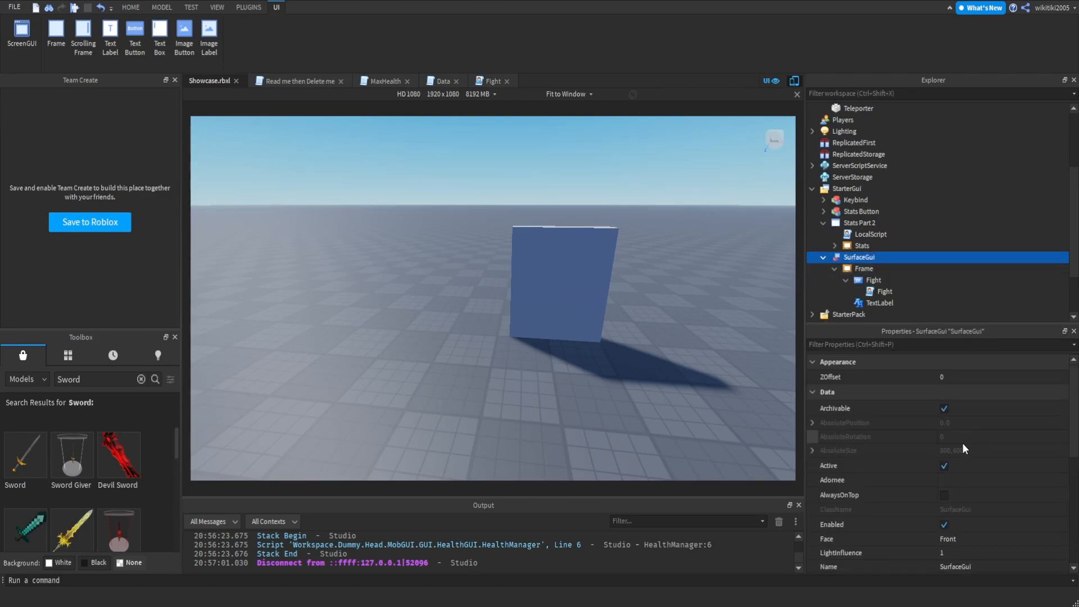
{"action": "left_click", "coordinate": [868, 480]}
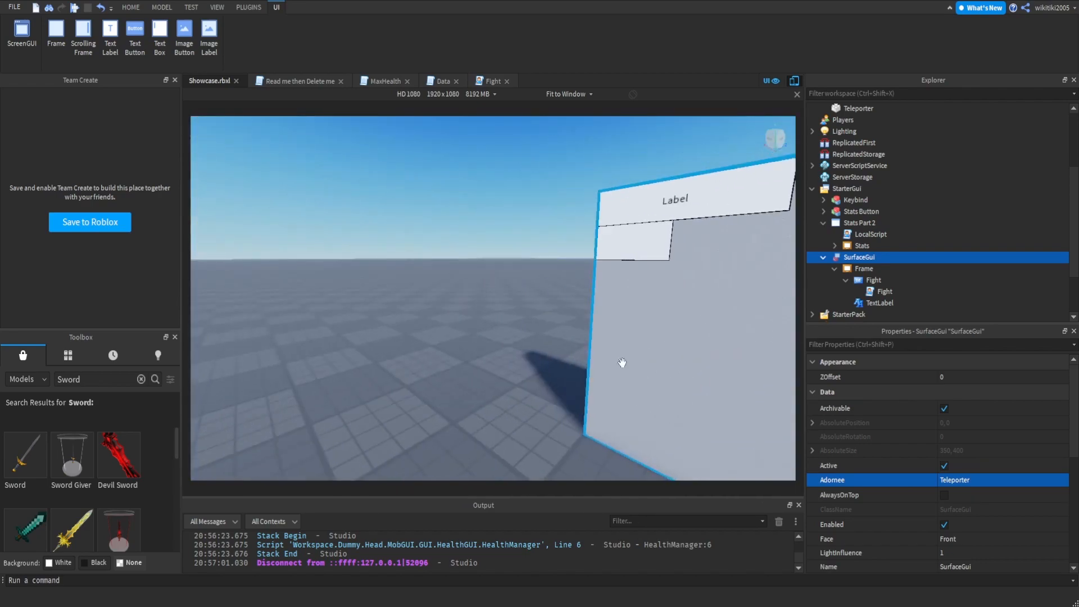
{"action": "left_click", "coordinate": [864, 268]}
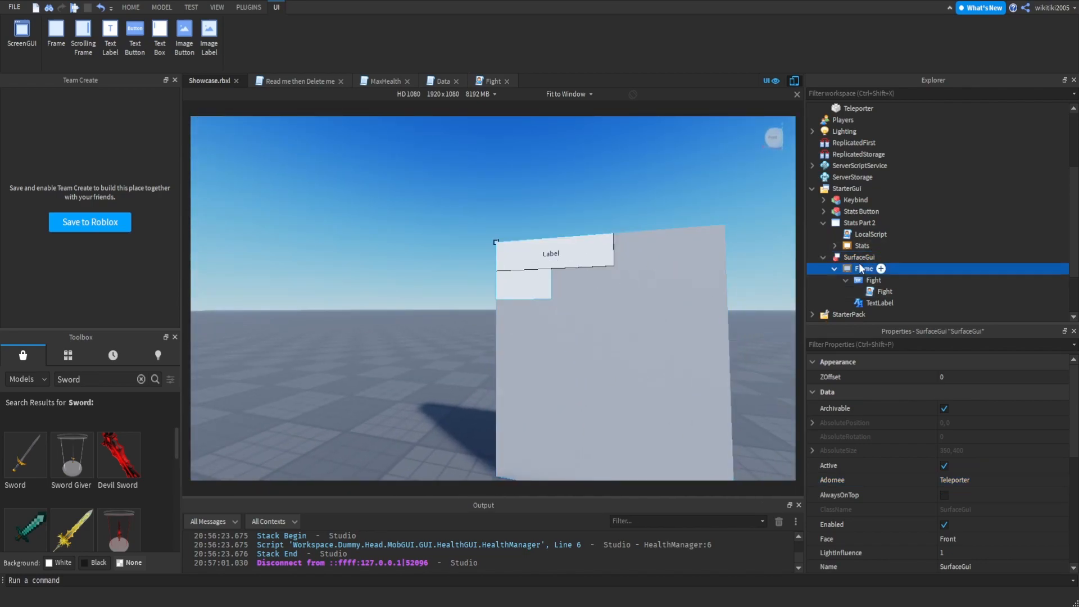
- Set the Frame's Size to {0,400},{0,400}, then inspect the Fight button and Teleporter
{"action": "left_click", "coordinate": [863, 267]}
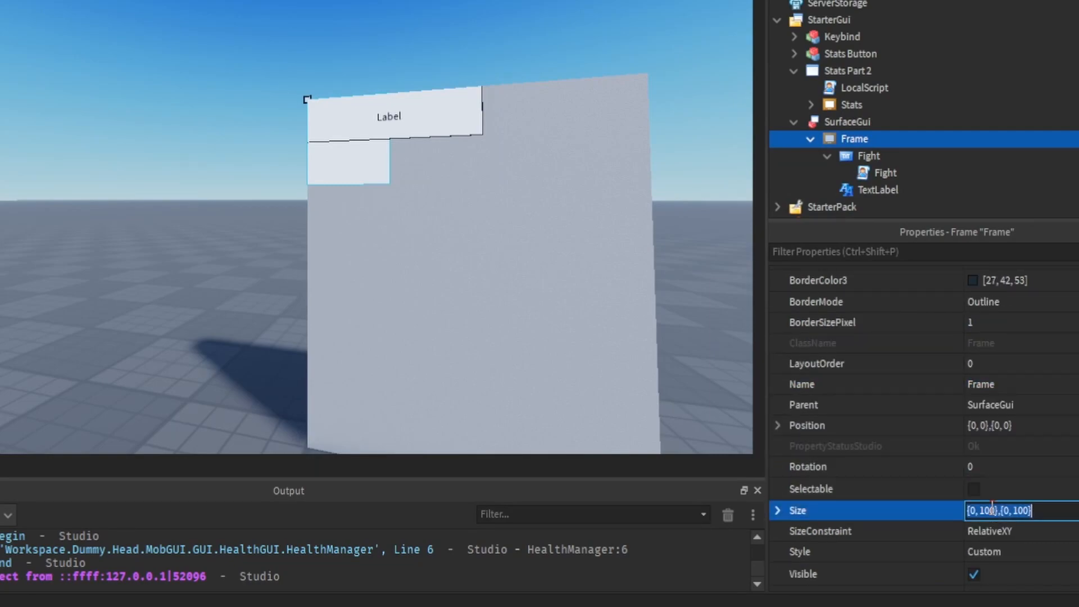
{"action": "type", "text": "400"}
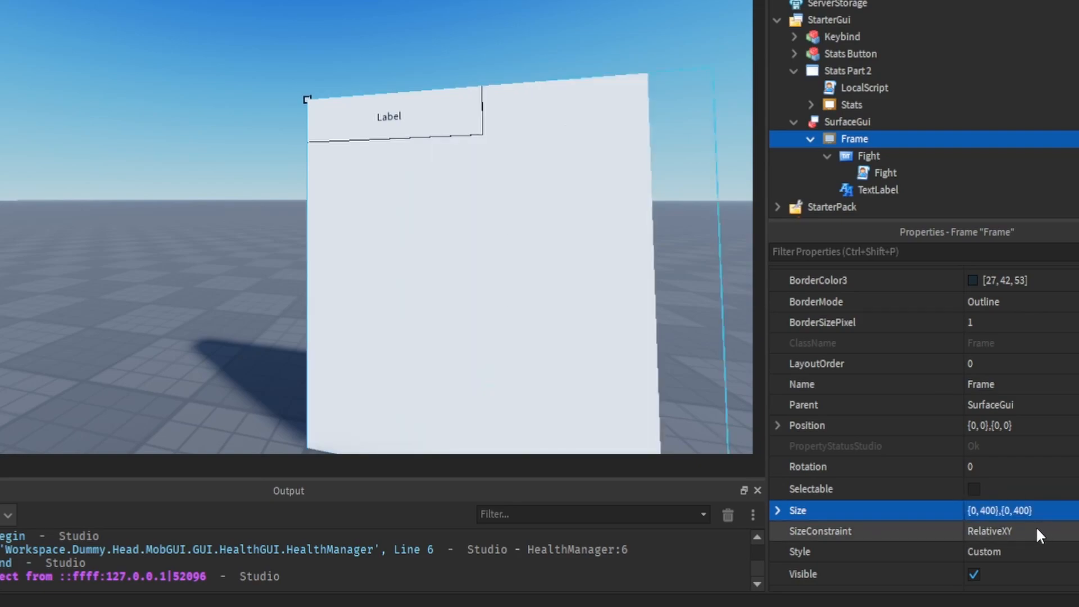
{"action": "left_click", "coordinate": [870, 156]}
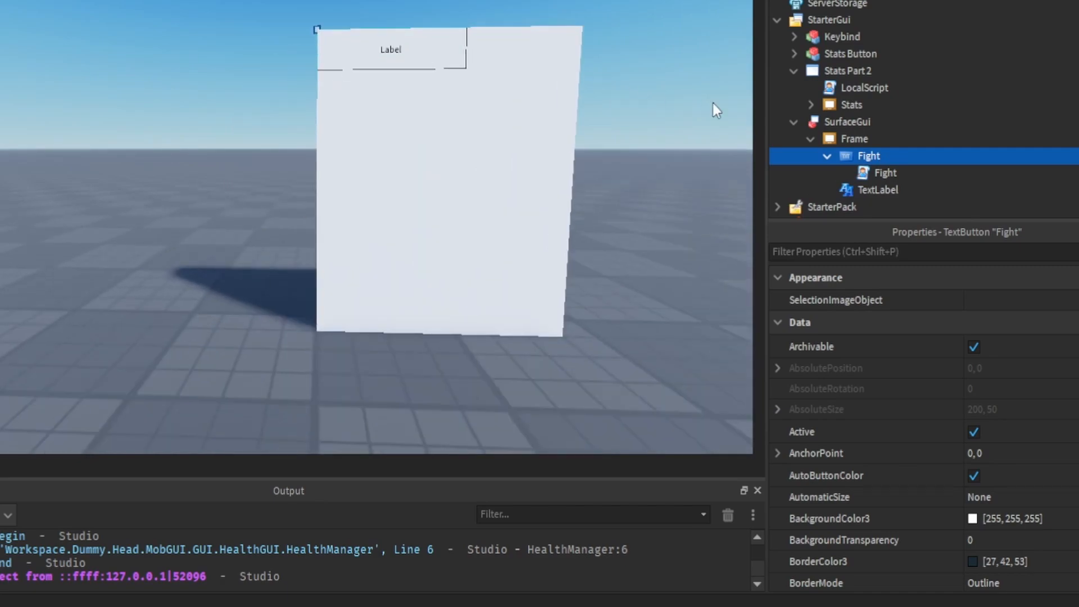
{"action": "mouse_move", "coordinate": [854, 174]}
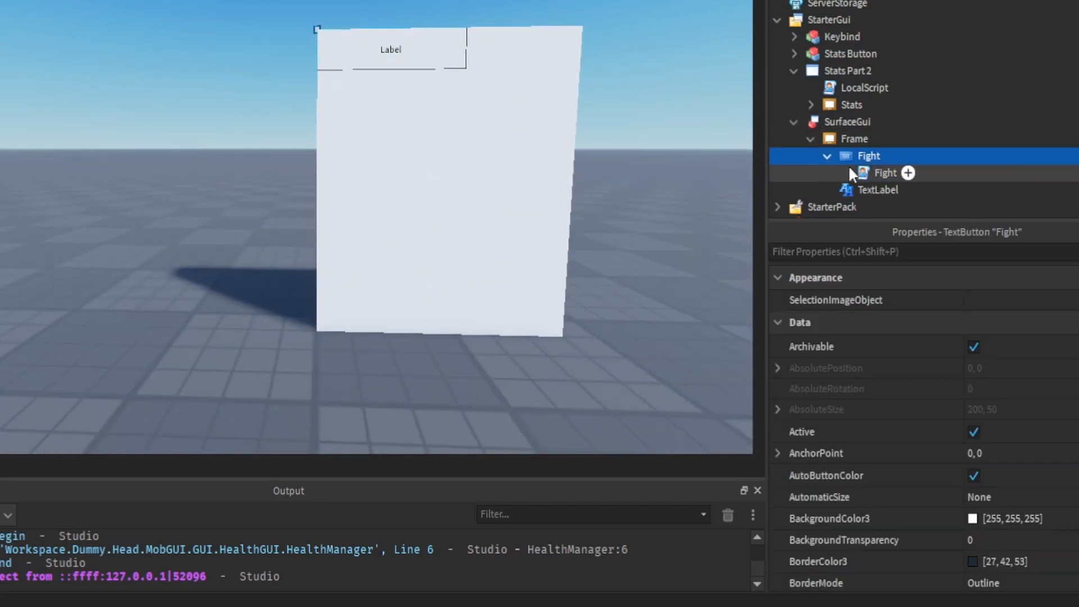
{"action": "scroll", "scroll_direction": "down", "scroll_amount": 3}
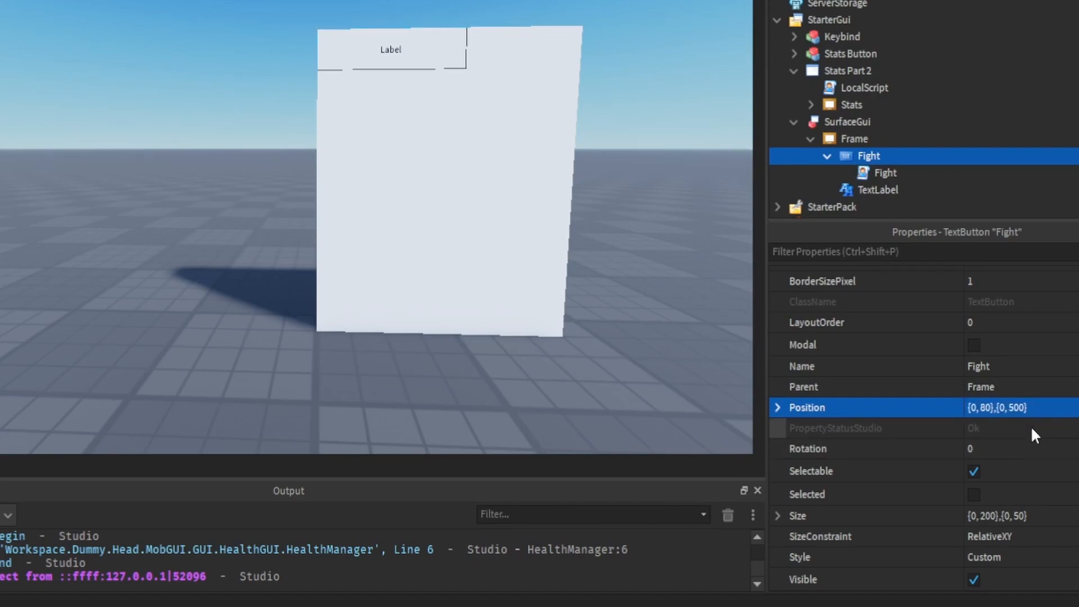
{"action": "left_click", "coordinate": [855, 138]}
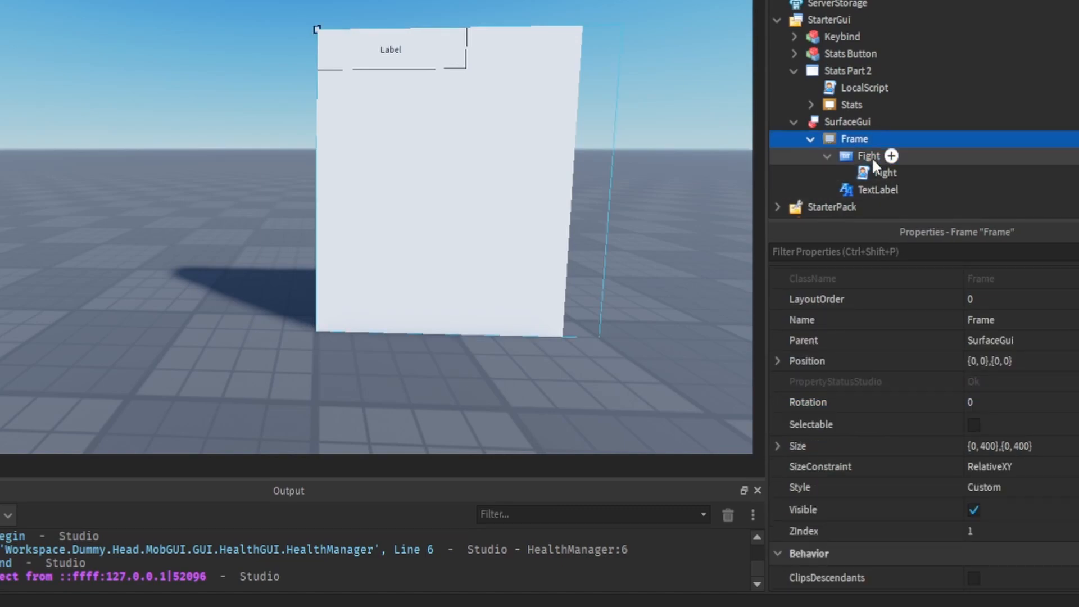
{"action": "left_click", "coordinate": [868, 156]}
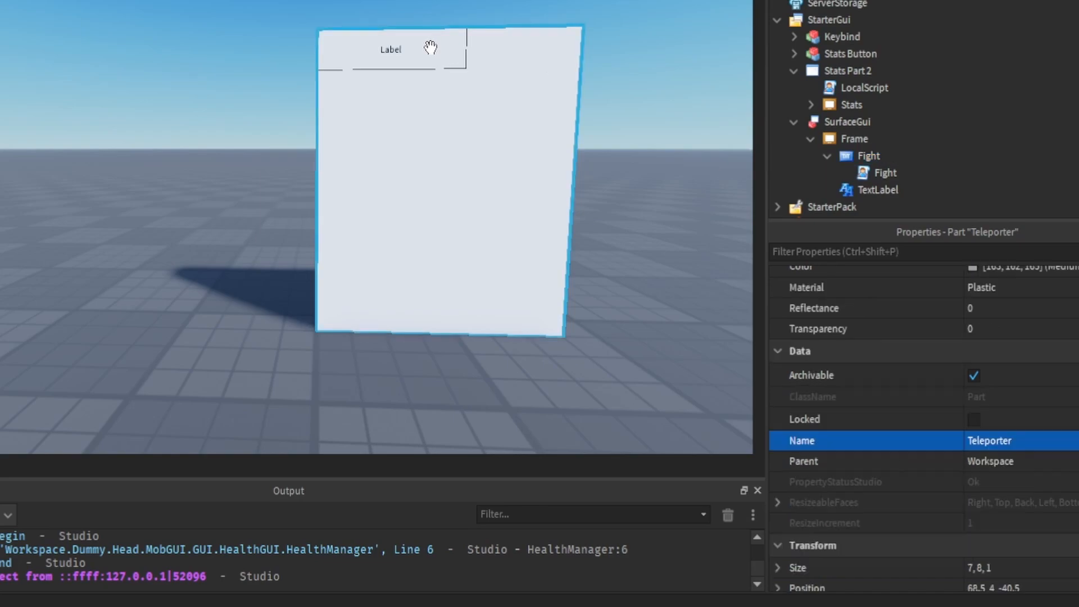
- Set the Fight TextButton's Text property to 'Fight'
{"action": "left_click", "coordinate": [868, 155]}
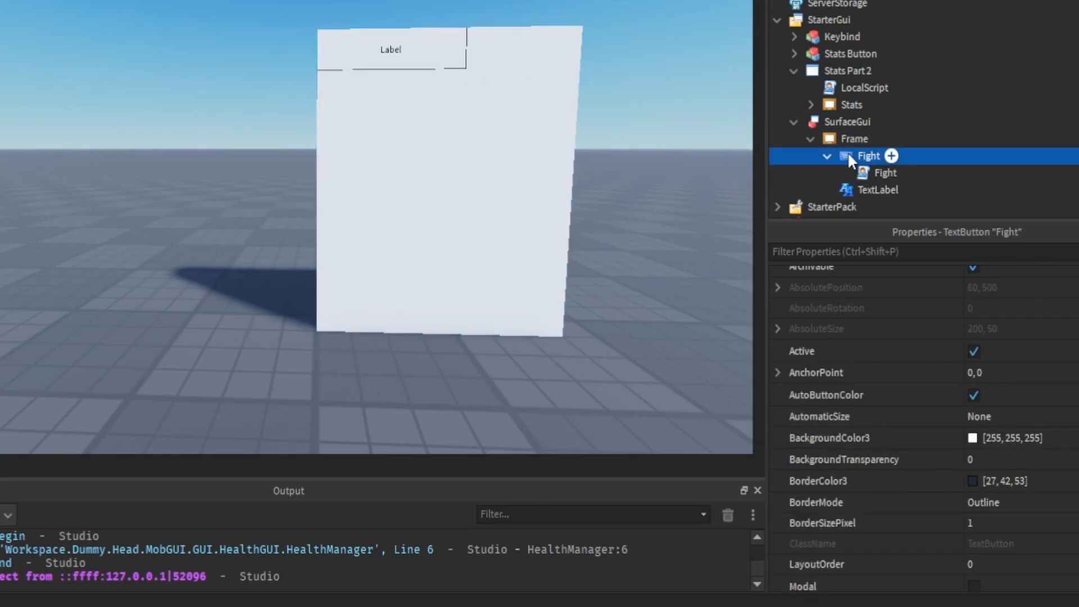
{"action": "scroll", "scroll_direction": "down", "scroll_amount": 3}
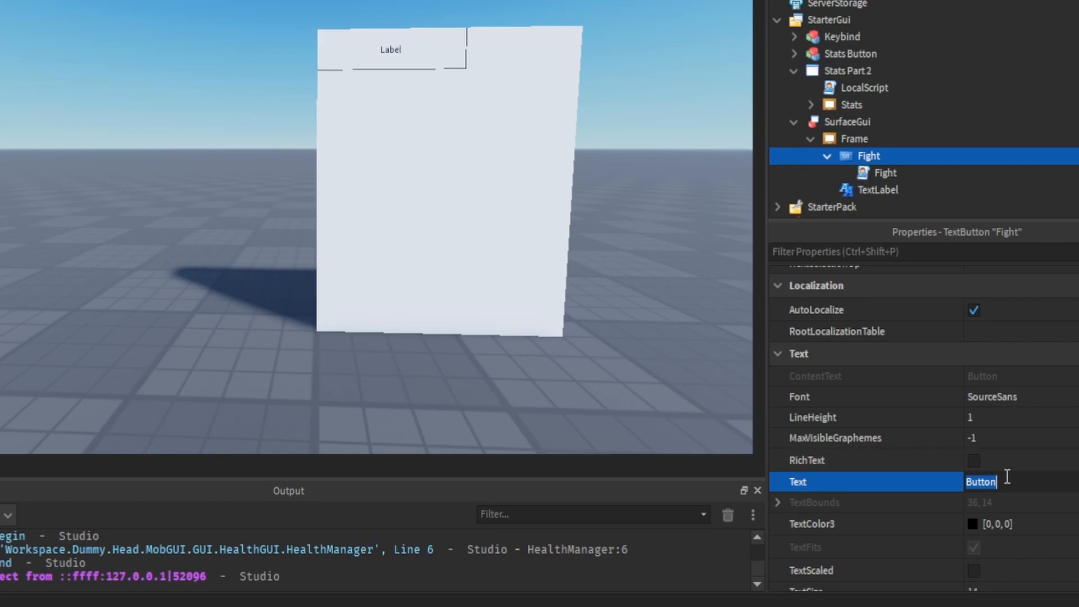
{"action": "scroll", "scroll_direction": "down", "scroll_amount": 3}
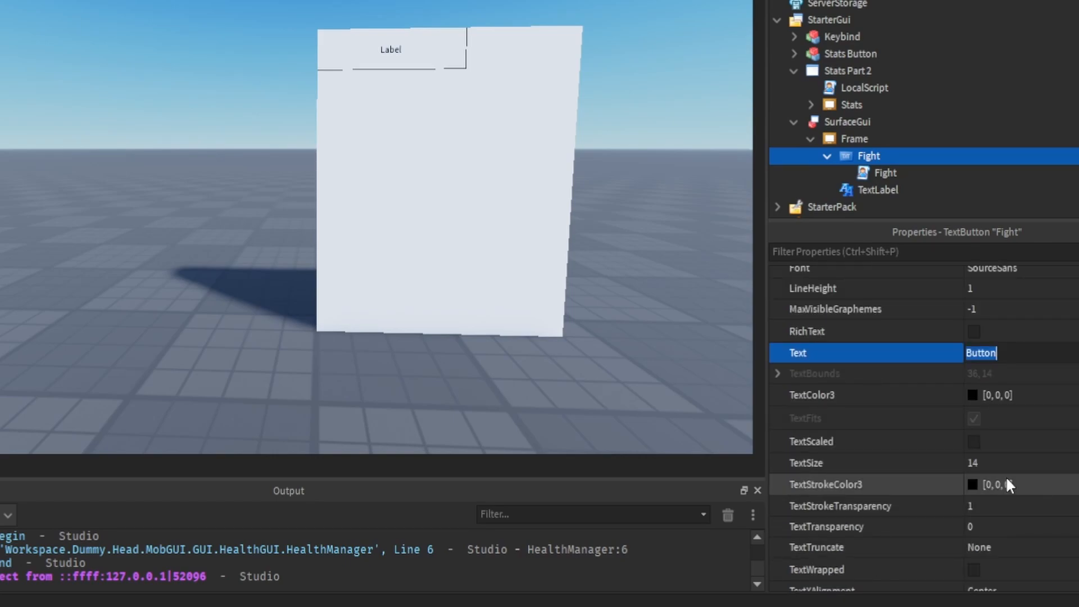
{"action": "mouse_move", "coordinate": [1004, 456]}
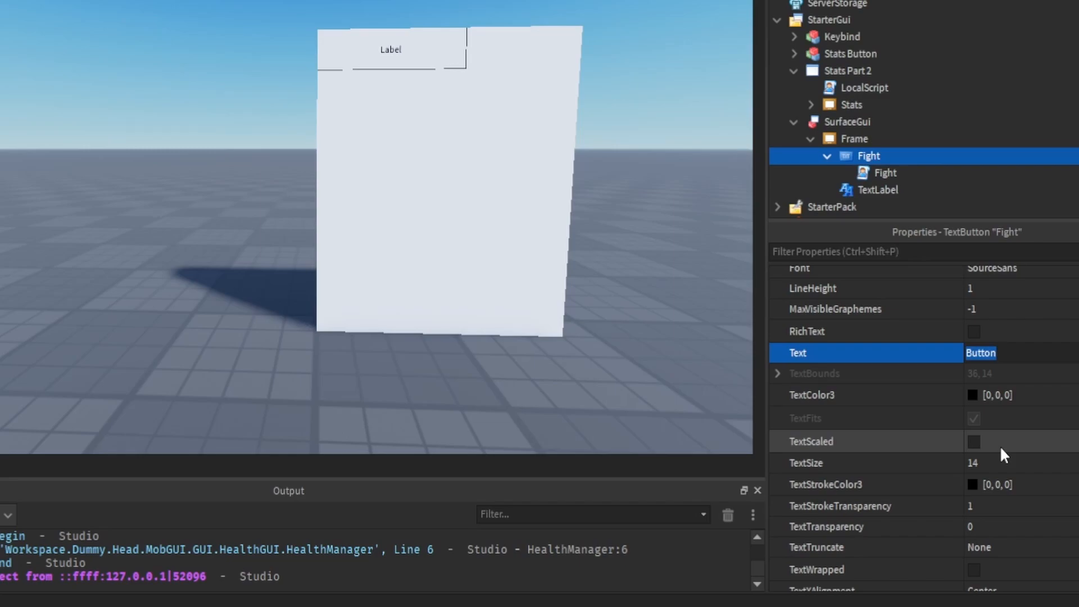
{"action": "mouse_move", "coordinate": [994, 395]}
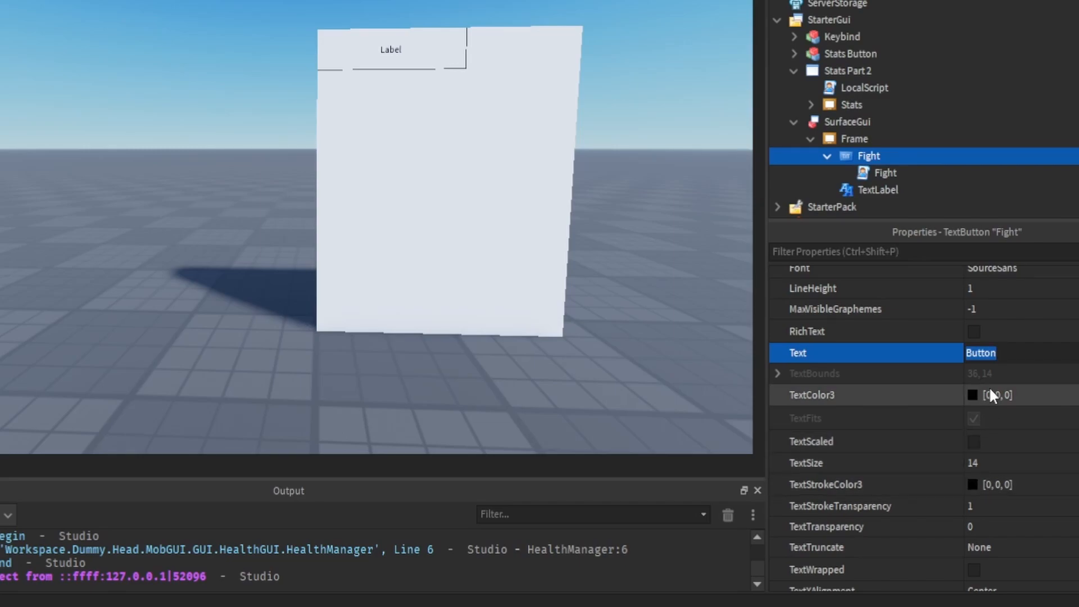
{"action": "type", "text": "Fight"}
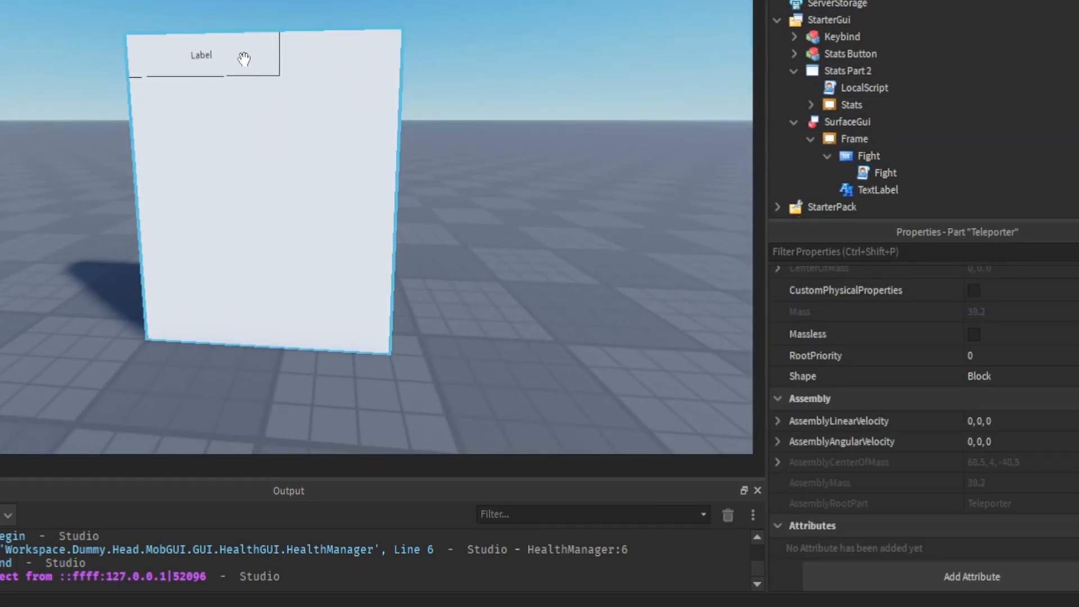
- Move the TextLabel's Position X toward centre and set its text to 'Teleporter'
{"action": "left_click", "coordinate": [856, 138]}
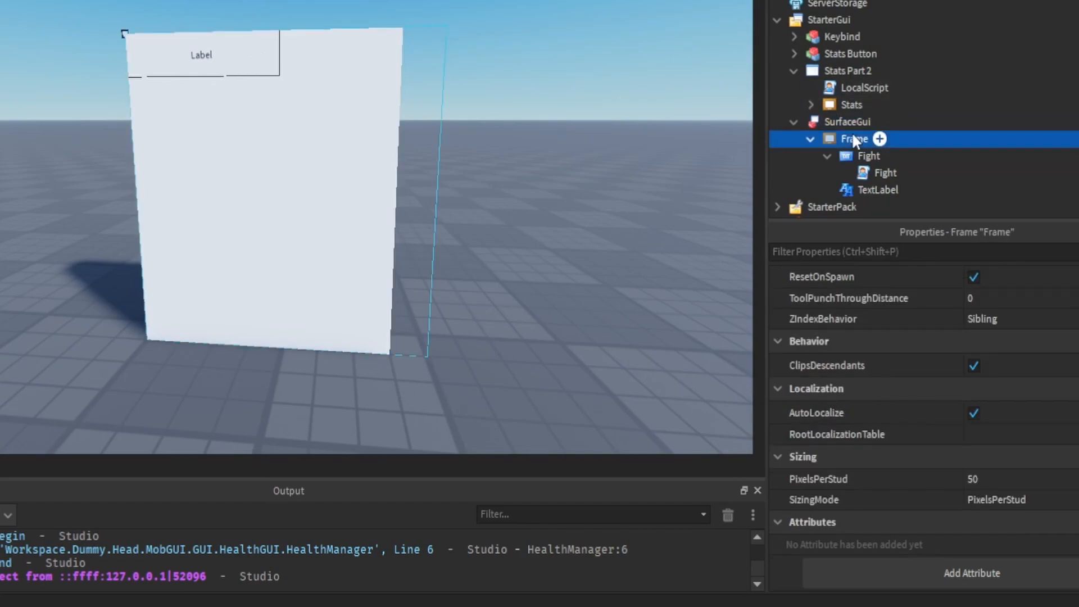
{"action": "left_click", "coordinate": [846, 122]}
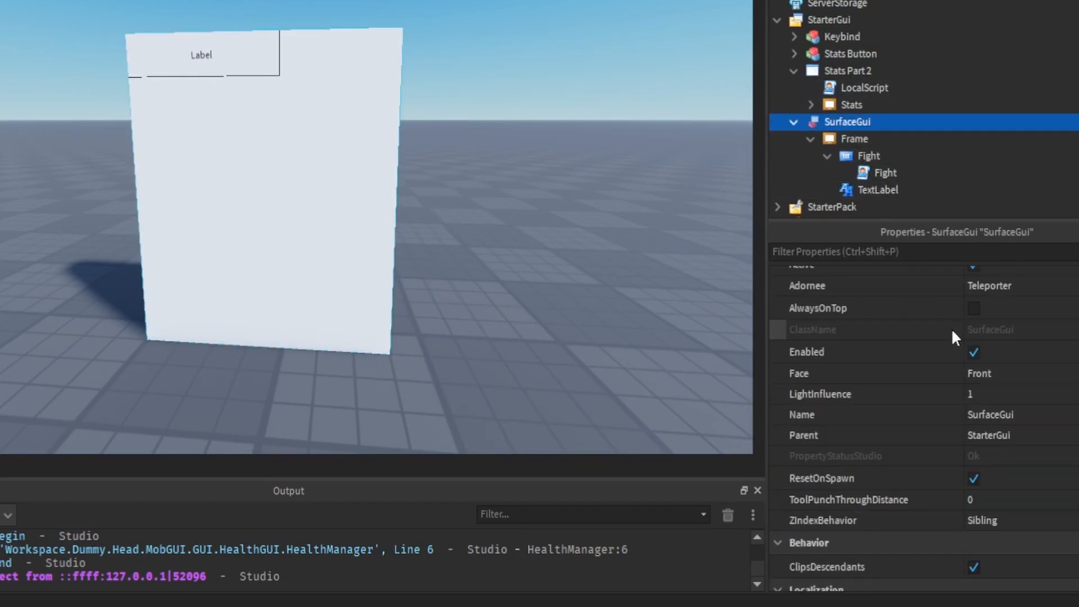
{"action": "scroll", "scroll_direction": "up", "scroll_amount": 3}
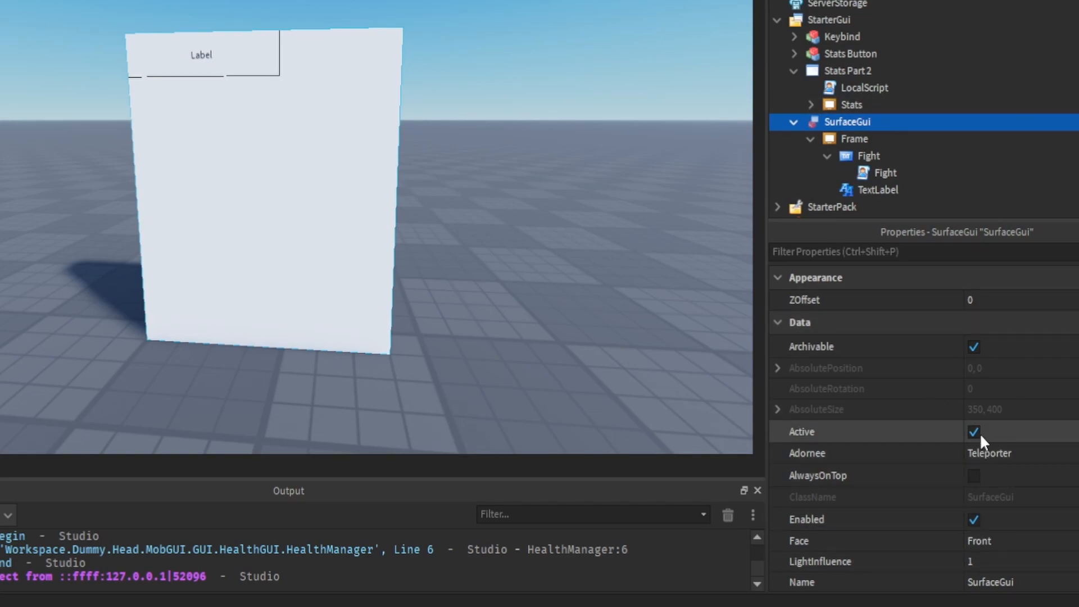
{"action": "left_click", "coordinate": [856, 139]}
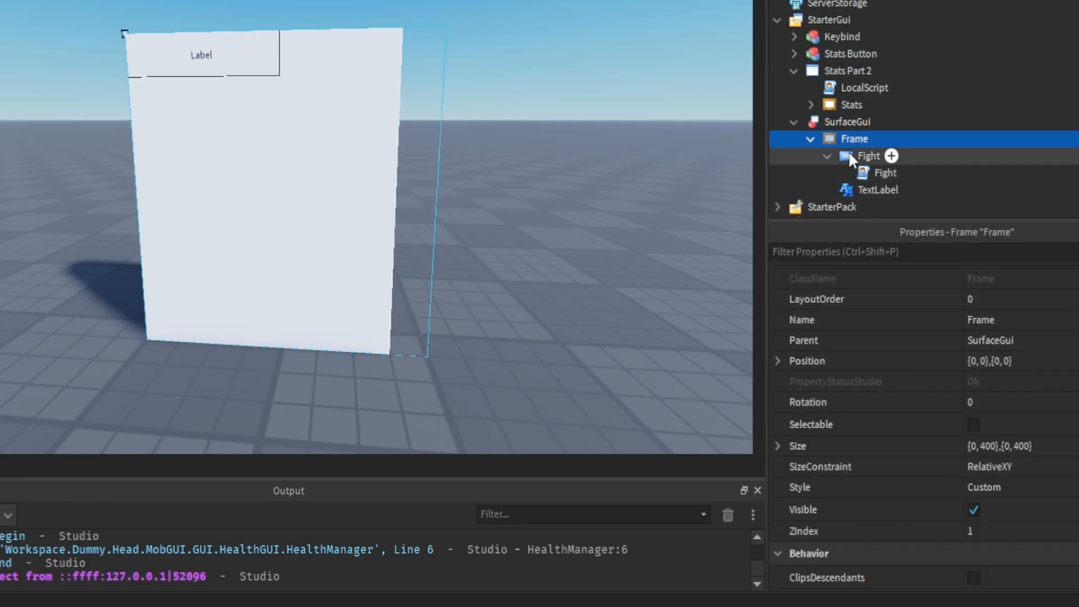
{"action": "left_click", "coordinate": [869, 155]}
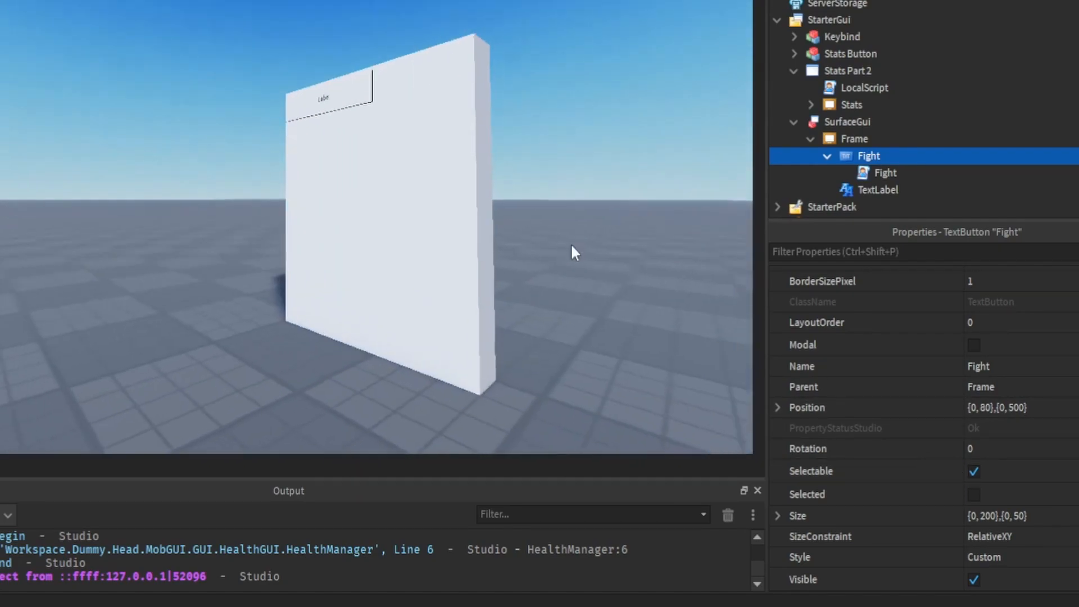
{"action": "left_click", "coordinate": [878, 189]}
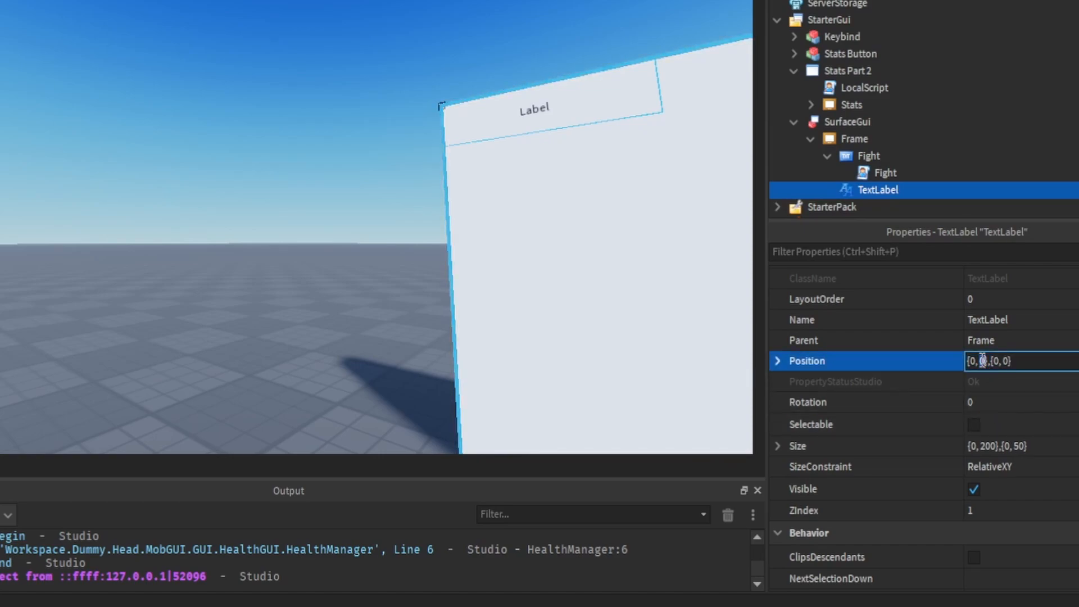
{"action": "type", "text": "8"}
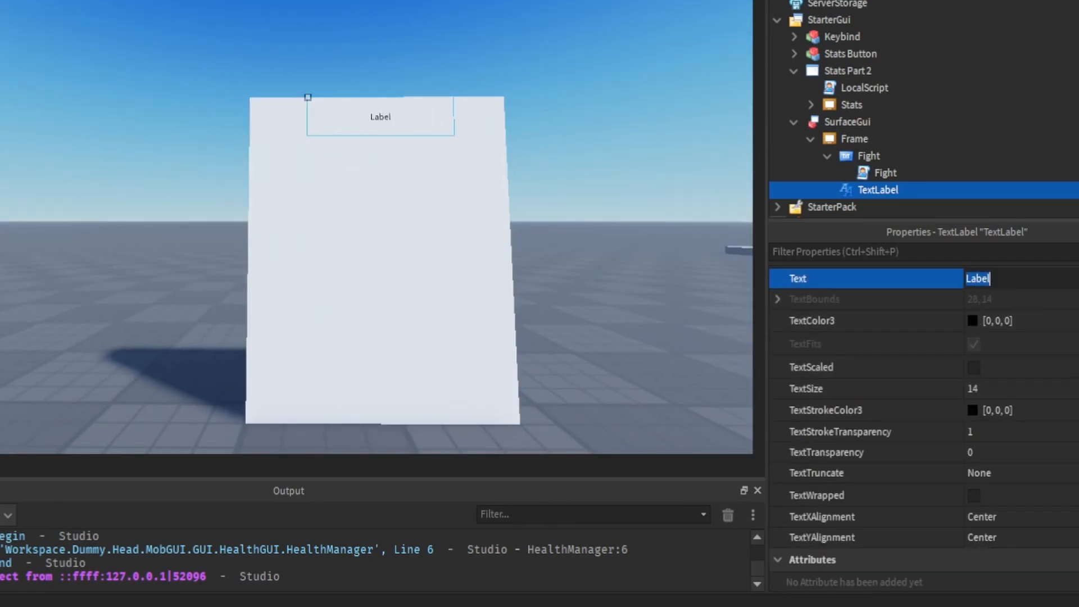
{"action": "type", "text": "Teleport"}
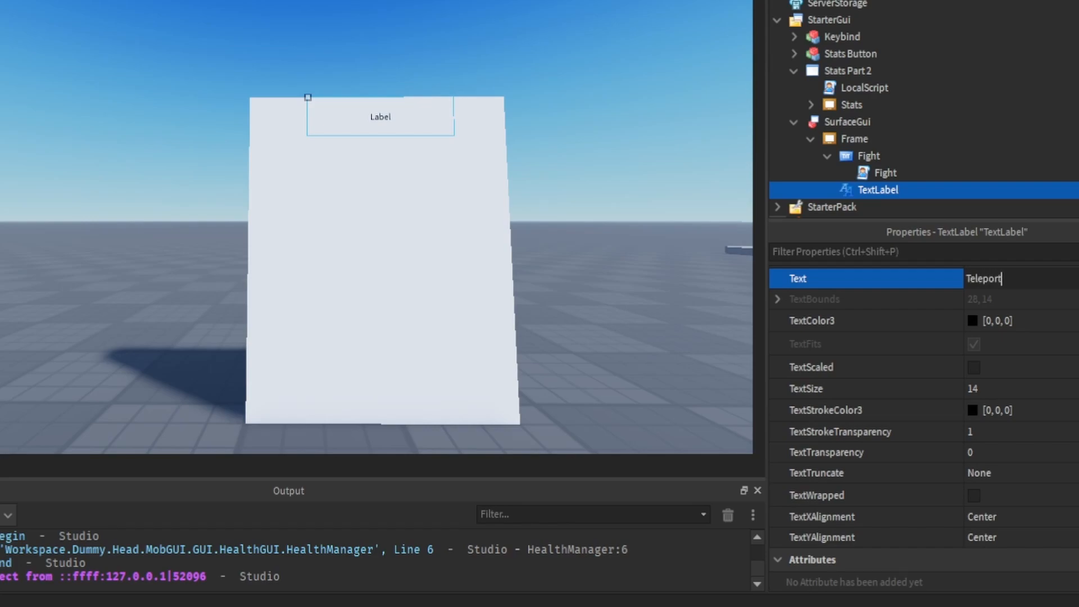
{"action": "left_click", "coordinate": [869, 172]}
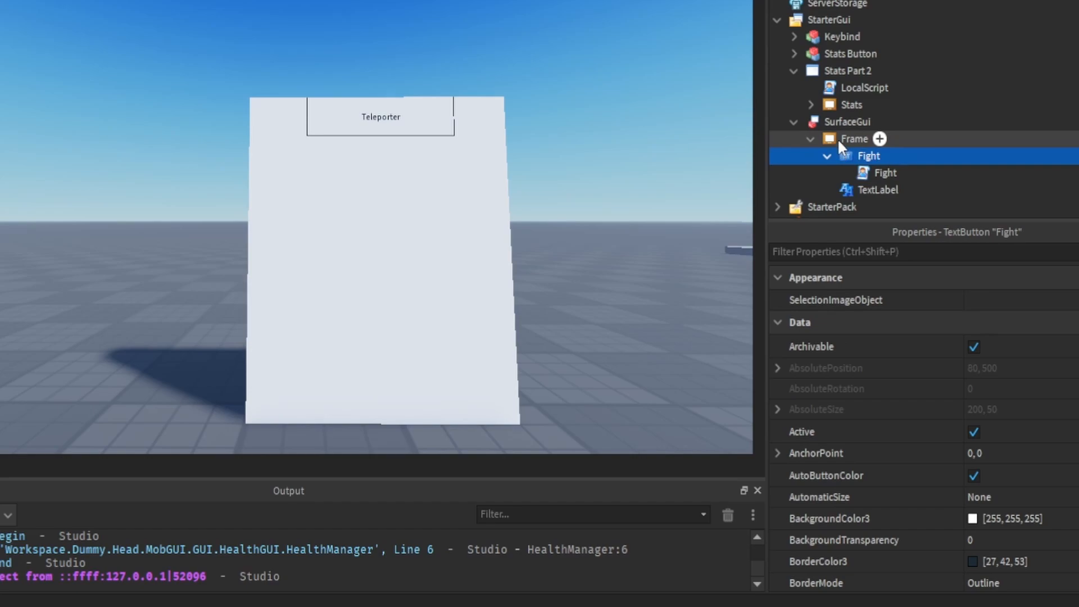
- Collapse the Fight button and insert a new TextButton under the Frame
{"action": "left_click", "coordinate": [822, 156]}
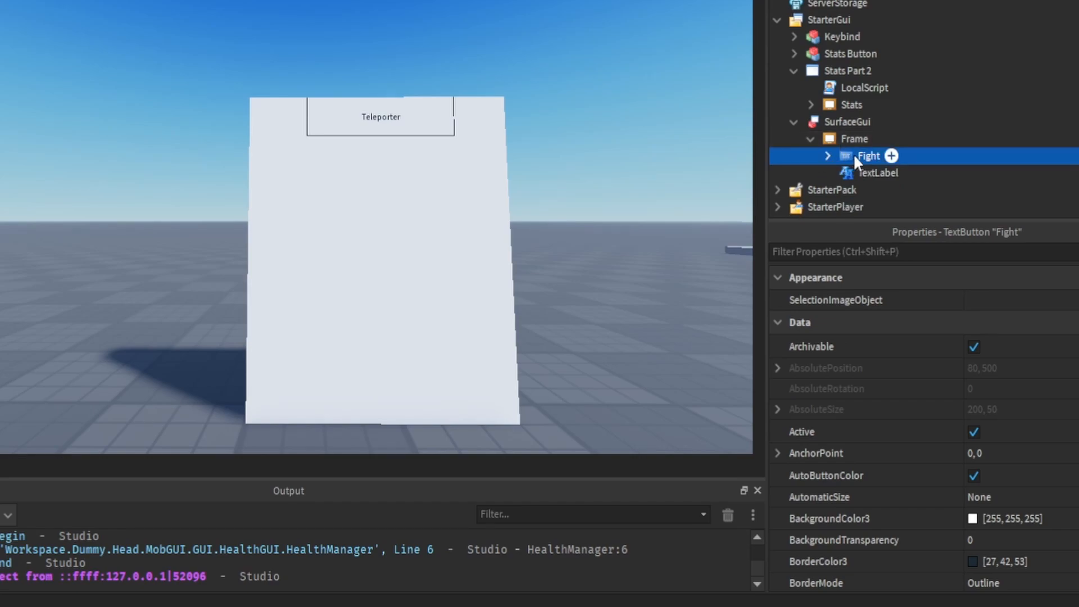
{"action": "mouse_move", "coordinate": [844, 138]}
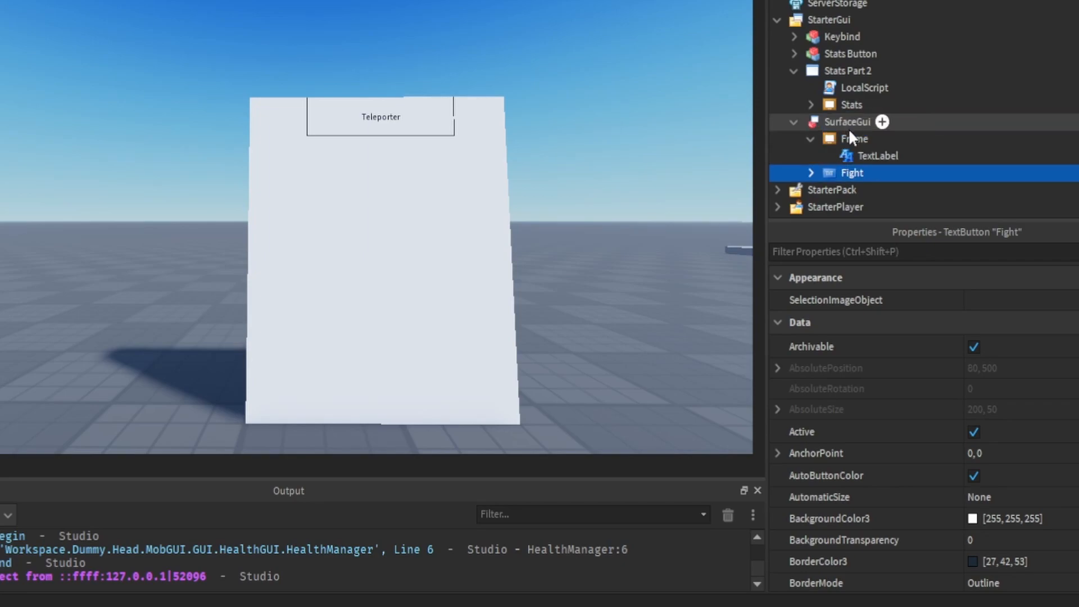
{"action": "mouse_move", "coordinate": [852, 180]}
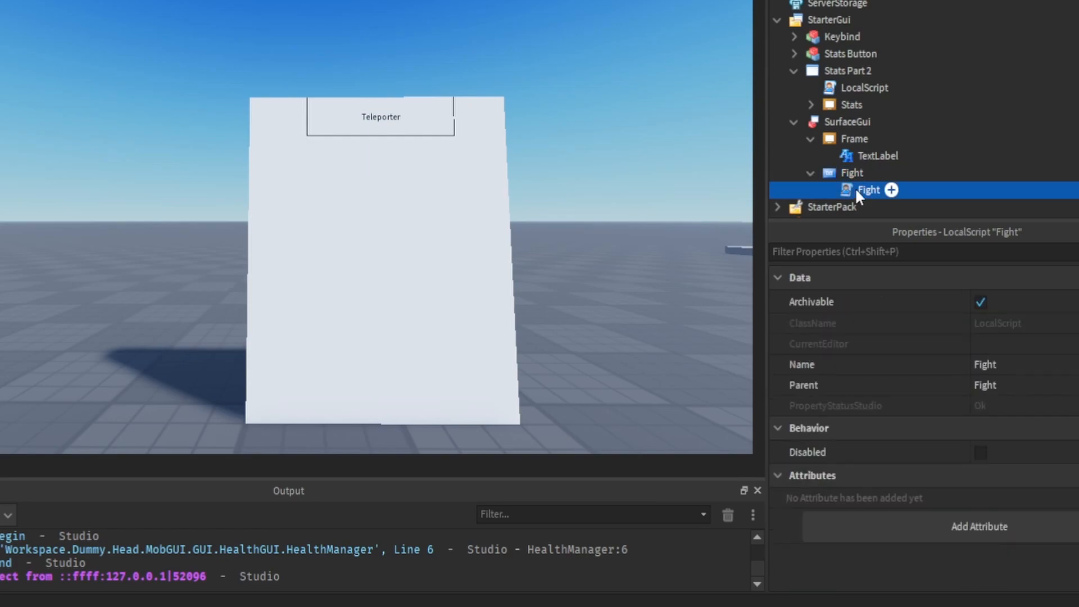
{"action": "mouse_move", "coordinate": [834, 233]}
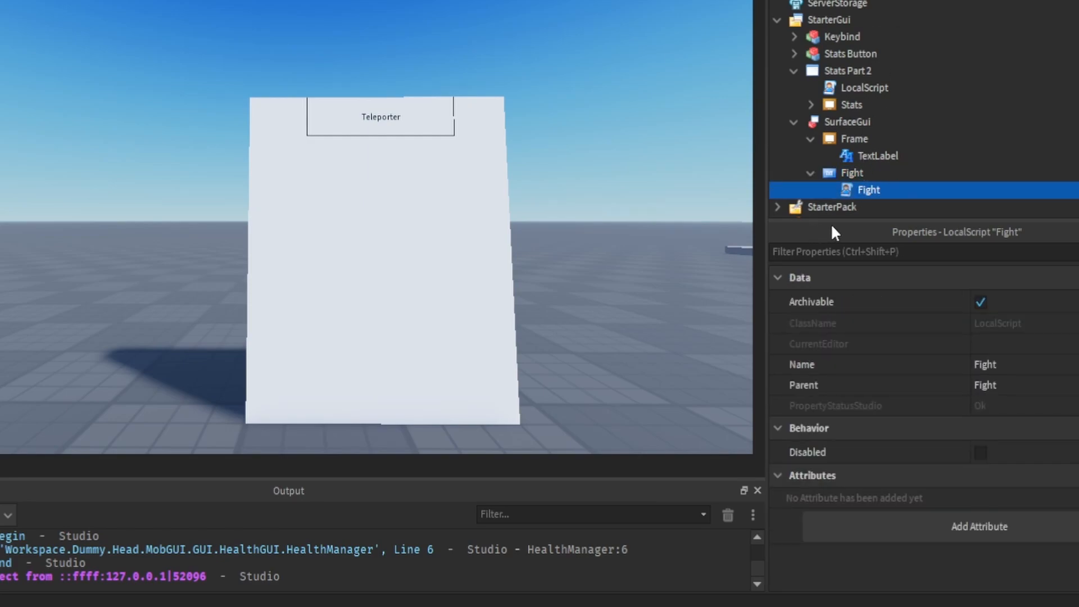
{"action": "left_click", "coordinate": [855, 138]}
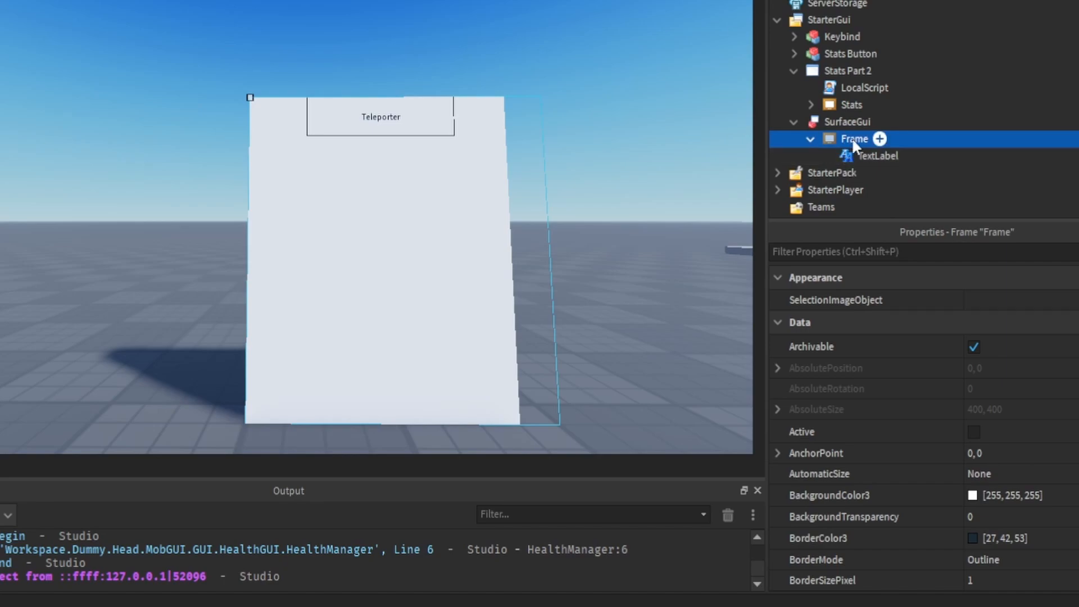
{"action": "left_click", "coordinate": [880, 139]}
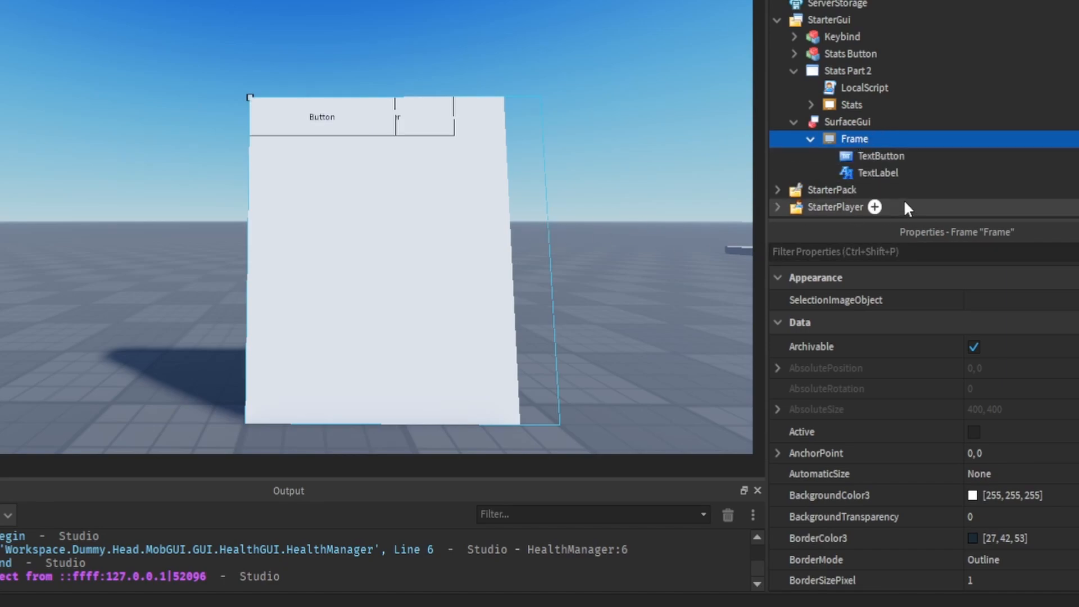
{"action": "left_click", "coordinate": [881, 156]}
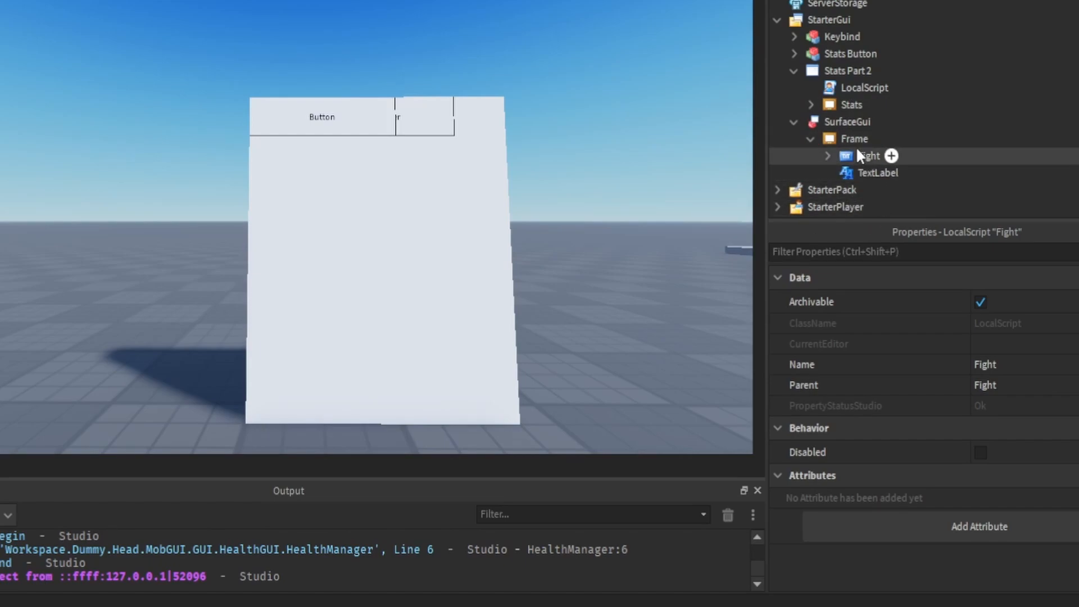
- Move the Fight button down by entering 12 in its Position property
{"action": "left_click", "coordinate": [868, 155]}
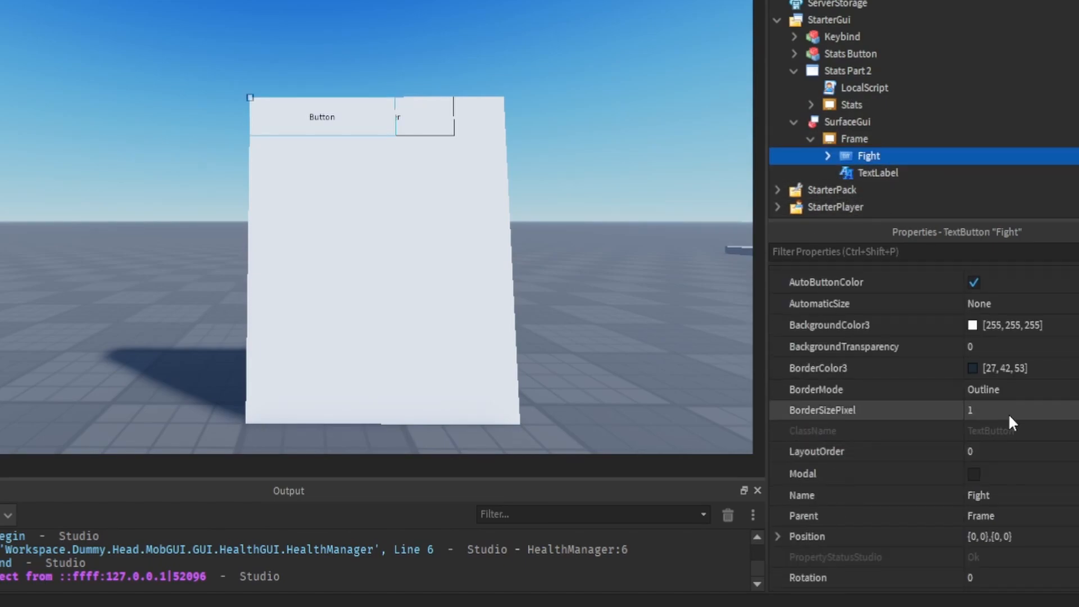
{"action": "scroll", "scroll_direction": "down", "scroll_amount": 3}
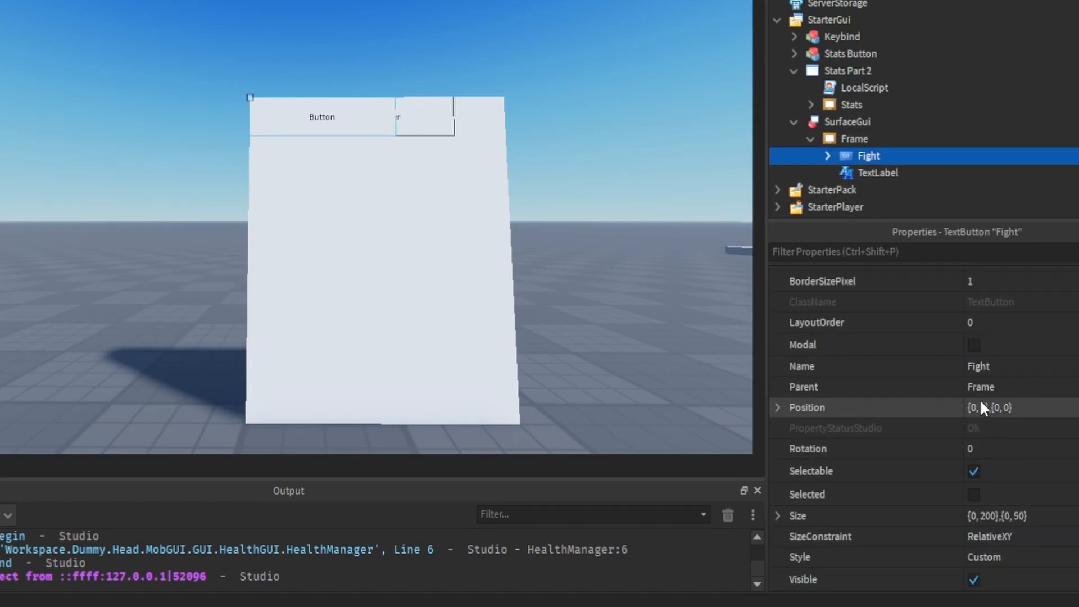
{"action": "left_click", "coordinate": [1012, 408]}
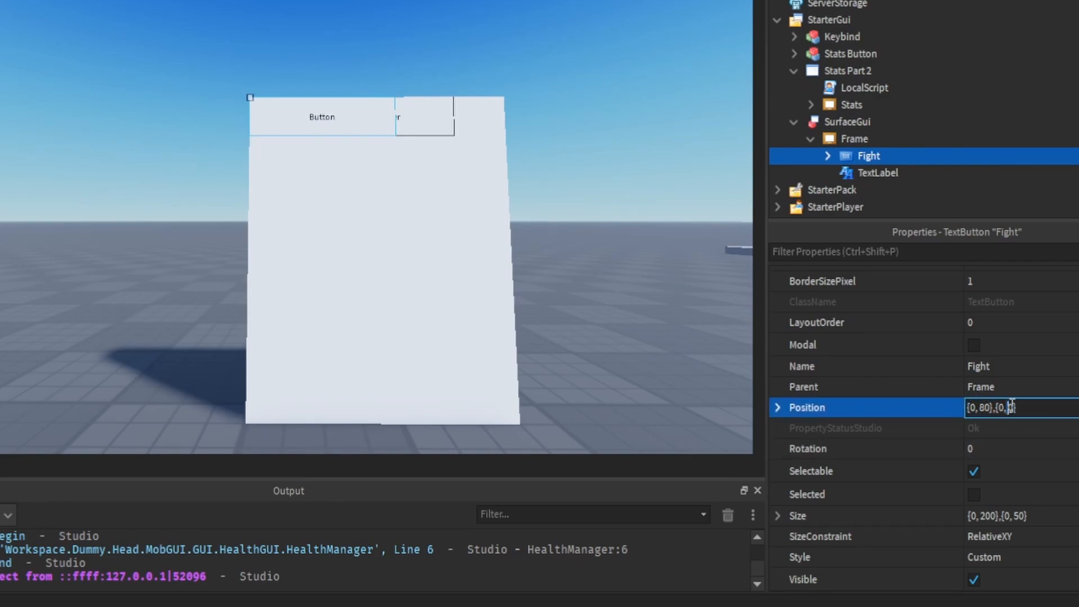
{"action": "type", "text": "12"}
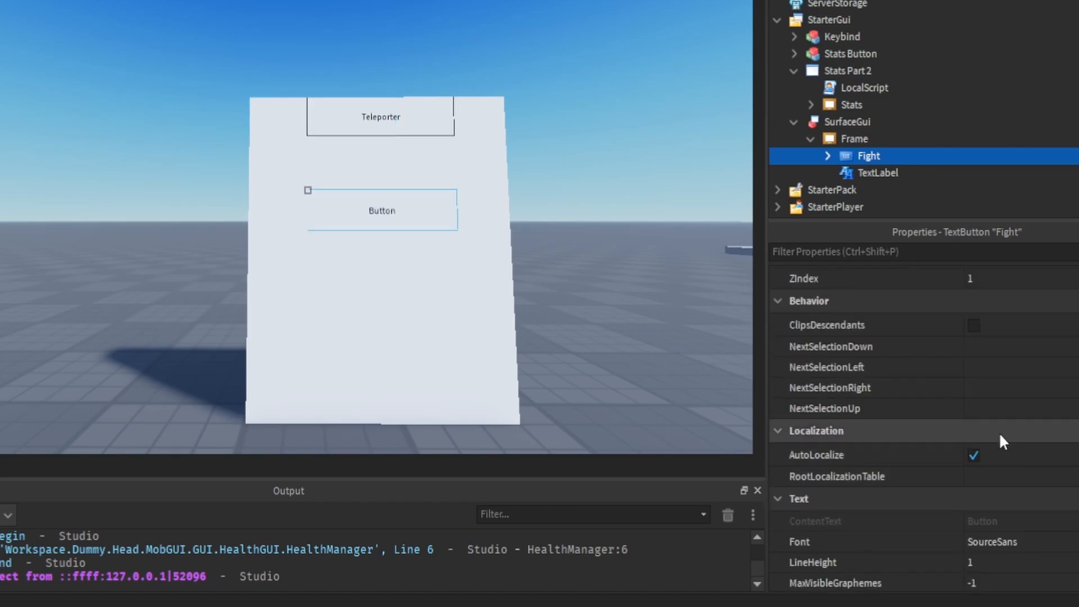
- Turn on TextScaled and set the button's Text to 'Fight'
{"action": "scroll", "scroll_direction": "down", "scroll_amount": 3}
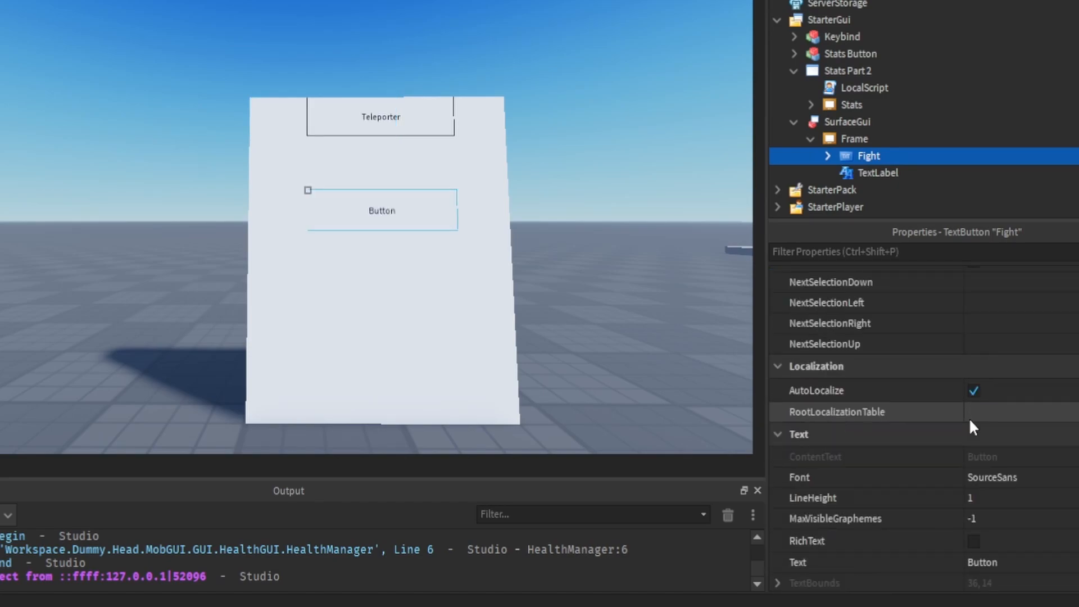
{"action": "left_click", "coordinate": [973, 457]}
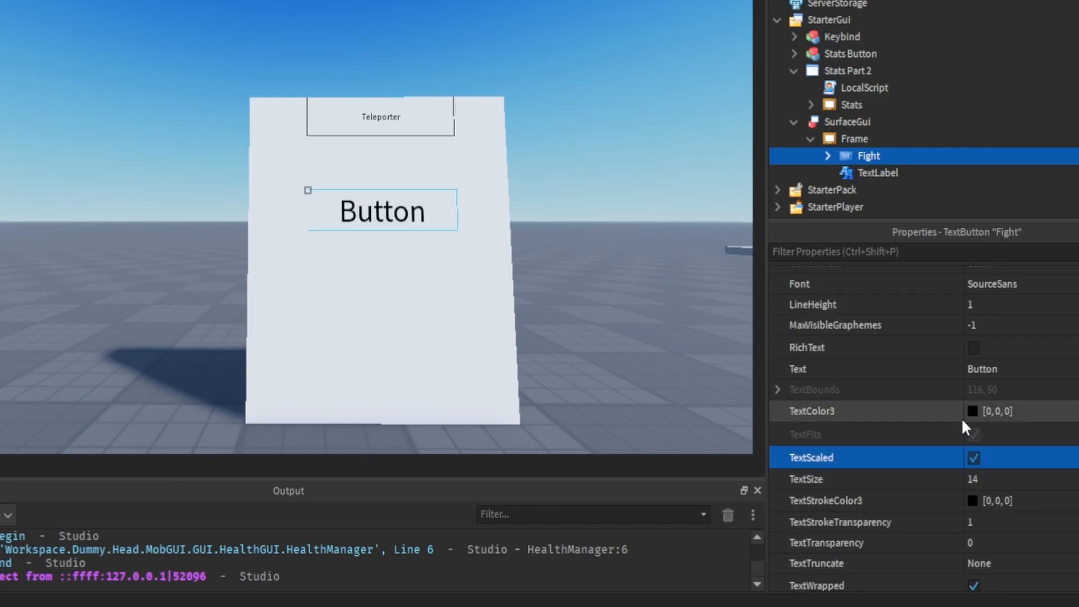
{"action": "left_click", "coordinate": [998, 369]}
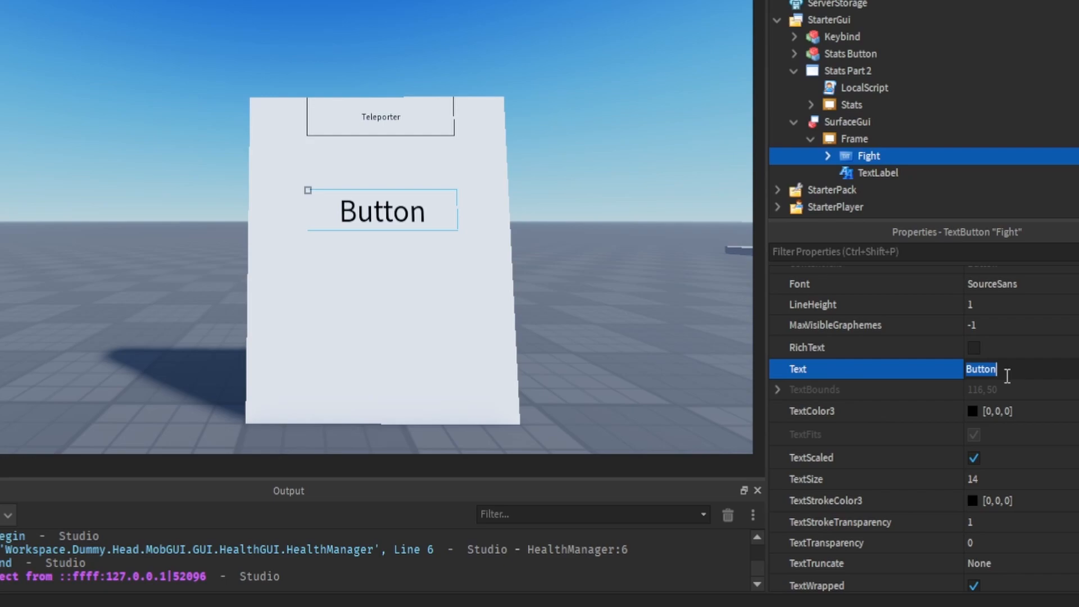
{"action": "type", "text": "Fight"}
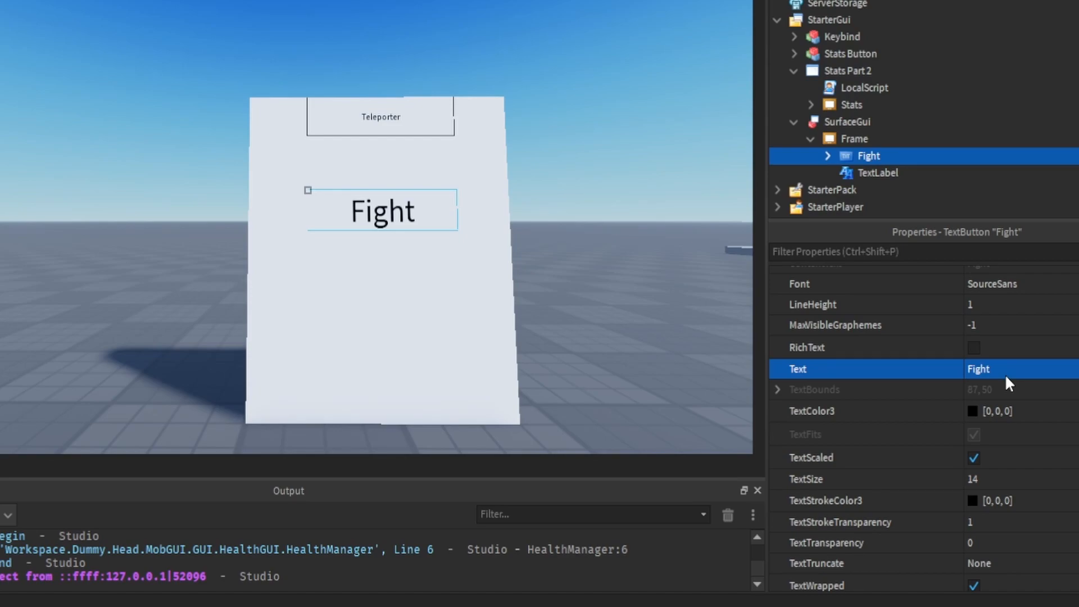
{"action": "mouse_move", "coordinate": [994, 6]}
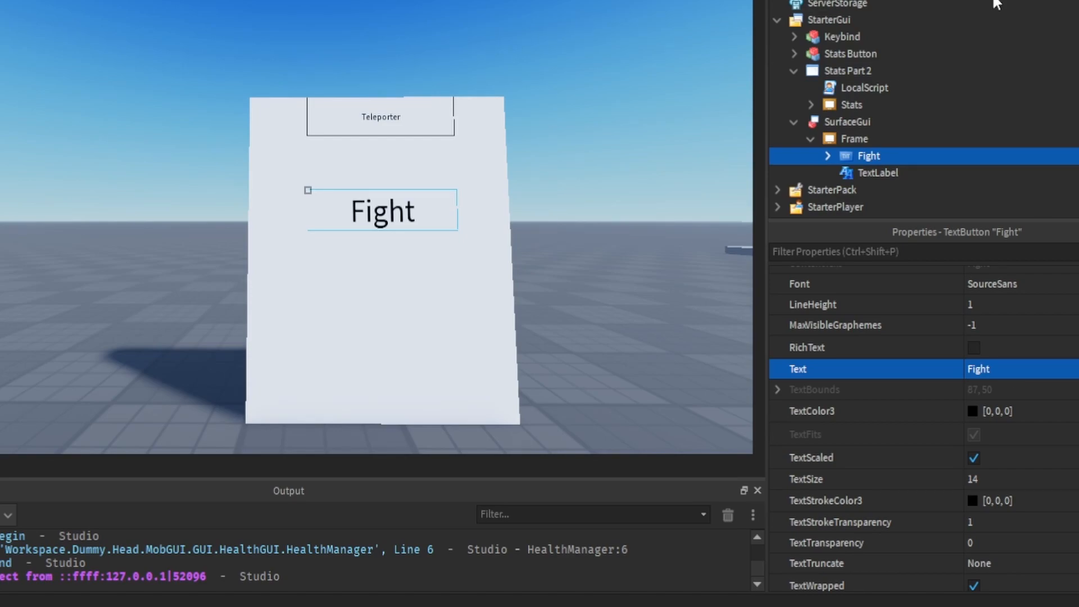
{"action": "mouse_move", "coordinate": [632, 126]}
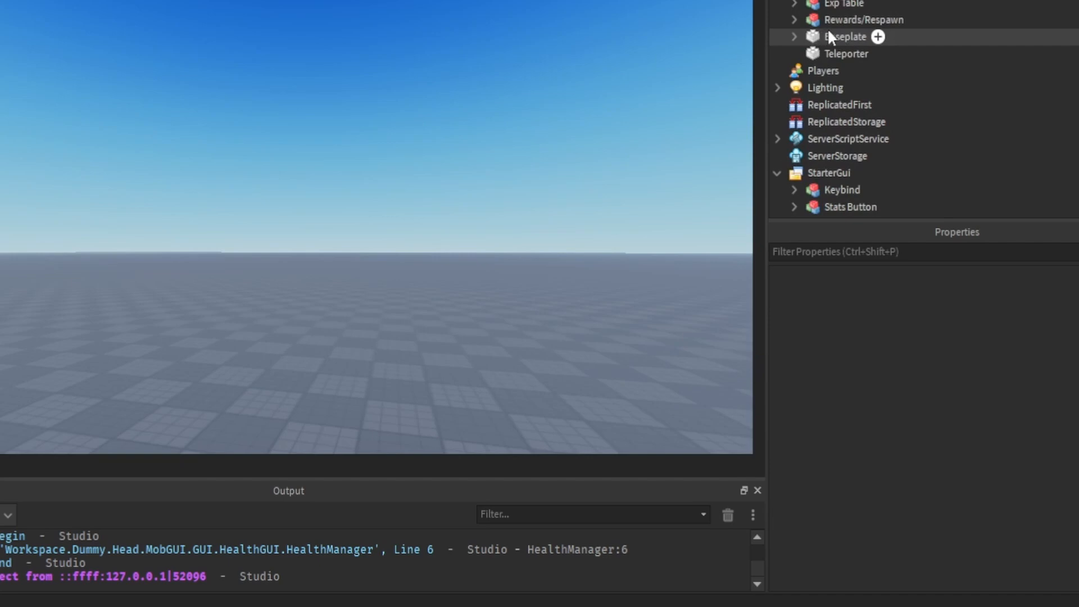
- Insert the Location part into Workspace and check its Position (490, 0.5, 528)
{"action": "left_click", "coordinate": [823, 37]}
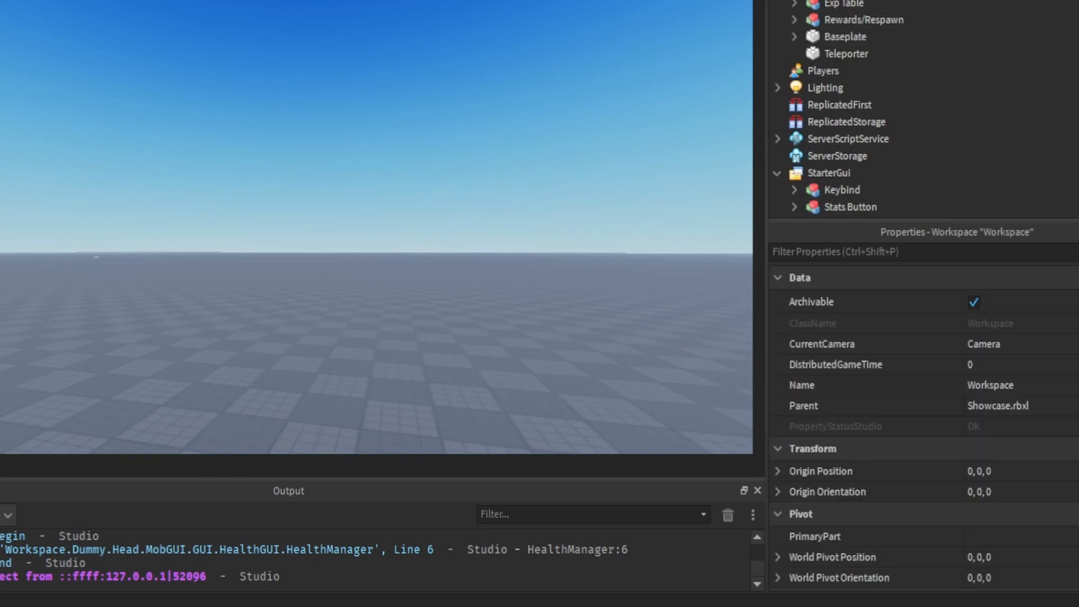
{"action": "left_click", "coordinate": [832, 53]}
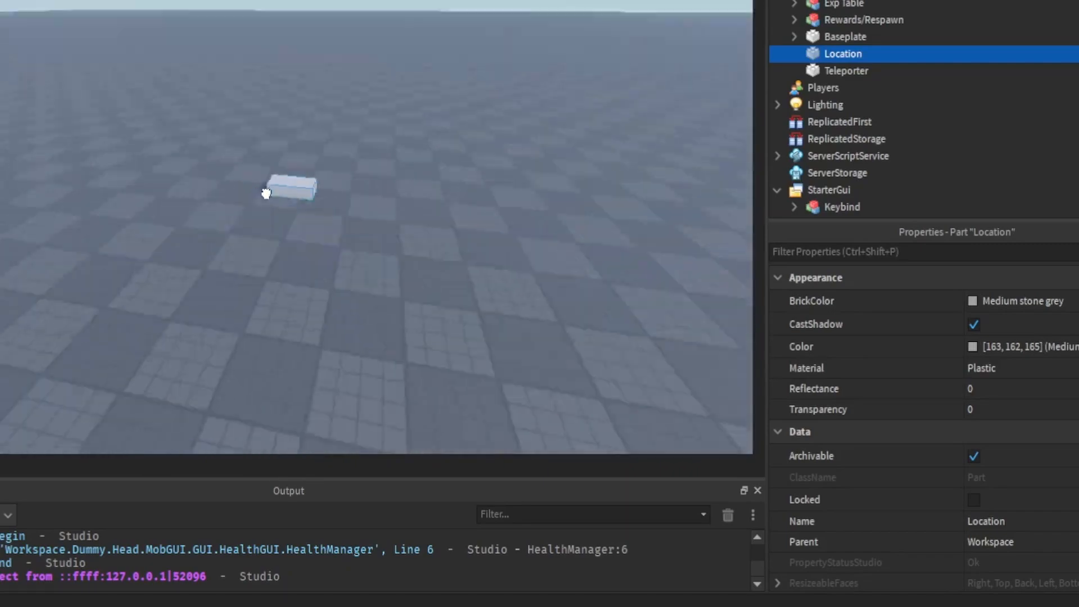
{"action": "scroll", "scroll_direction": "down", "scroll_amount": 3}
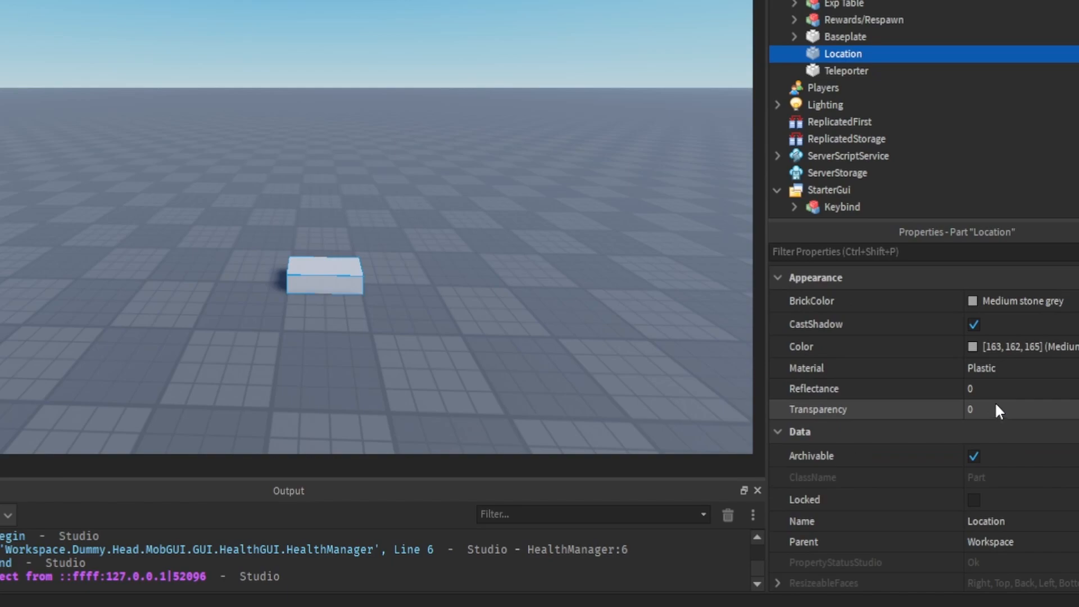
{"action": "scroll", "scroll_direction": "down", "scroll_amount": 3}
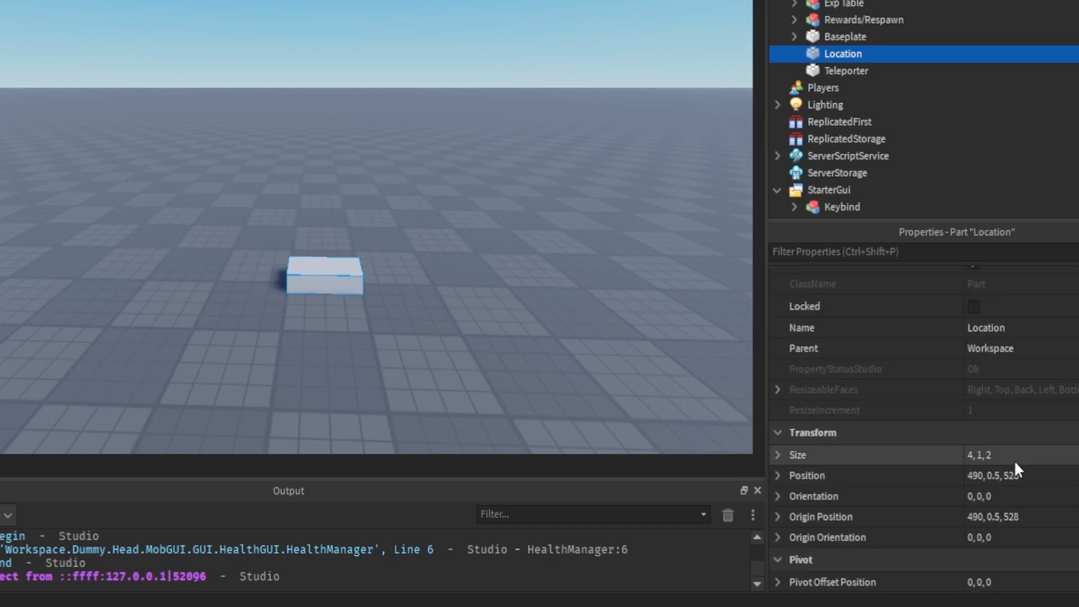
{"action": "scroll", "scroll_direction": "up", "scroll_amount": 3}
{"action": "type", "text": "1"}
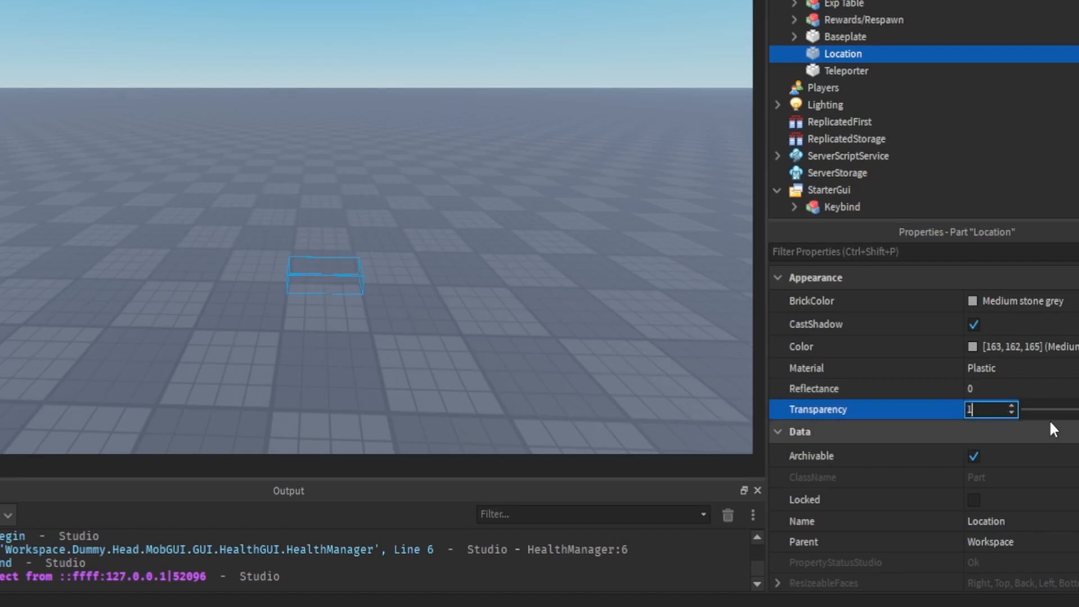
{"action": "scroll", "scroll_direction": "down", "scroll_amount": 3}
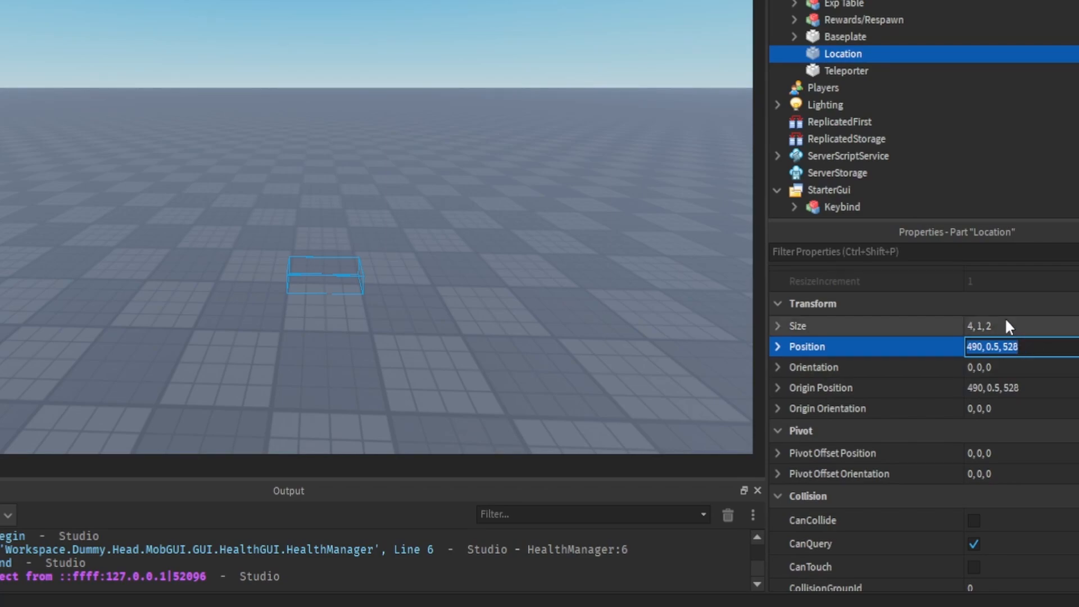
{"action": "left_click", "coordinate": [846, 70]}
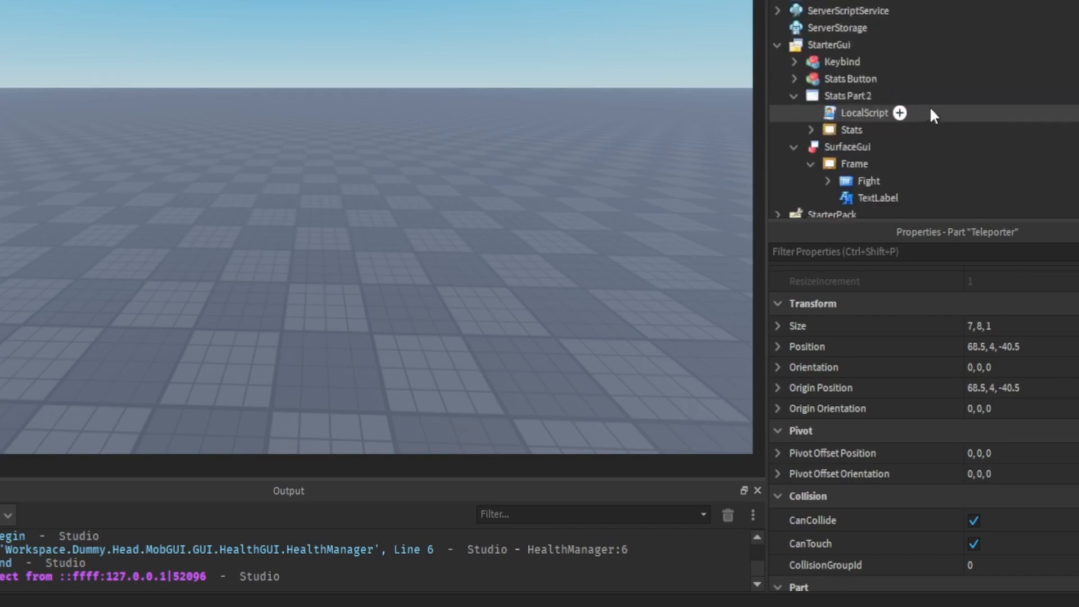
- Open the Fight LocalScript under SurfaceGui > Frame > Fight in Explorer
{"action": "scroll", "scroll_direction": "down", "scroll_amount": 3}
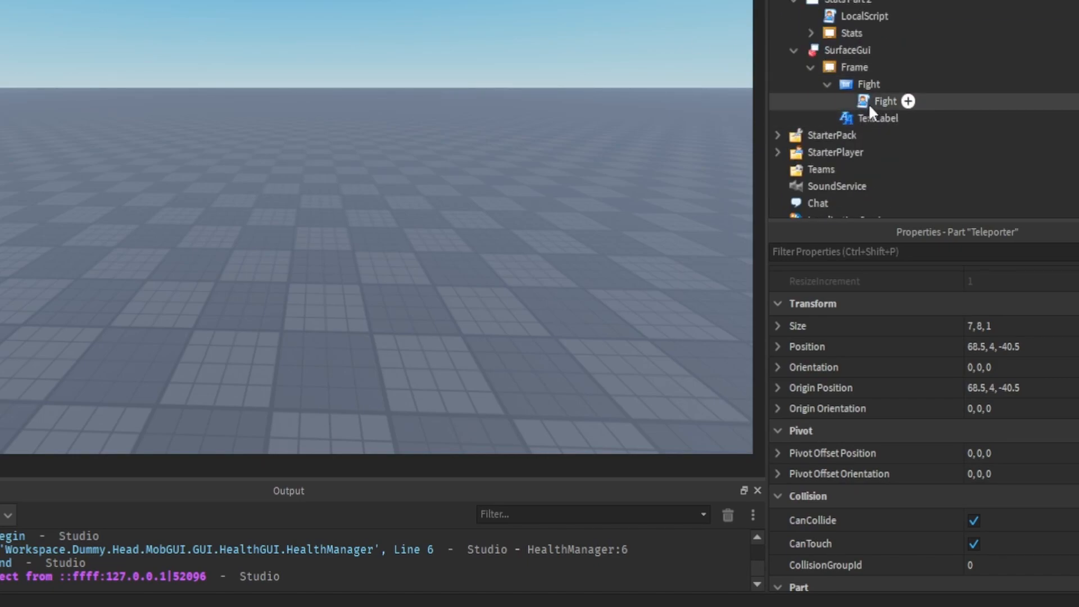
{"action": "double_click", "coordinate": [886, 101]}
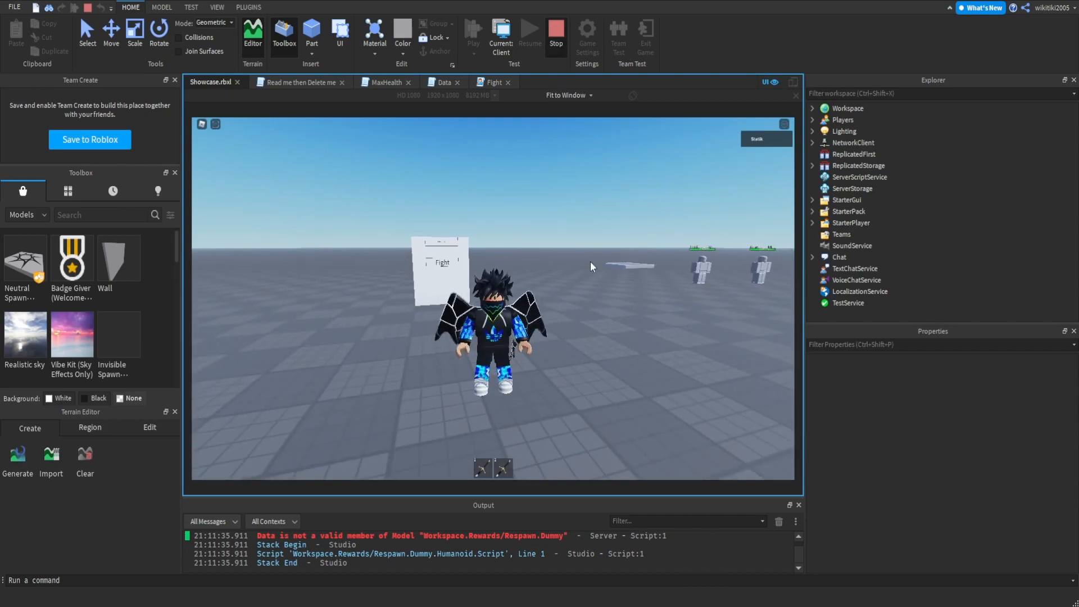
- Stop the playtest, review Location and Teleporter properties, and reopen the Fight LocalScript
{"action": "left_click", "coordinate": [555, 33]}
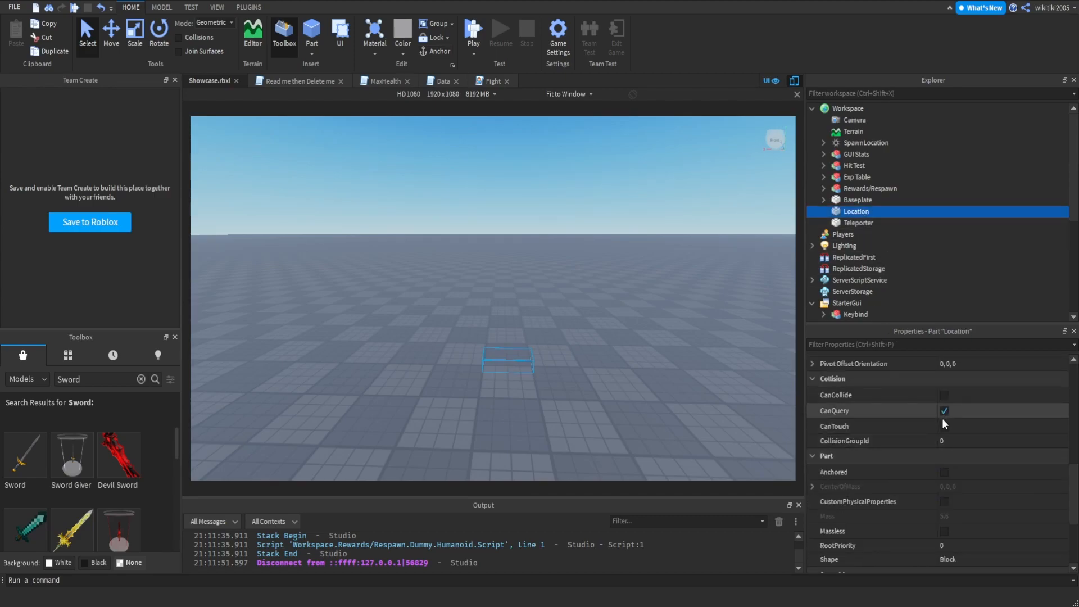
{"action": "left_click", "coordinate": [859, 222]}
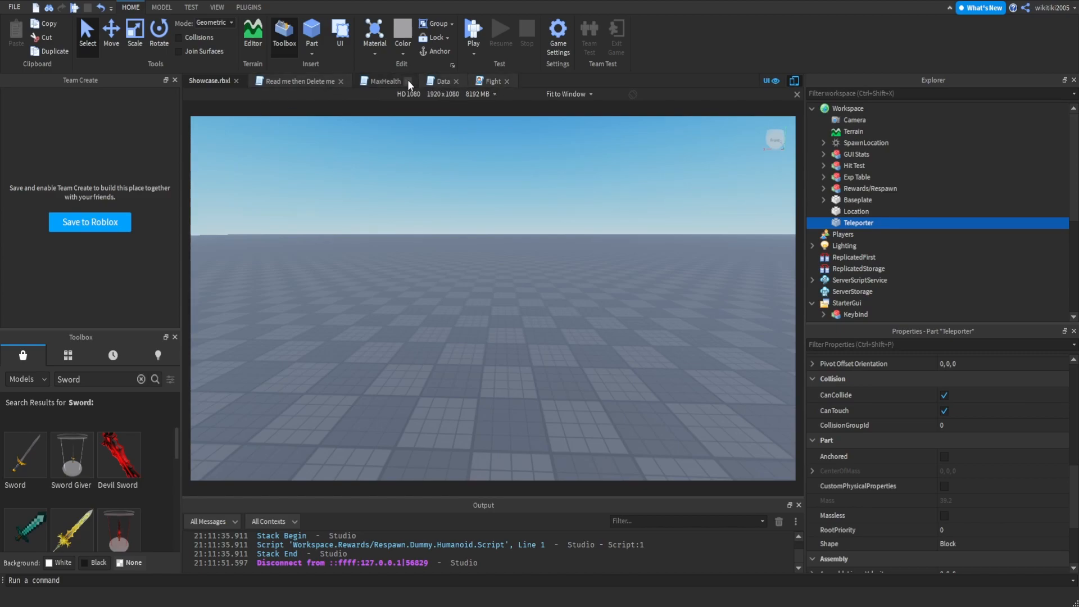
{"action": "mouse_move", "coordinate": [847, 221]}
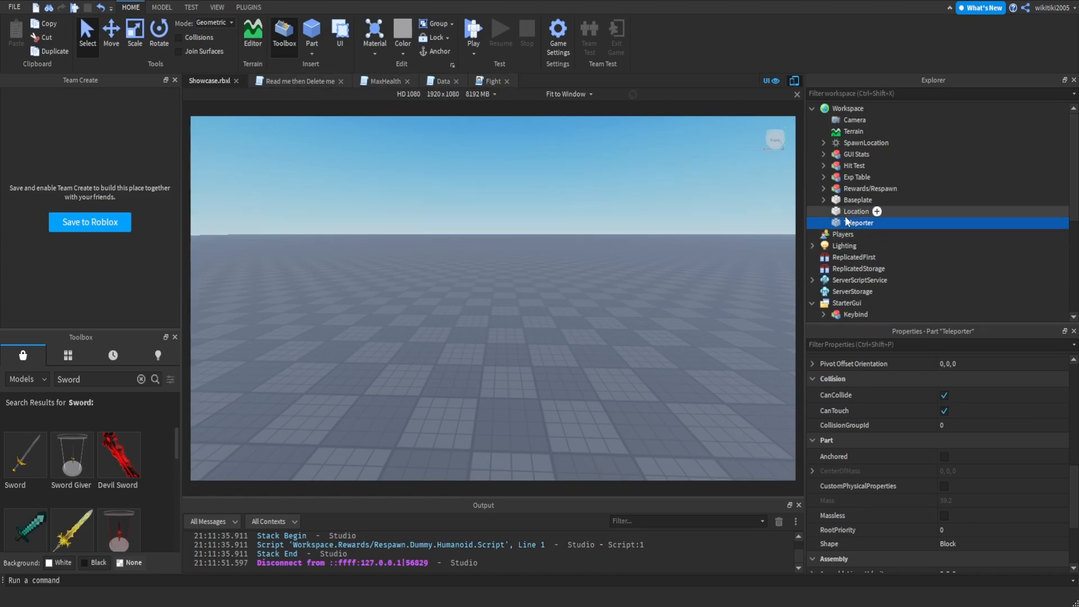
{"action": "left_click", "coordinate": [885, 243]}
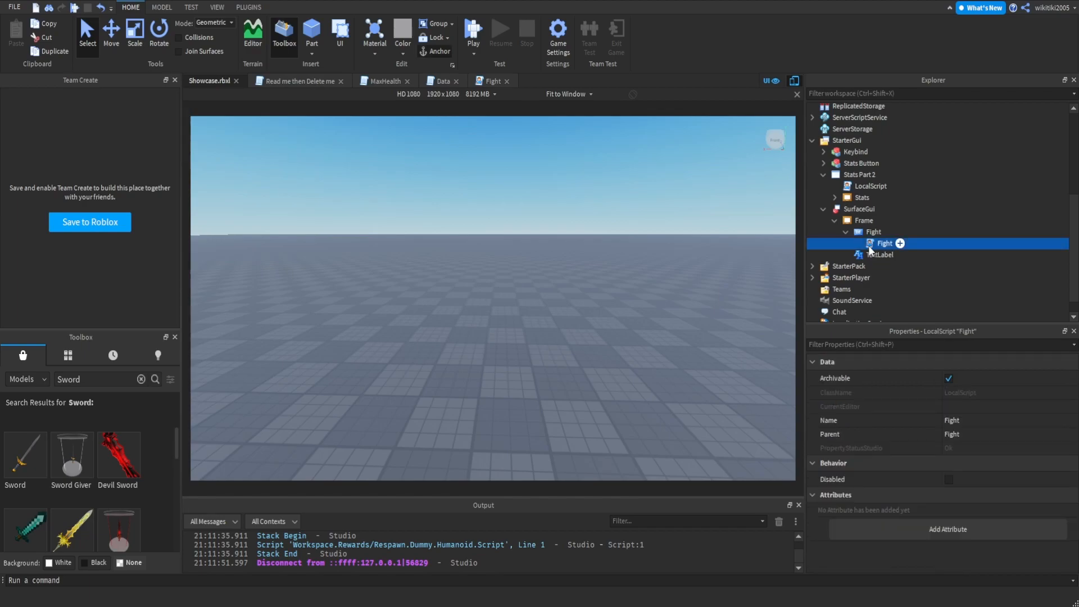
{"action": "double_click", "coordinate": [874, 242]}
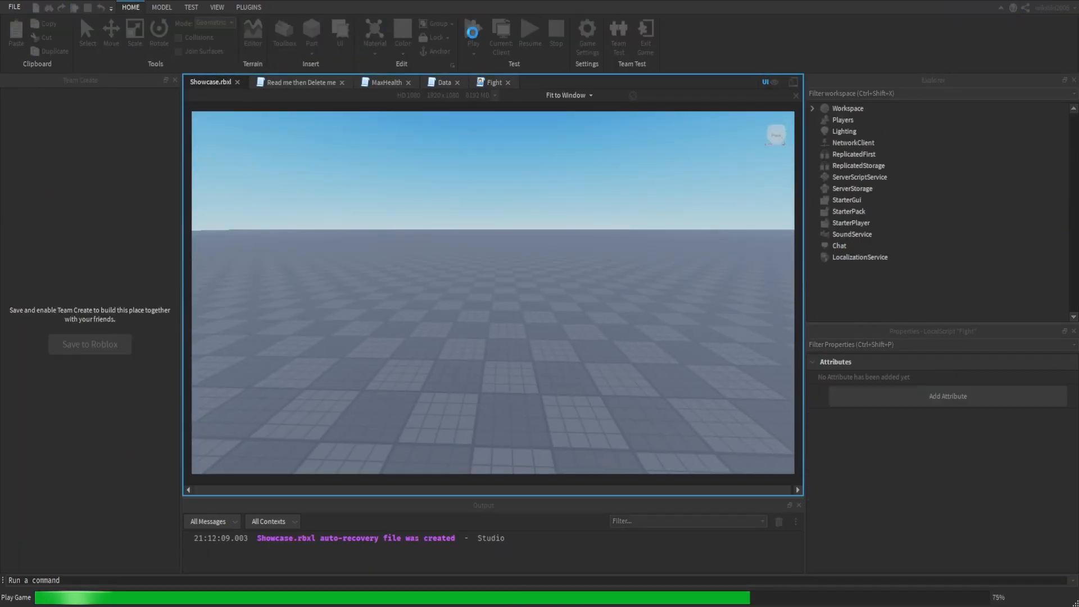
- Launch a new play session from the Home tab and let it load
{"action": "left_click", "coordinate": [472, 33]}
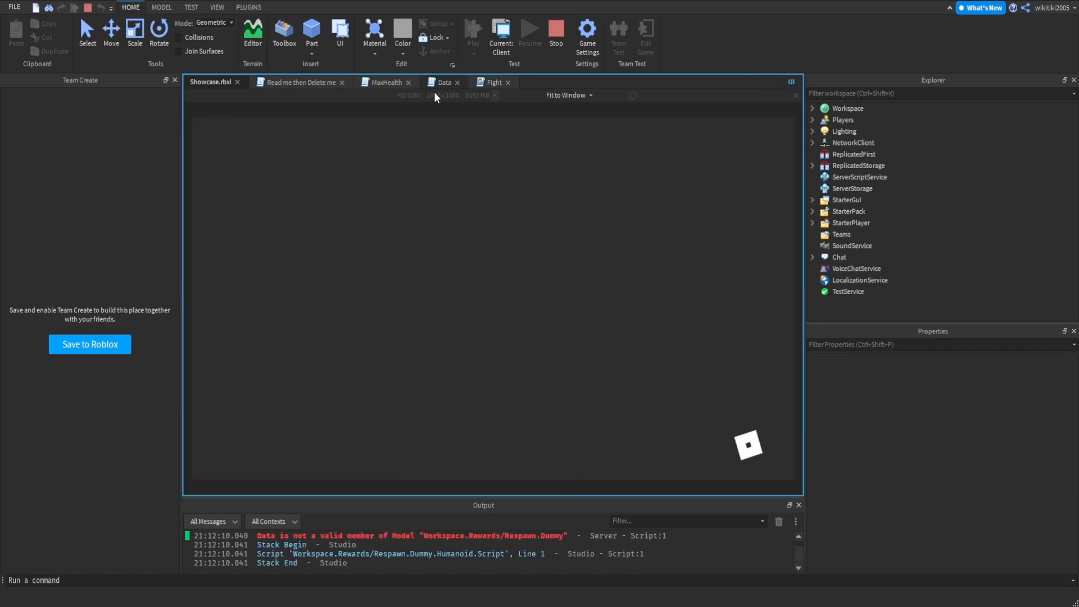
{"action": "left_click", "coordinate": [283, 35]}
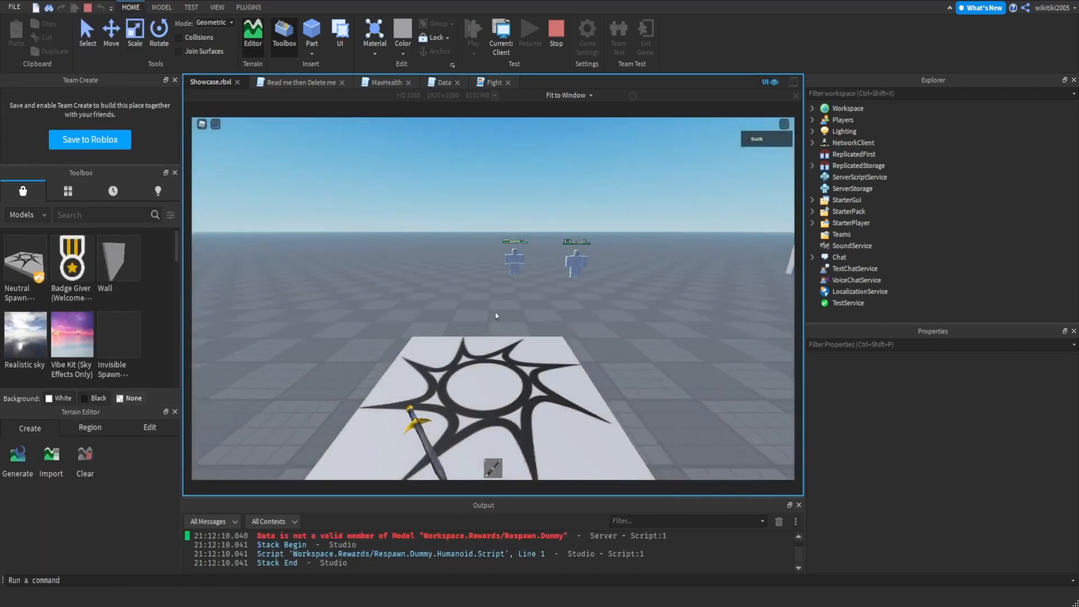